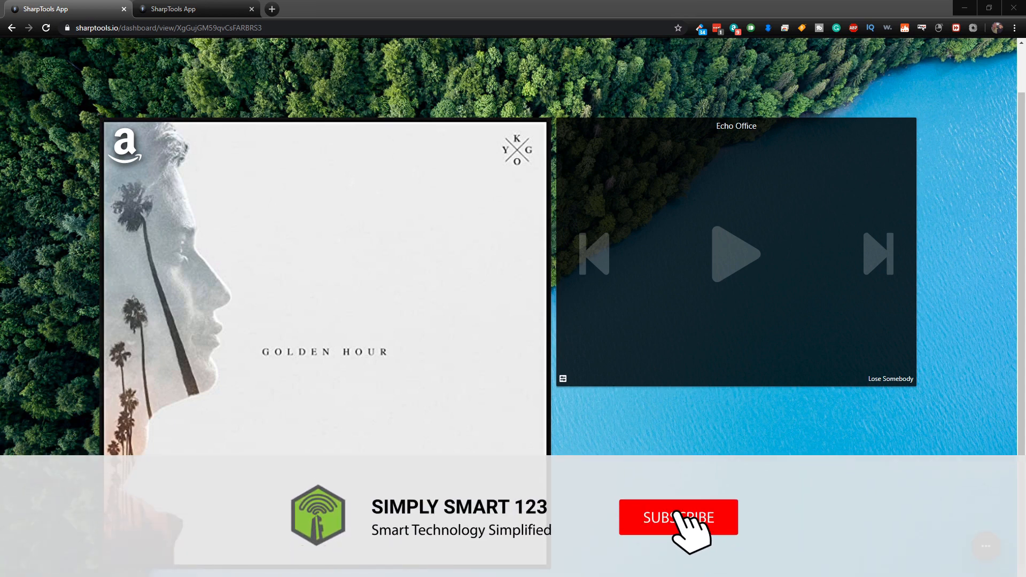
Step: Open the variable list beside $DryerRunning and start defining a new variable
click(679, 518)
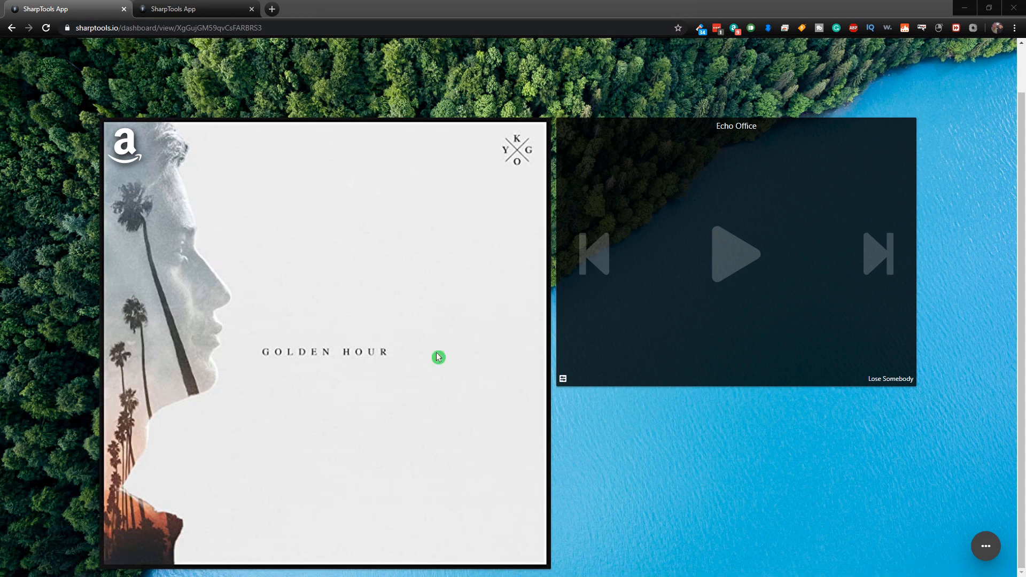
mouse_move(417, 297)
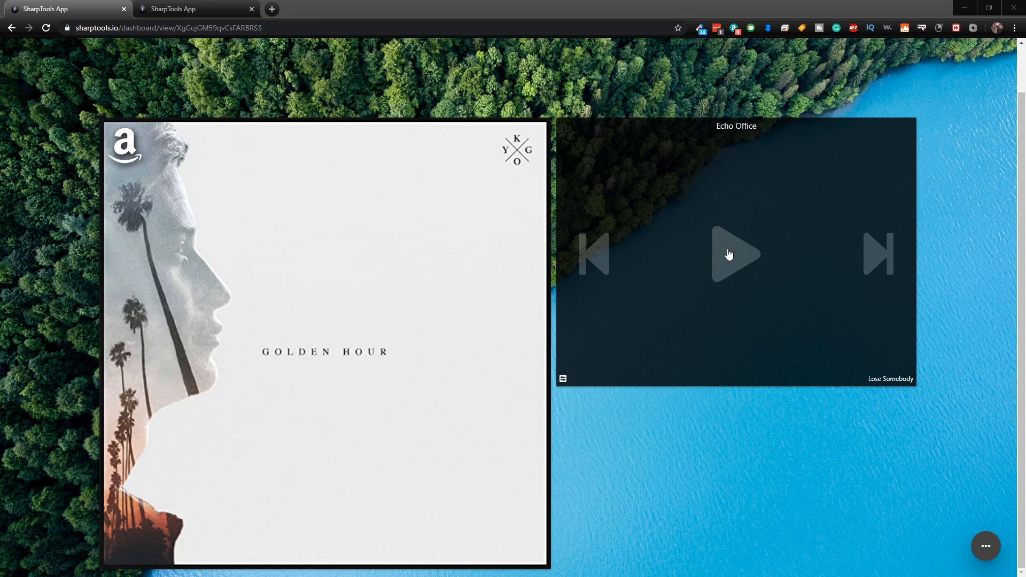
mouse_move(734, 276)
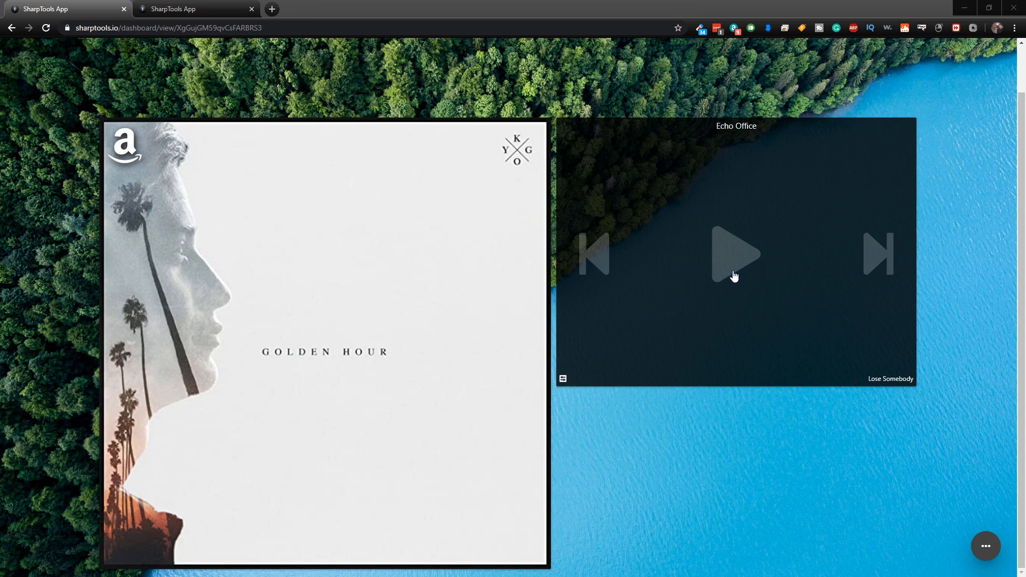
mouse_move(704, 258)
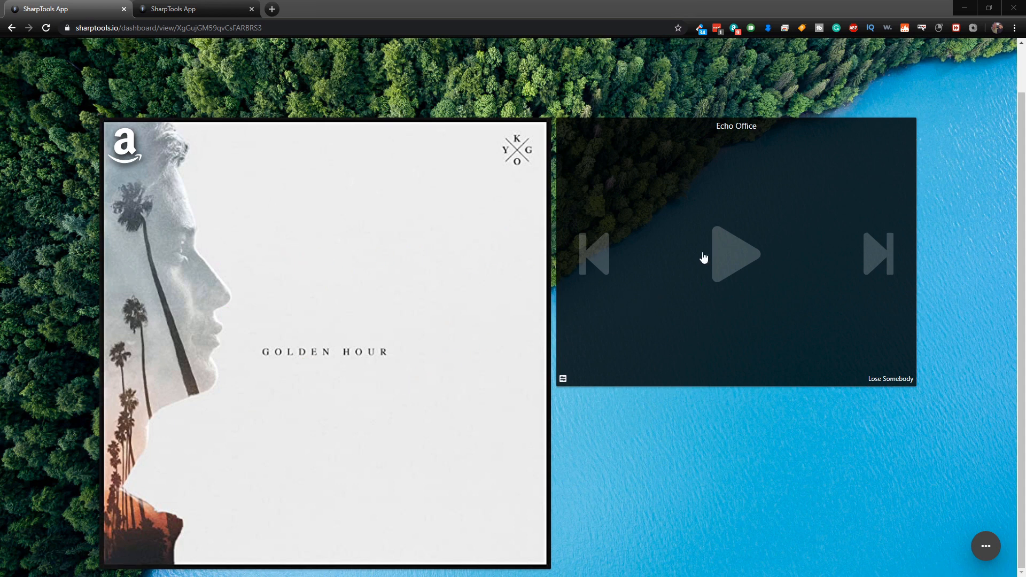
click(389, 289)
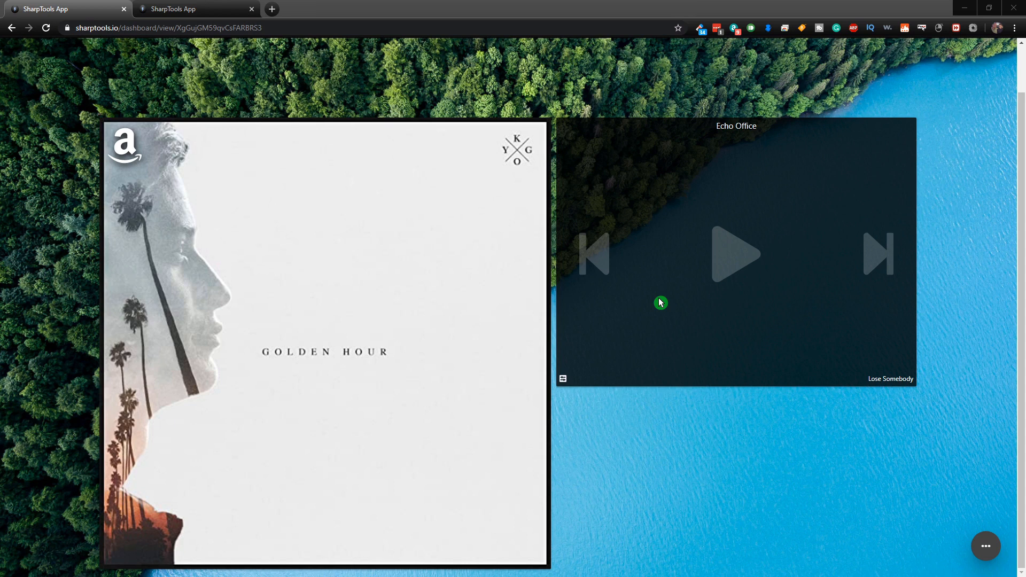
mouse_move(609, 571)
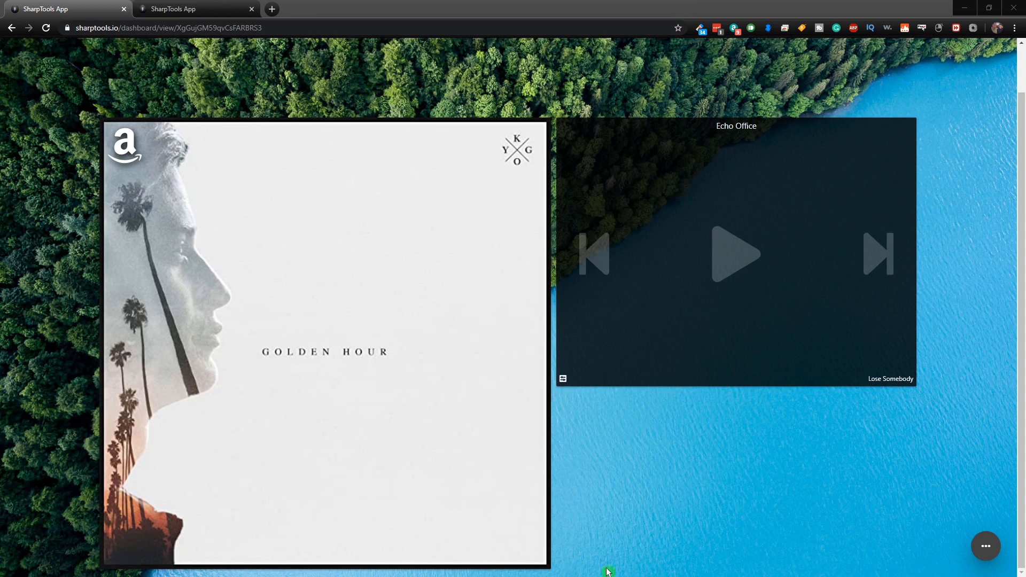
mouse_move(638, 449)
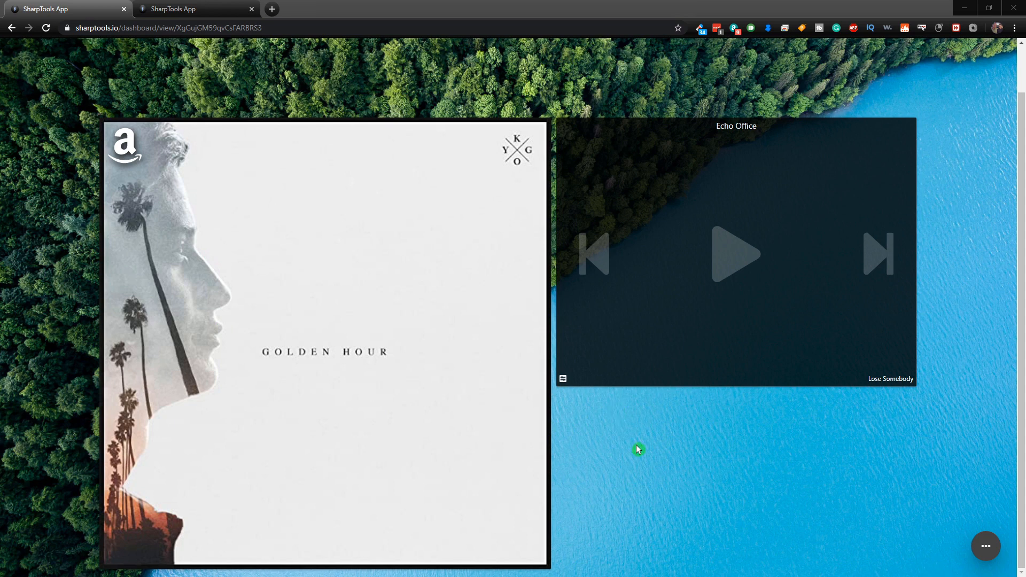
mouse_move(770, 492)
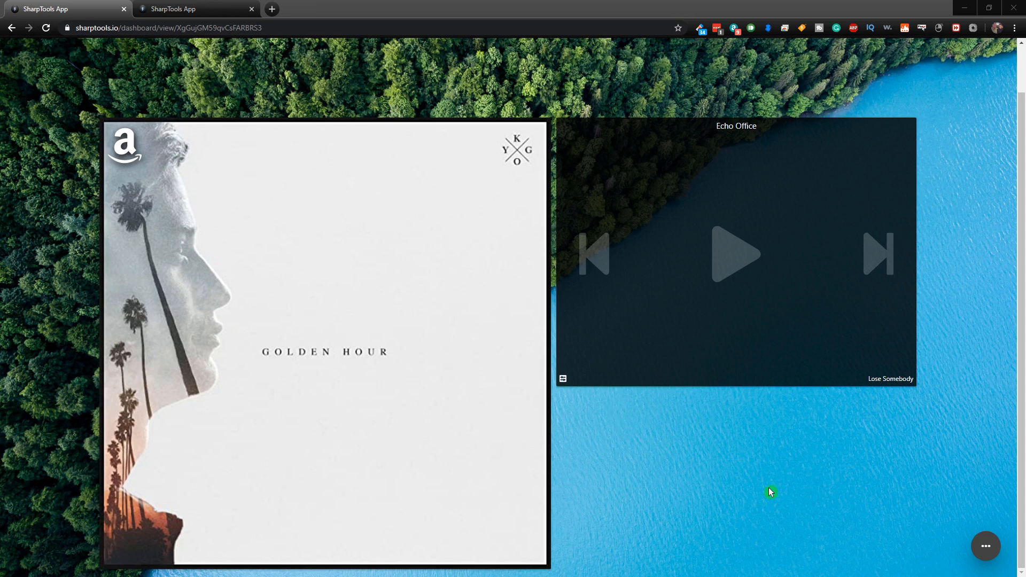
mouse_move(253, 383)
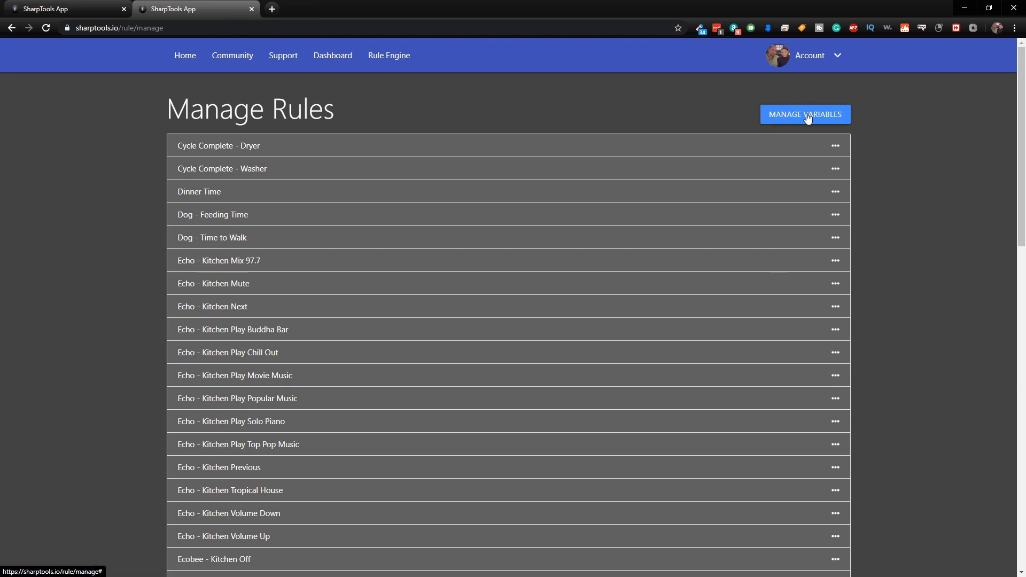
mouse_move(811, 117)
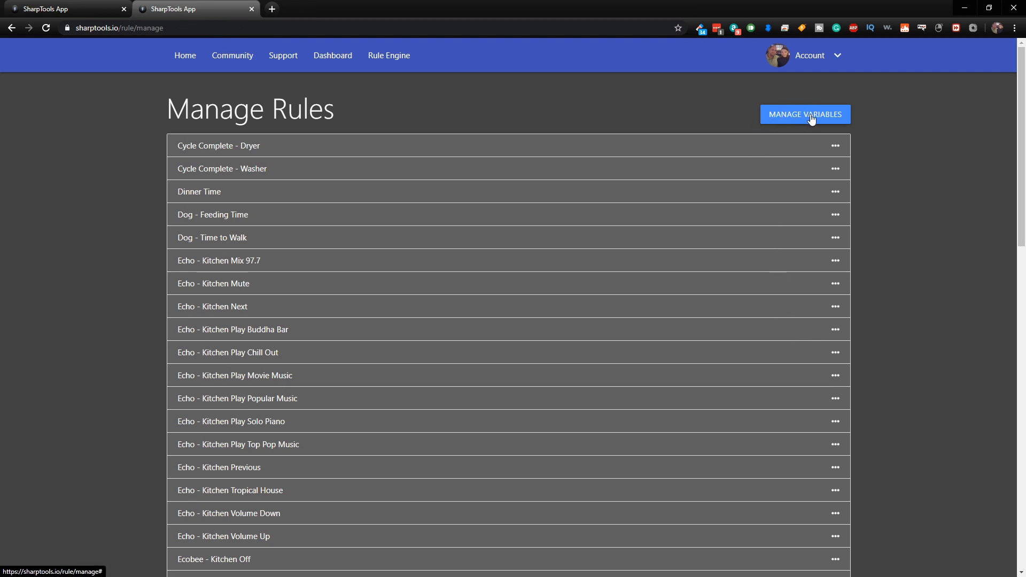
click(805, 114)
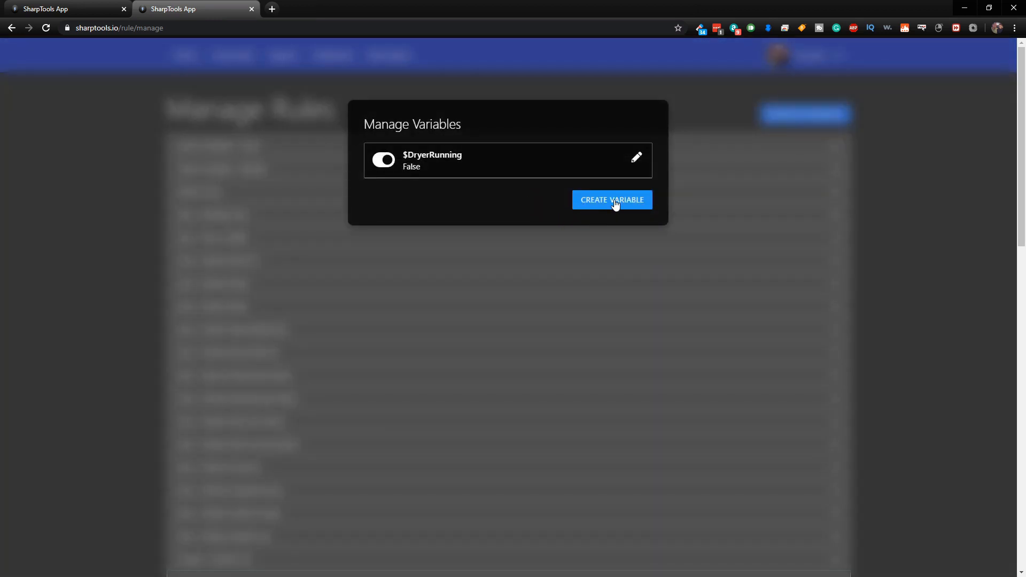
click(611, 200)
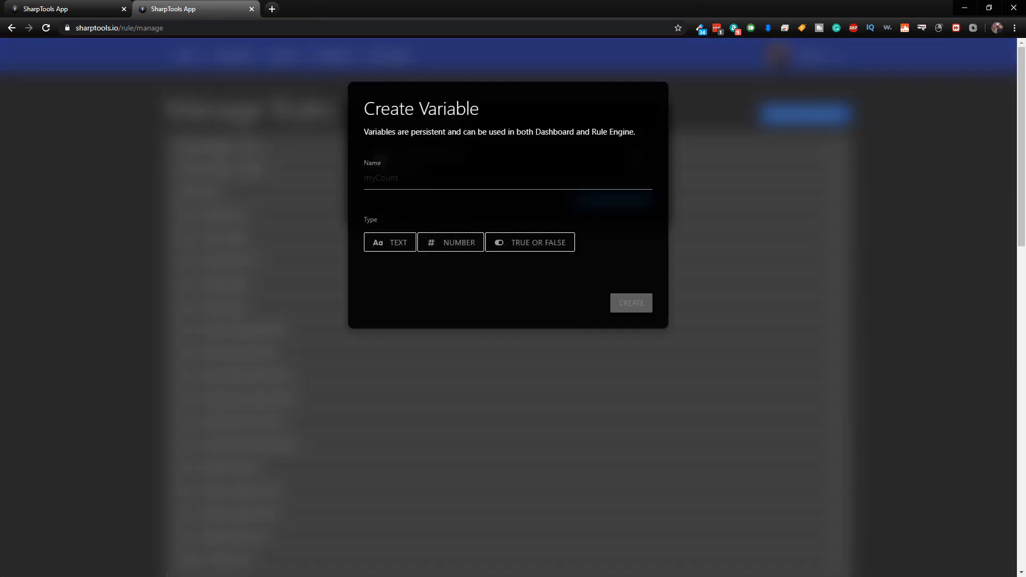
Step: Create a TEXT variable named MusicSearch from the typed 'Music Sea' suggestion
text(Music Search)
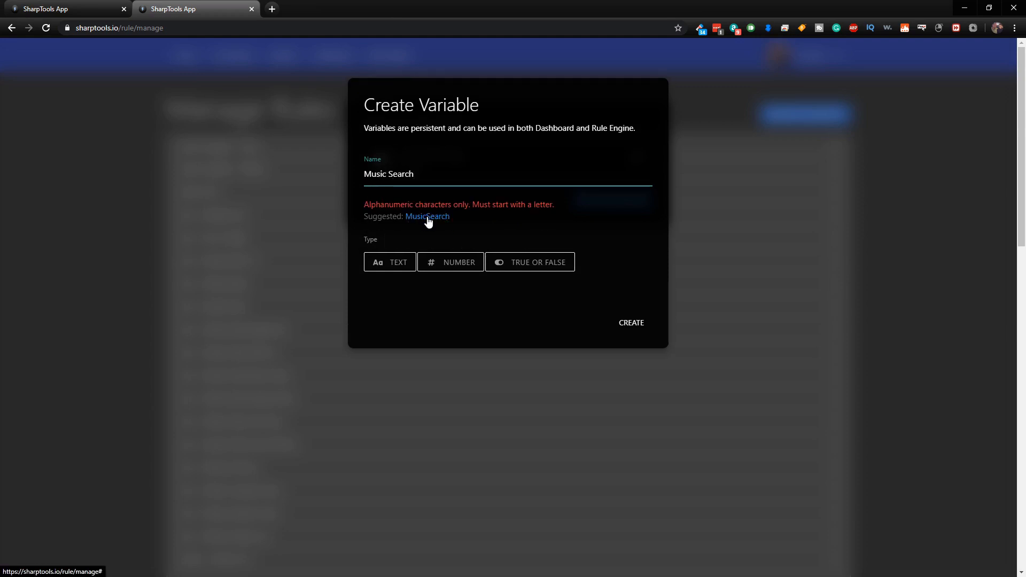
click(428, 216)
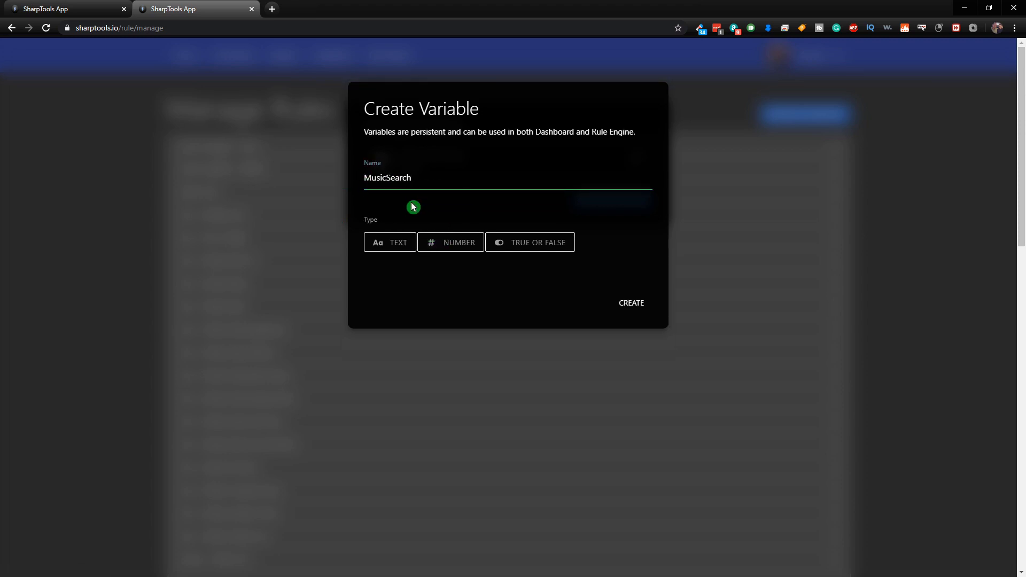
click(389, 242)
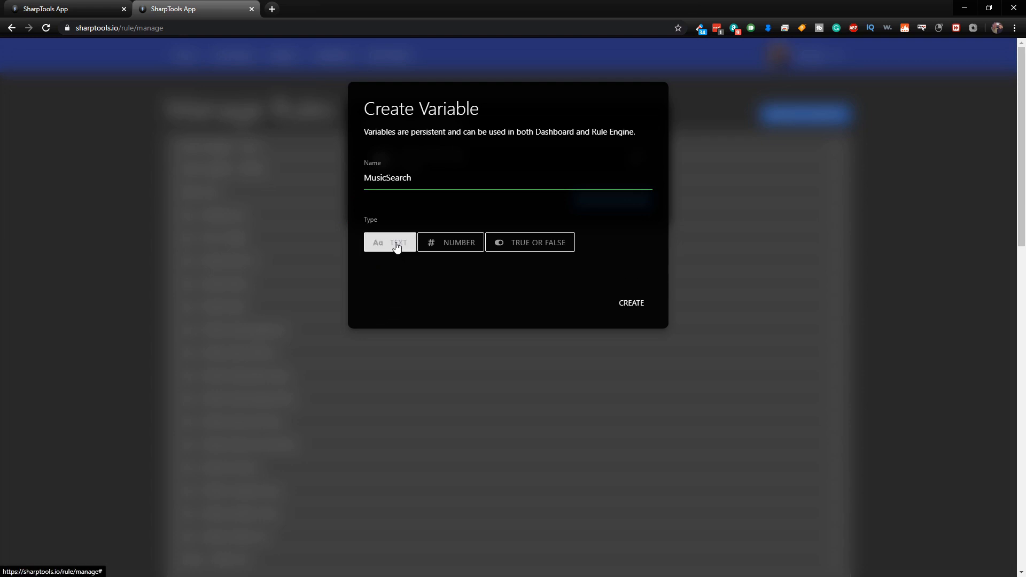
click(390, 241)
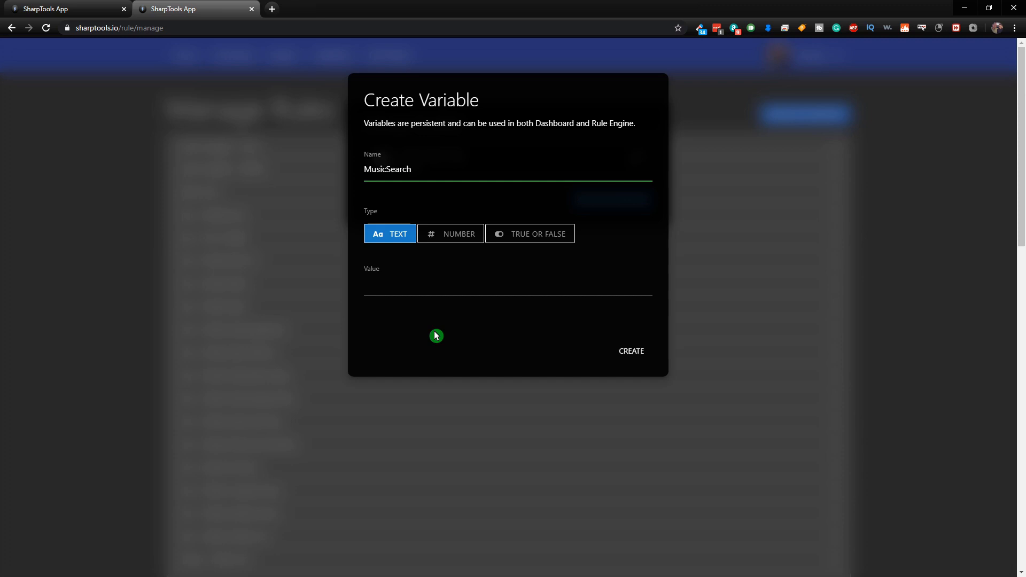
mouse_move(627, 356)
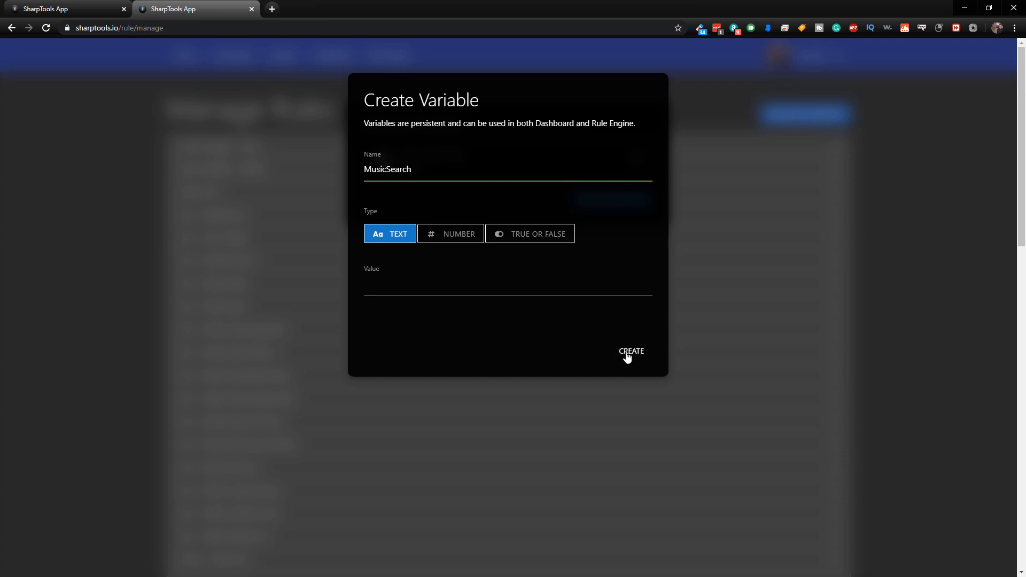
click(630, 351)
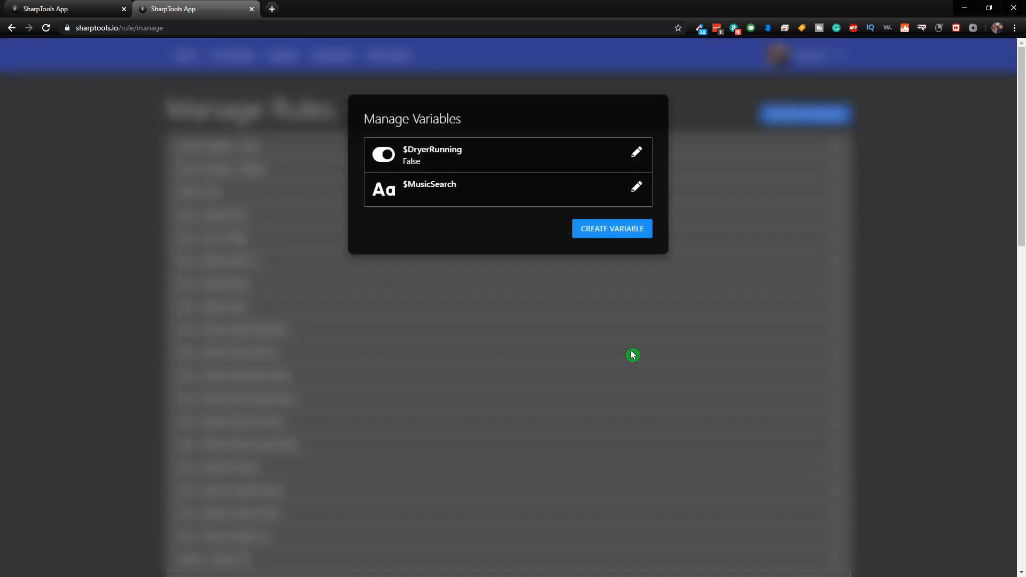
mouse_move(423, 195)
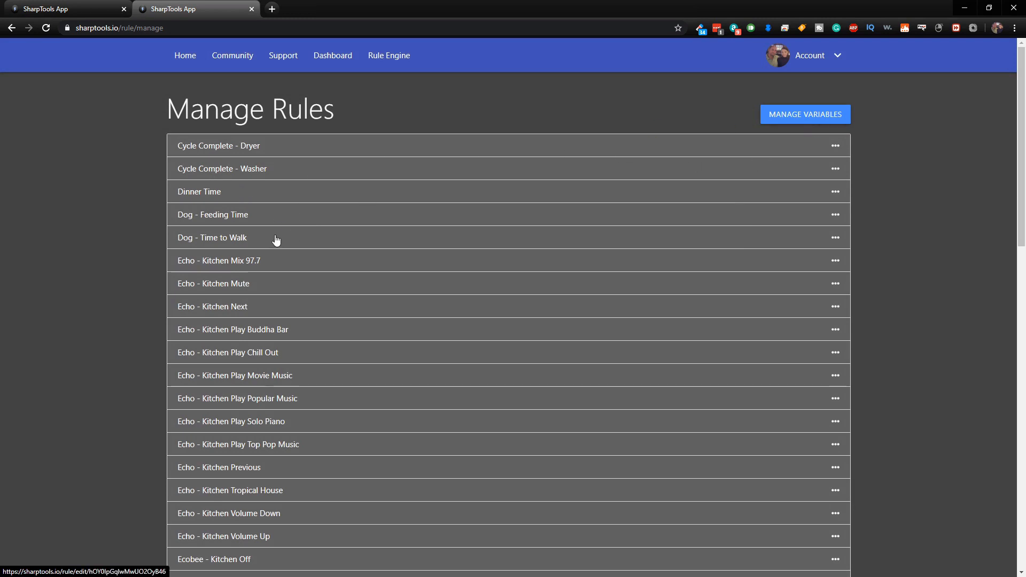
mouse_move(689, 240)
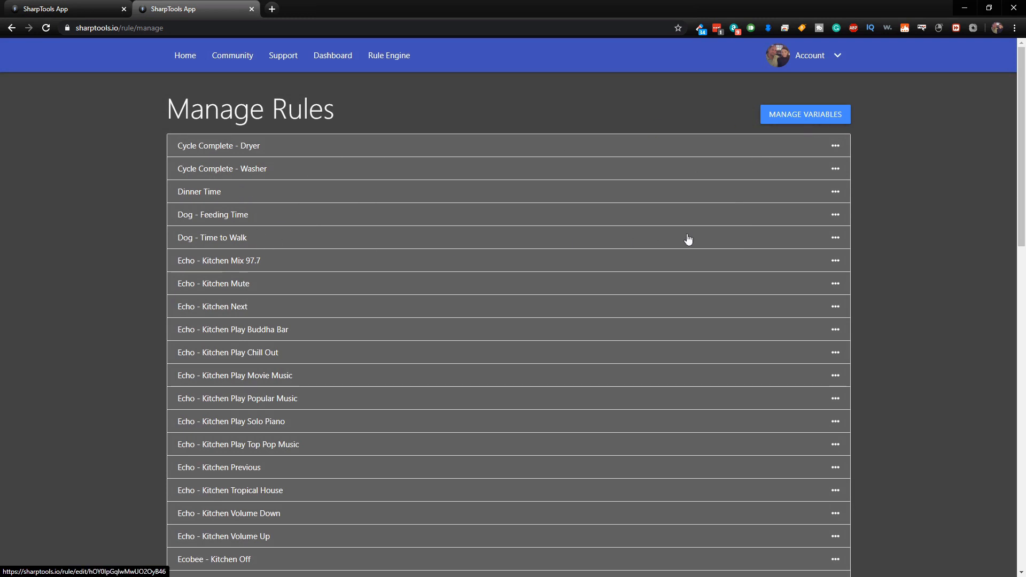
Step: Start a rule named 'Office Music Search' described 'Search Amazon Music on Office Echo'
scroll(down, 3)
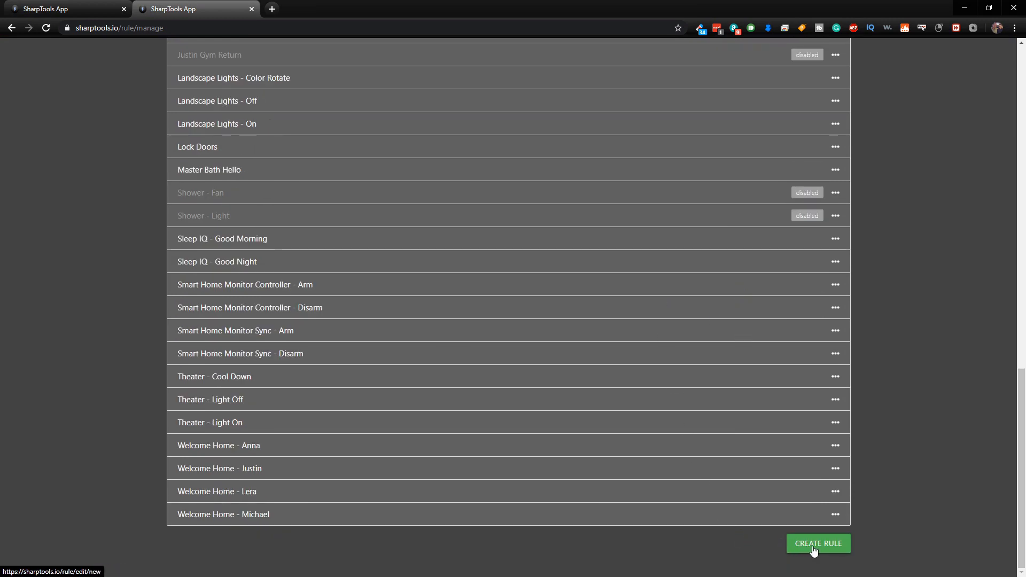
click(819, 543)
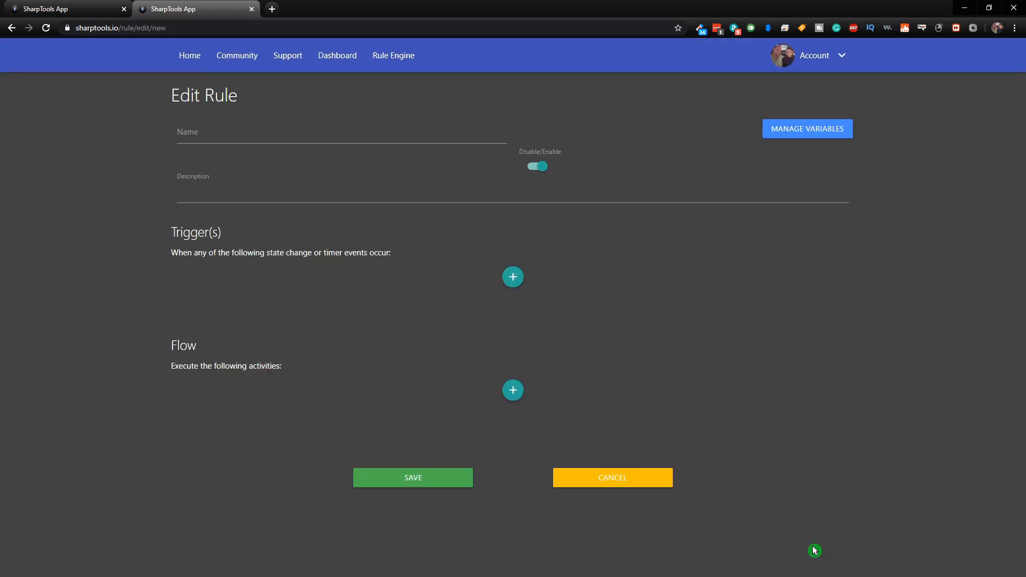
click(220, 137)
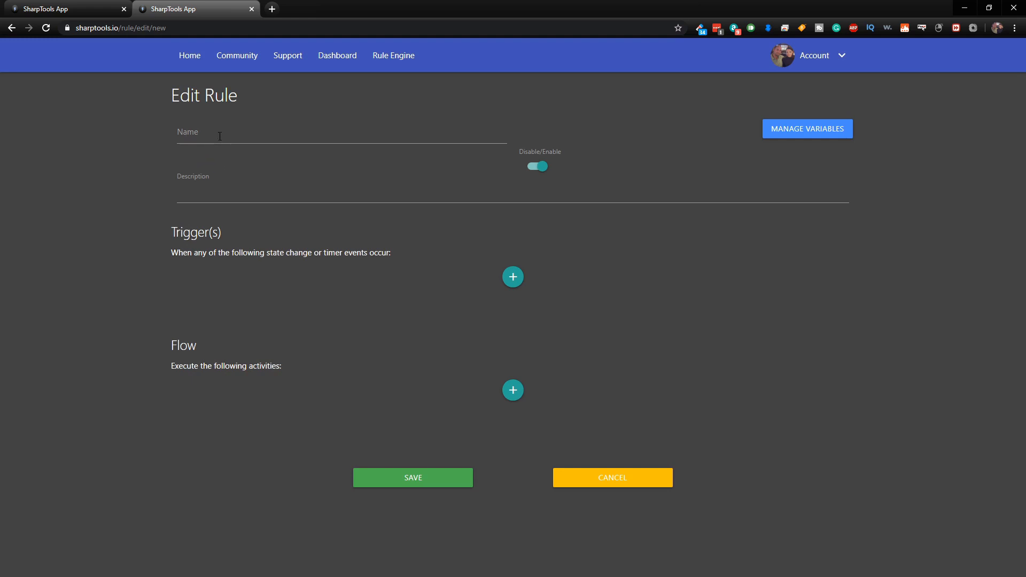
text(Office Music Search)
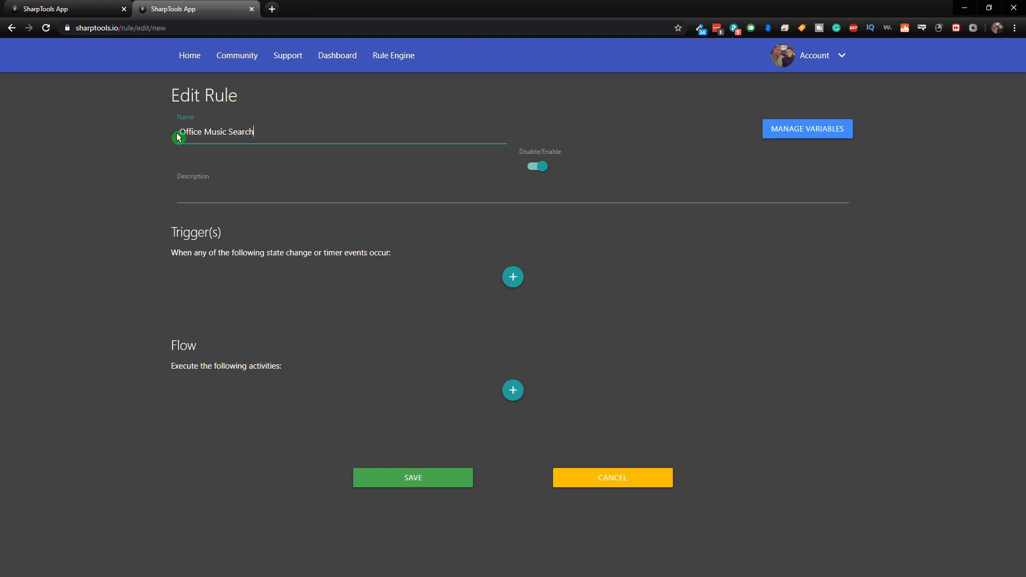
click(218, 198)
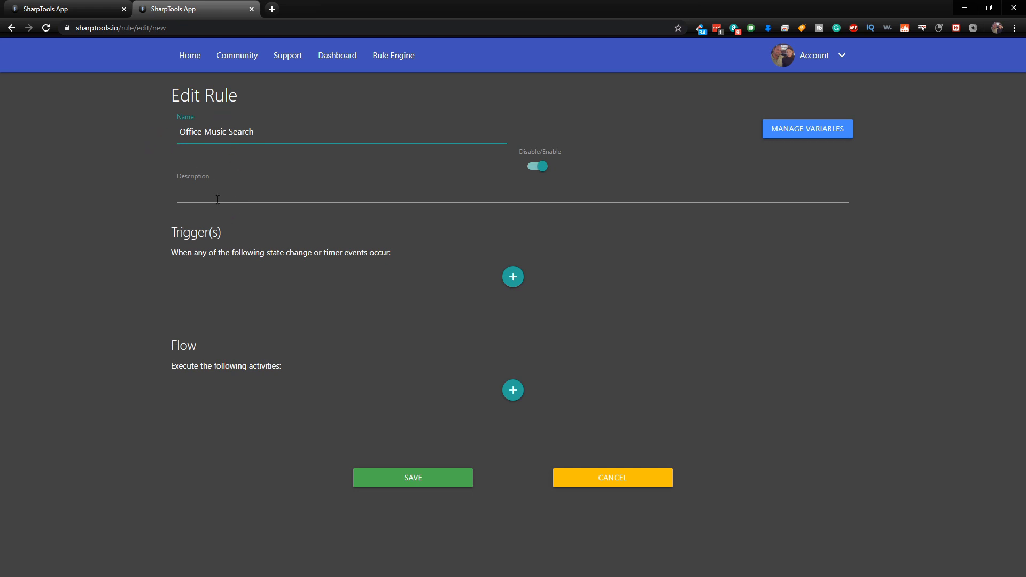
text(Search Amazon Music on Office Echo)
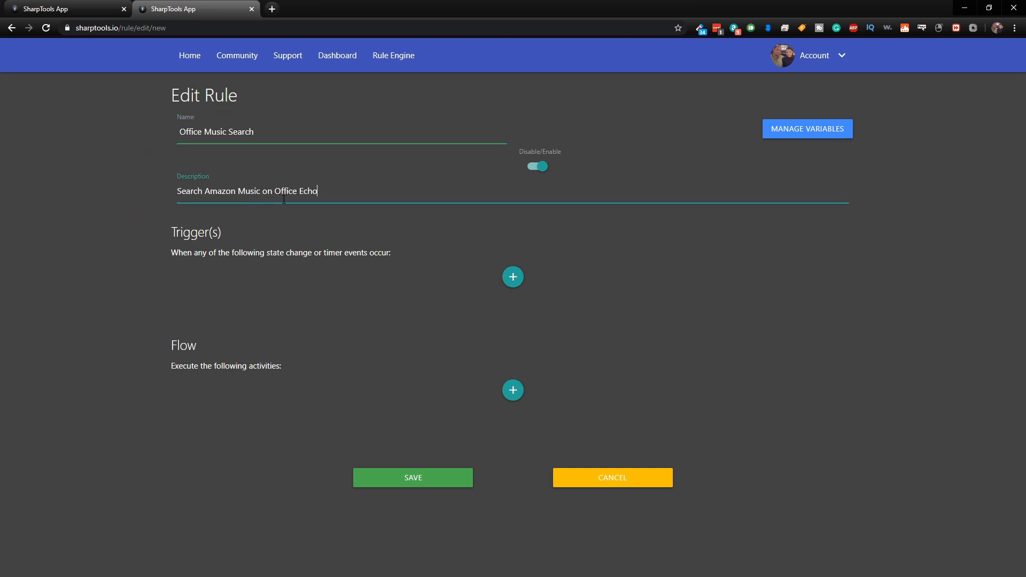
mouse_move(475, 280)
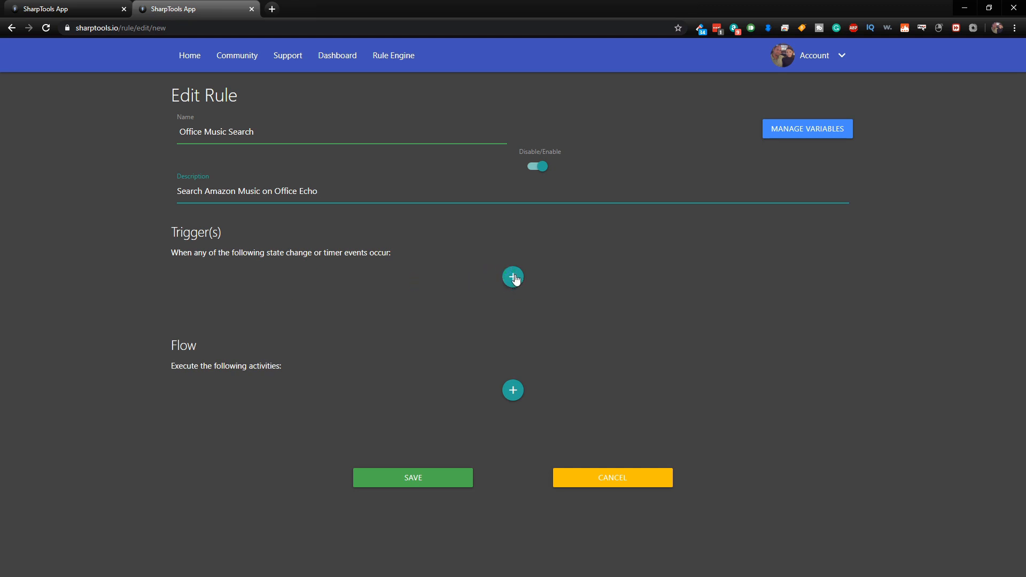
Step: Add a variable event trigger on $MusicSearch with operator 'changes and is not', value blank
click(513, 277)
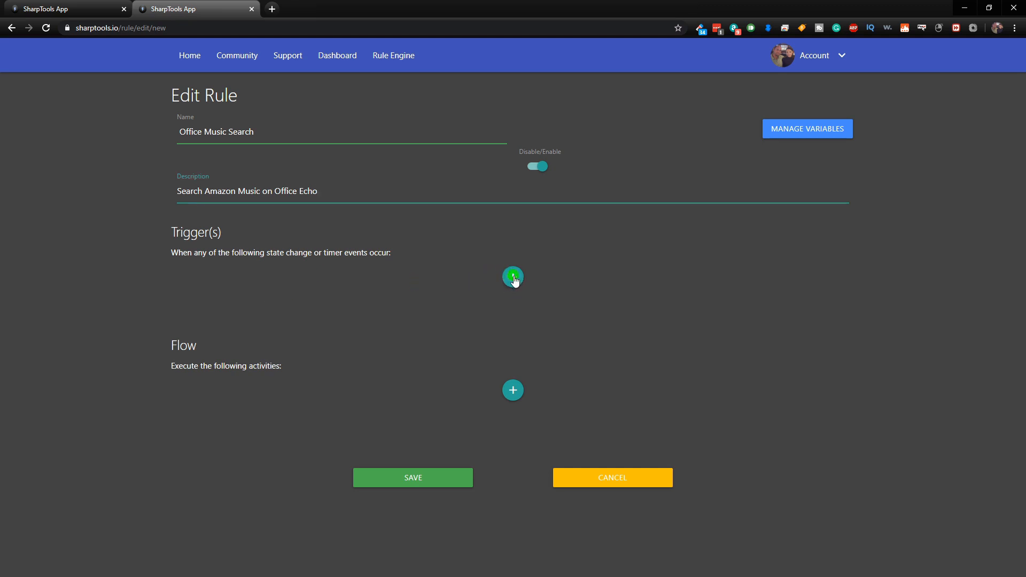
click(513, 277)
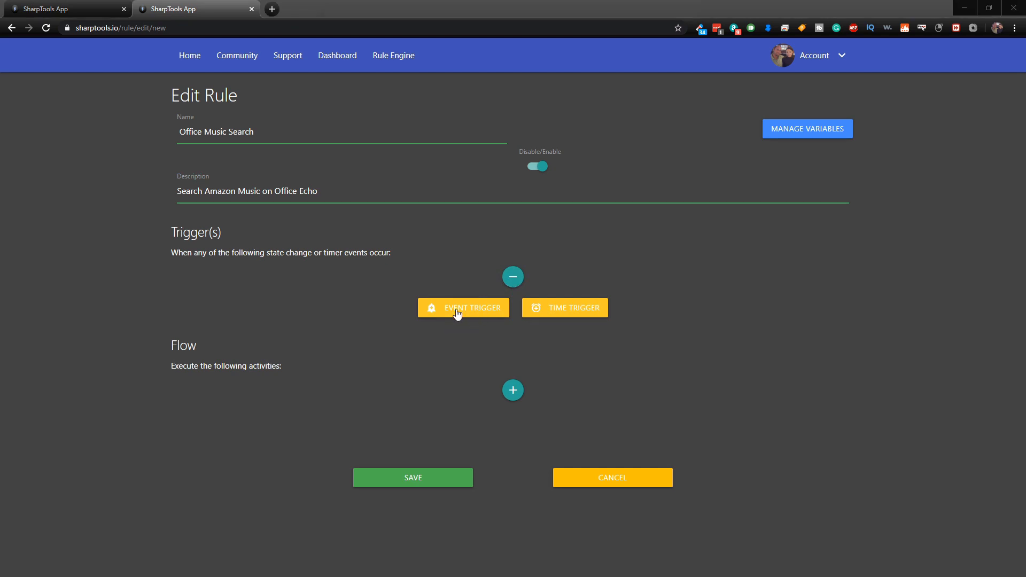
click(462, 307)
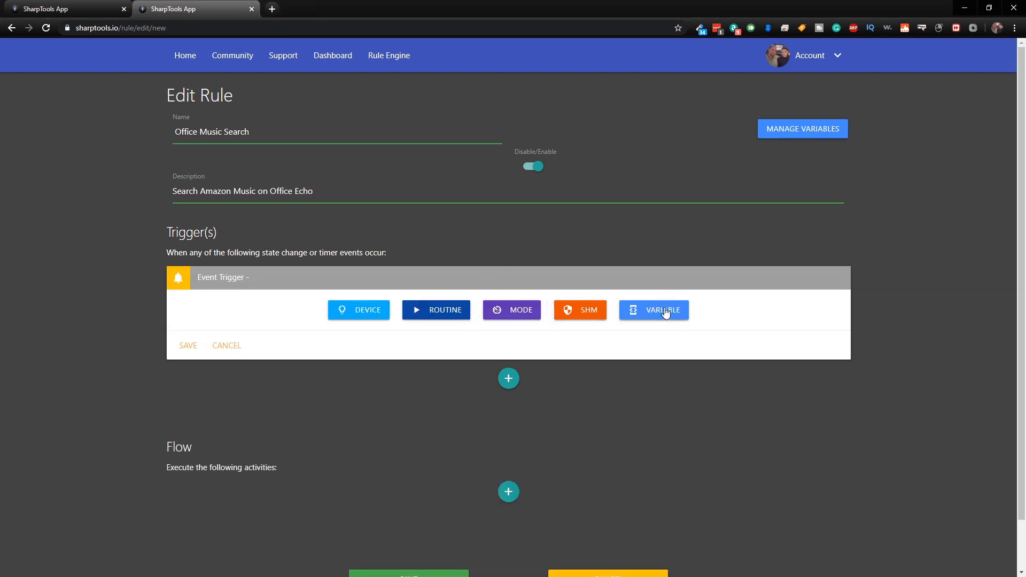
click(654, 310)
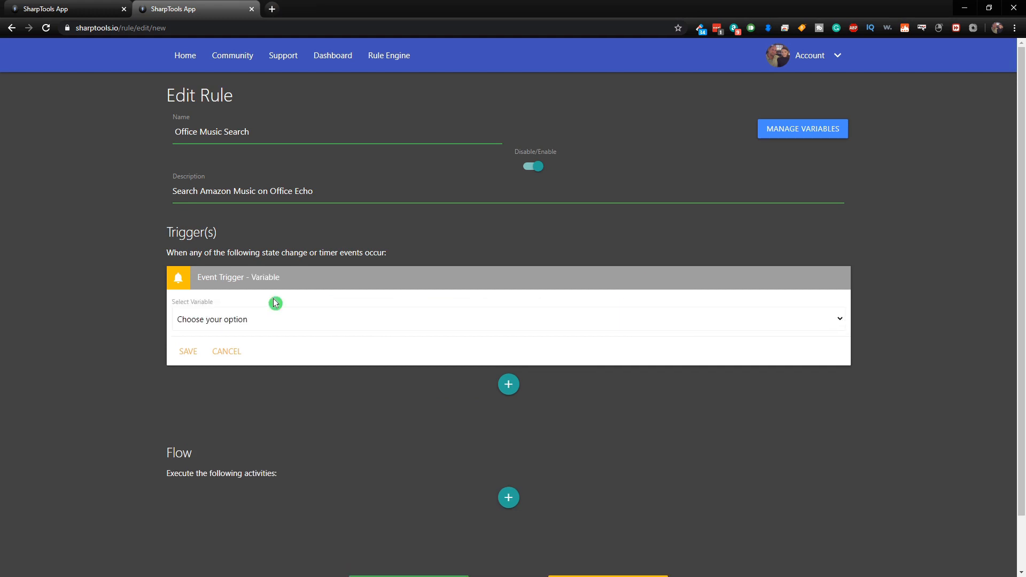
click(507, 316)
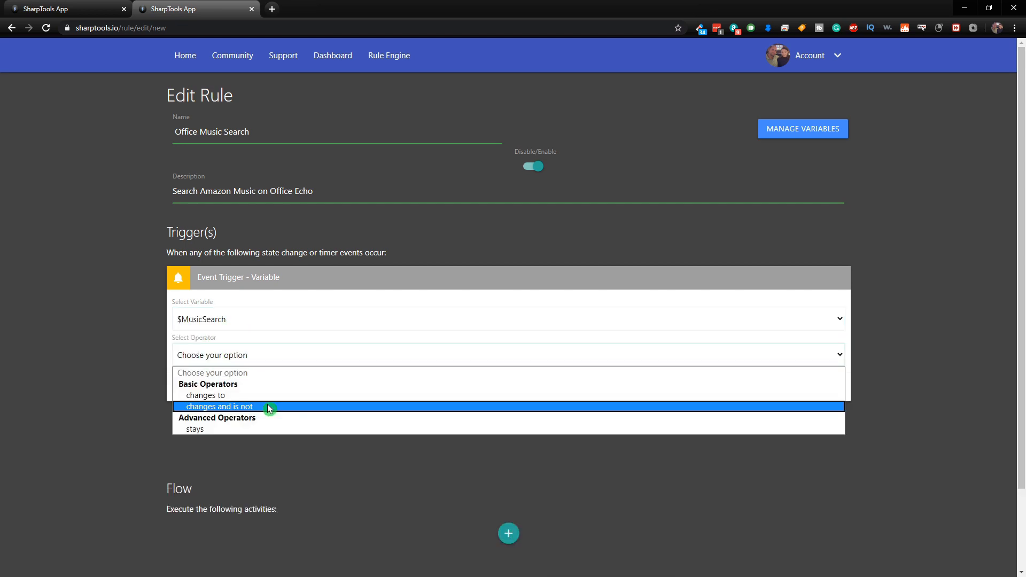
click(219, 406)
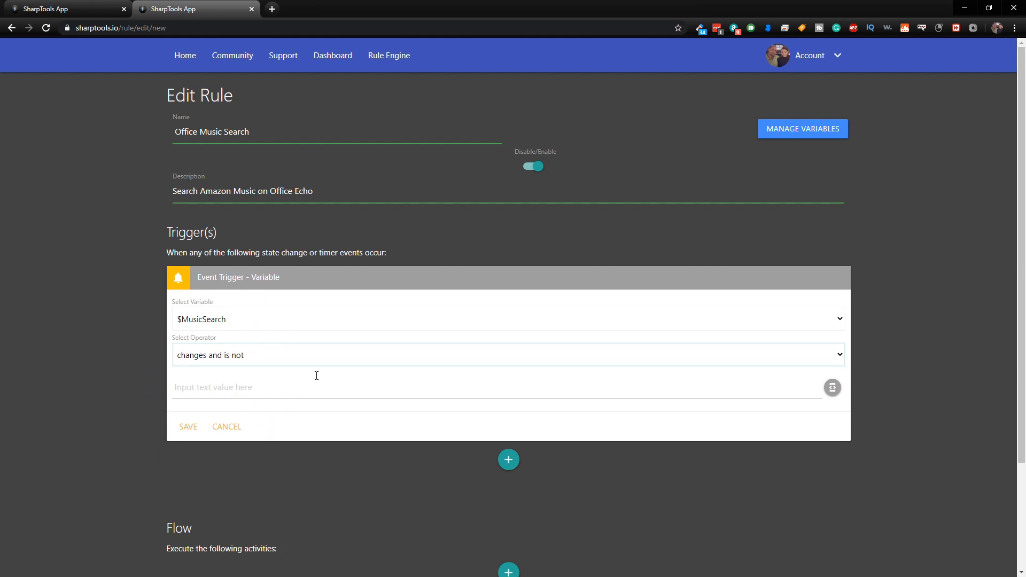
scroll(down, 3)
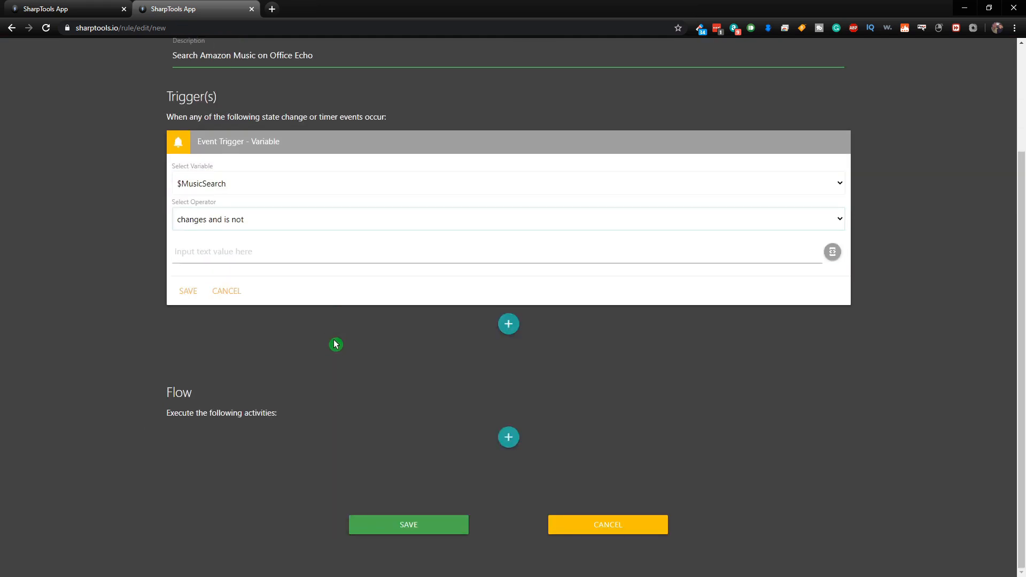
mouse_move(342, 350)
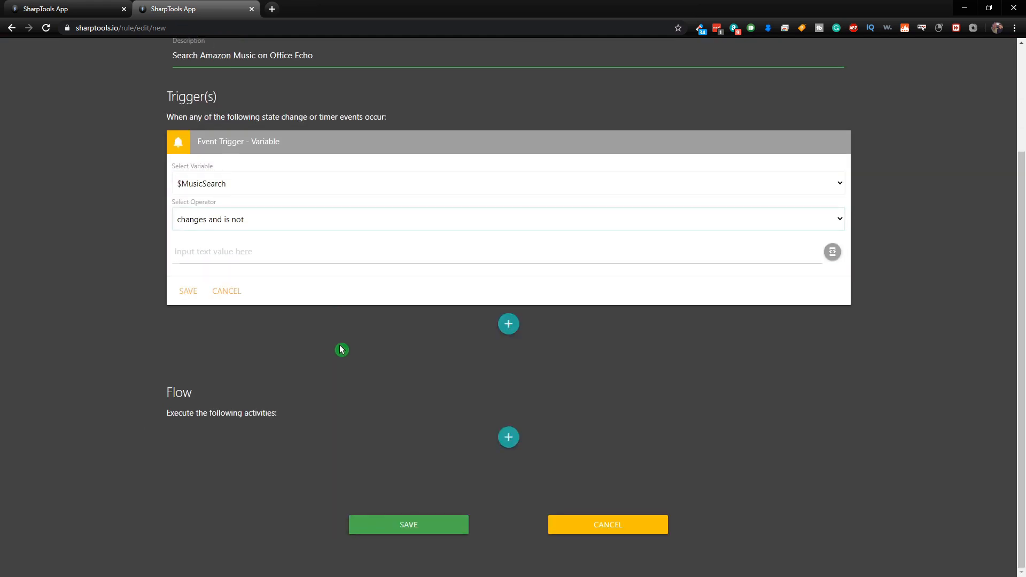
mouse_move(494, 509)
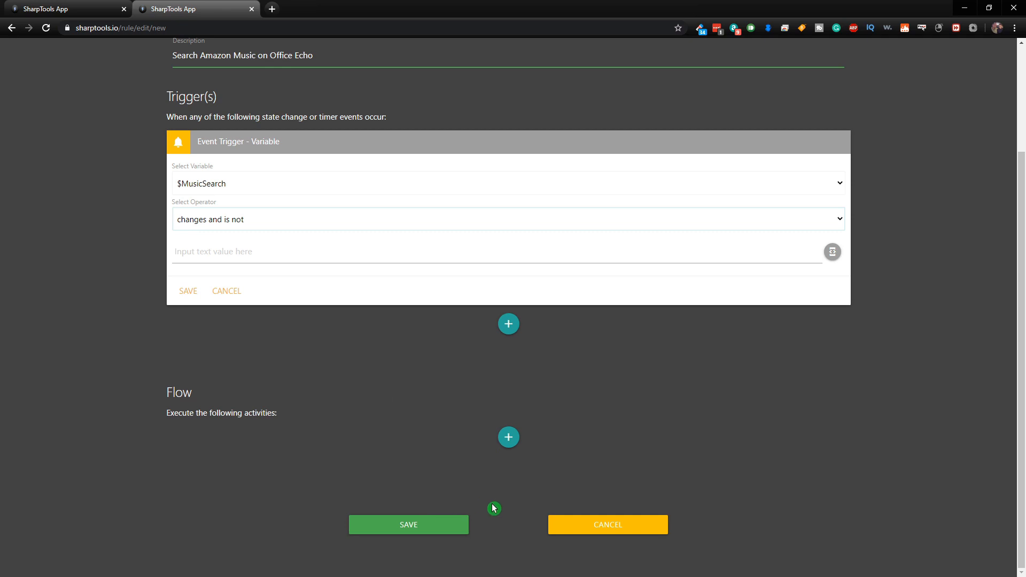
mouse_move(389, 512)
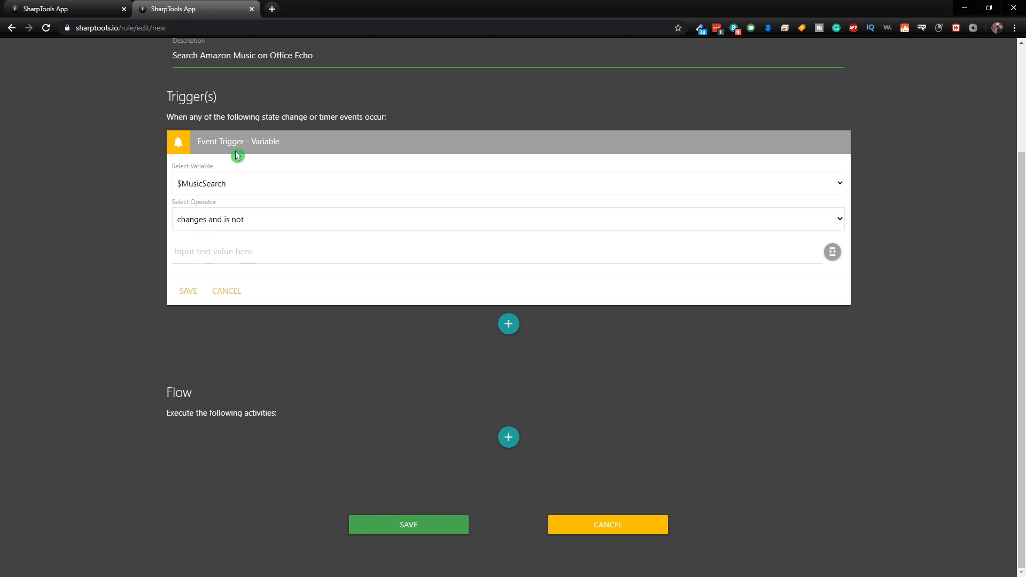
mouse_move(197, 181)
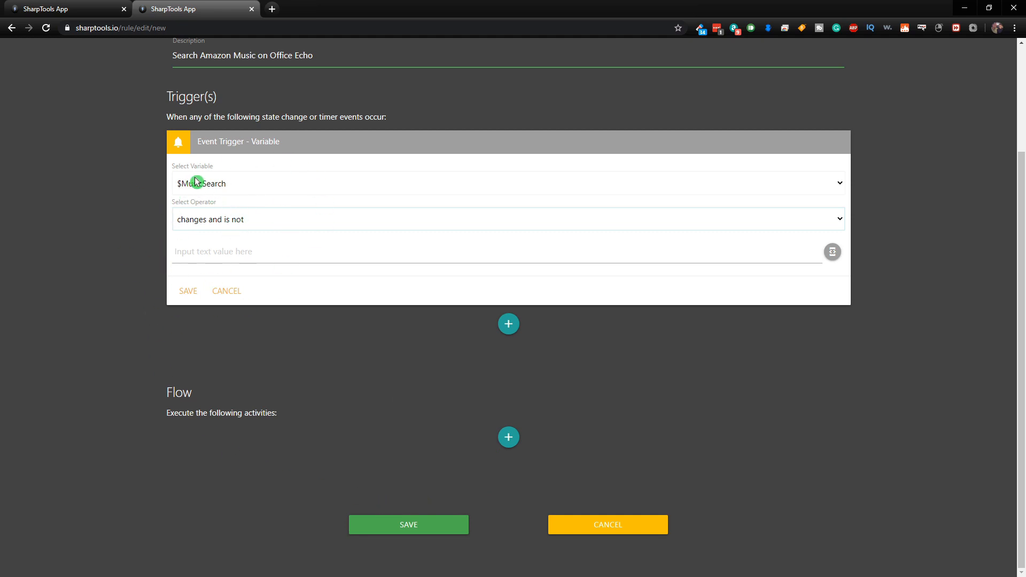
mouse_move(508, 437)
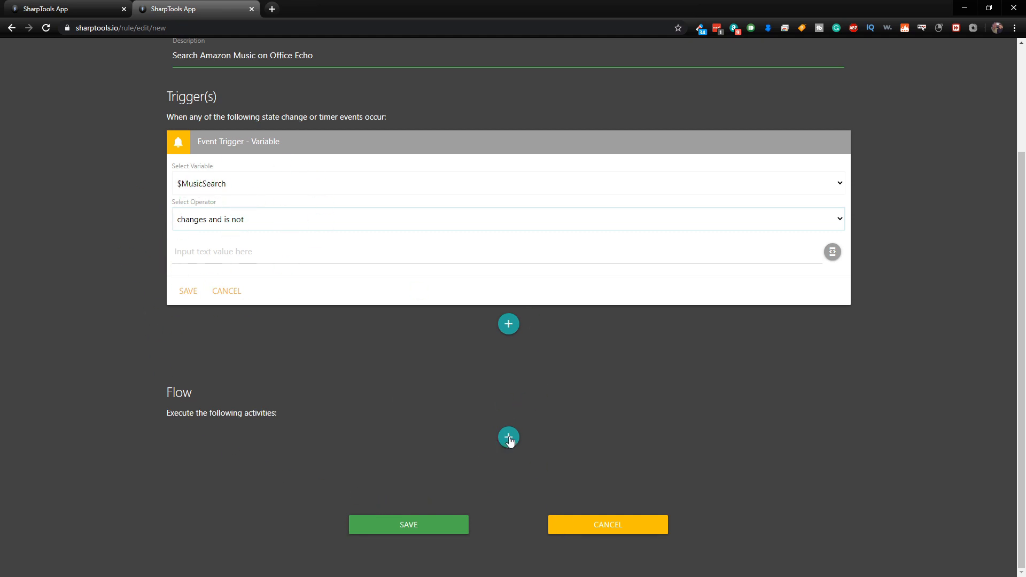
Step: Add a device action for Echo Office running searchAmazonMusic, with advanced argument editing on
click(509, 437)
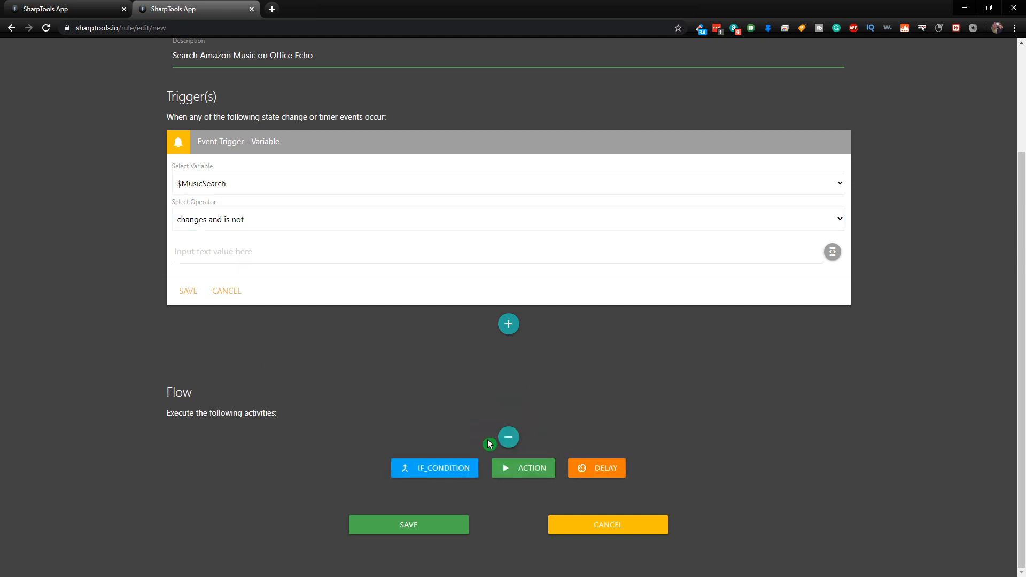
mouse_move(532, 472)
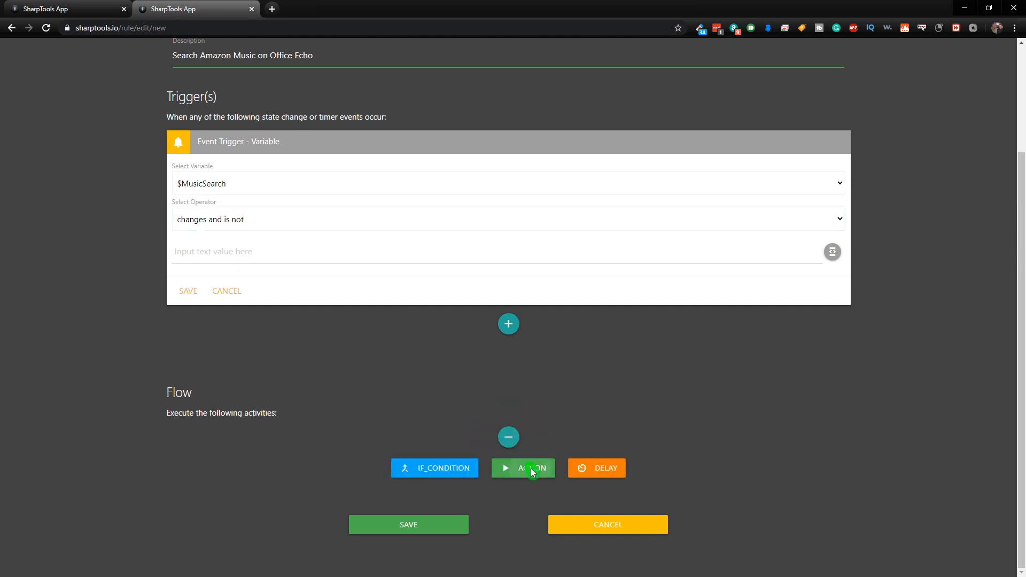
click(531, 469)
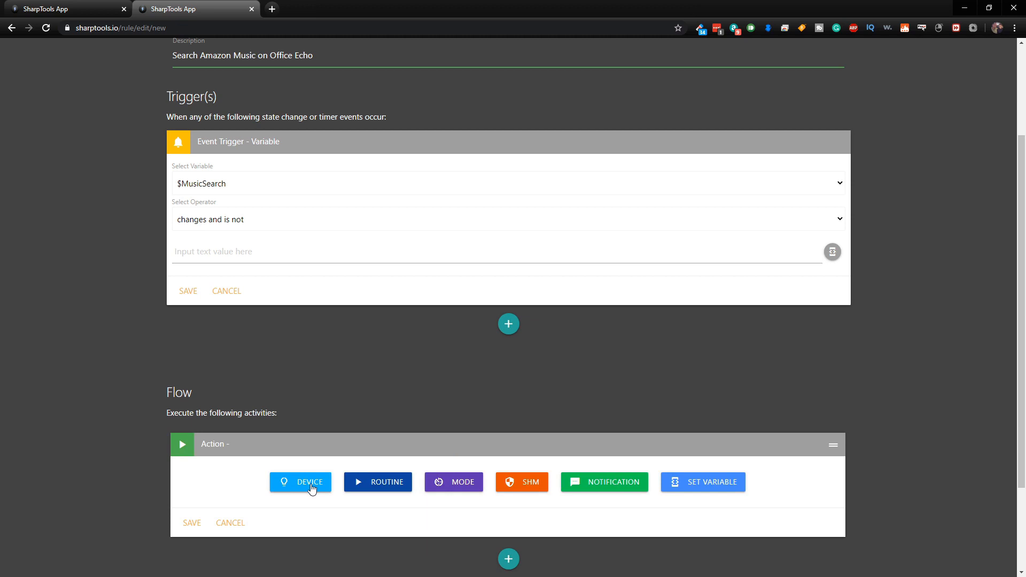
click(300, 482)
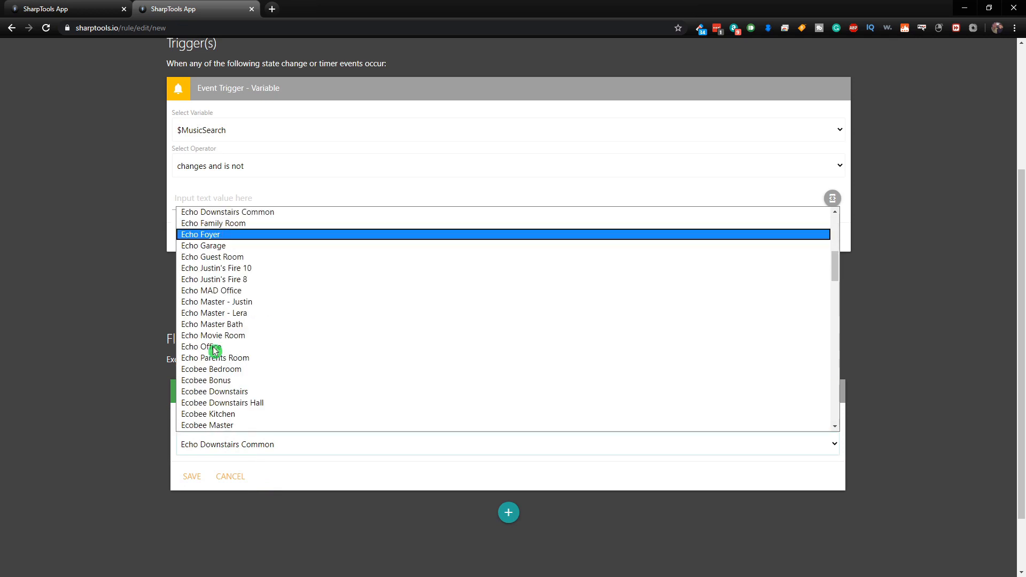
click(200, 346)
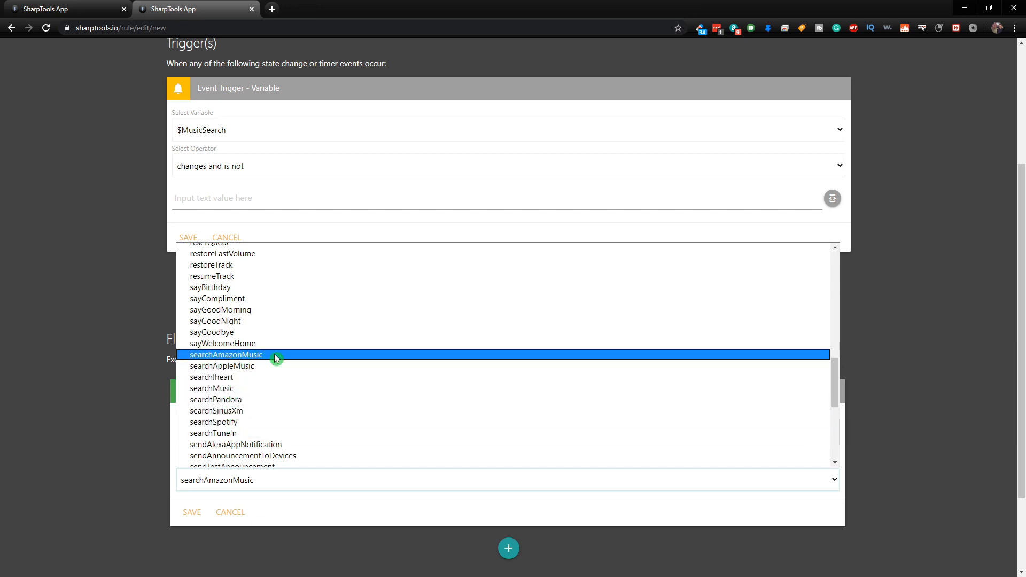
click(225, 354)
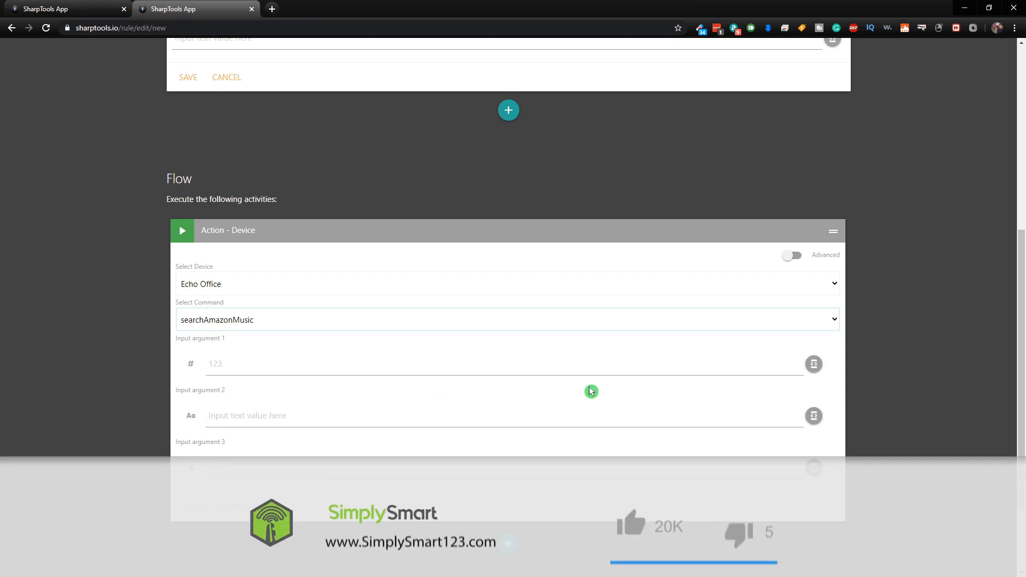
click(792, 254)
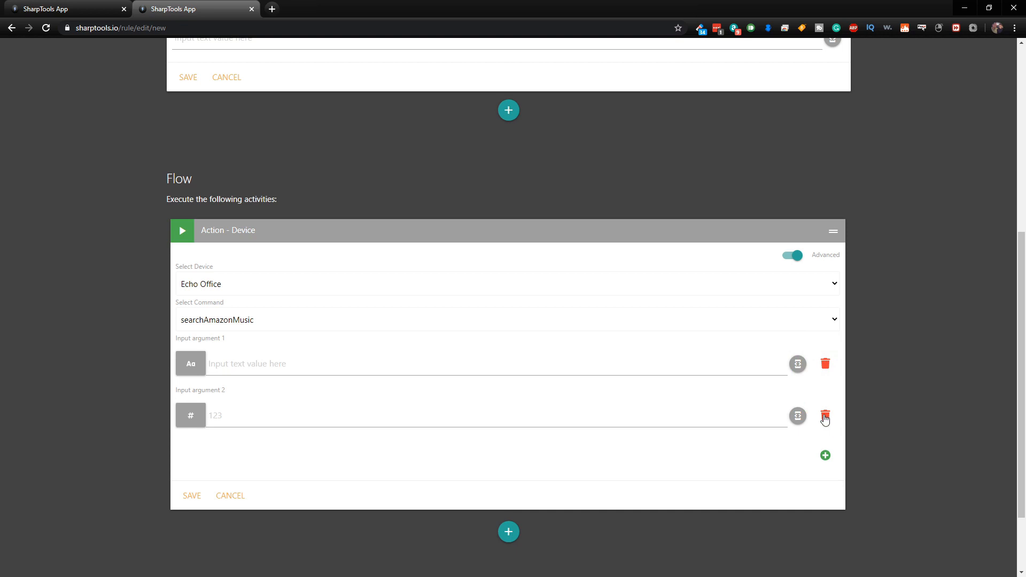
Step: Delete the second argument and fill argument 1 from the $MusicSearch variable
click(825, 416)
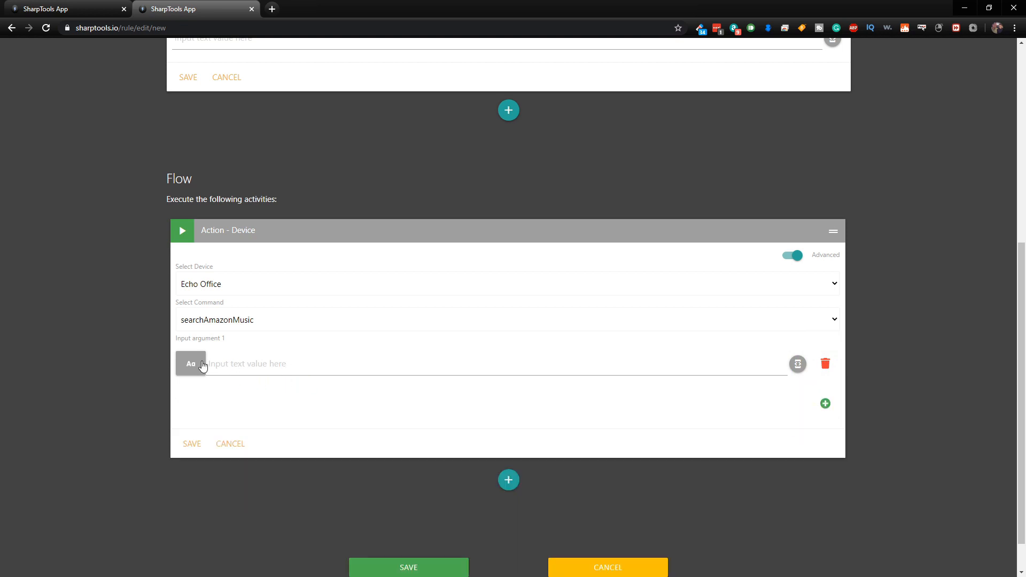
mouse_move(256, 330)
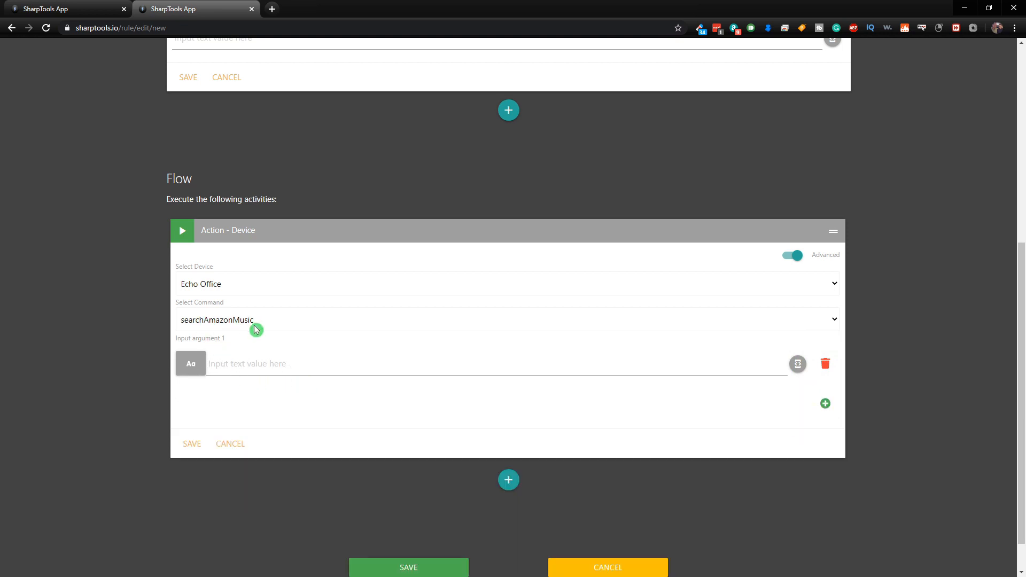
mouse_move(227, 359)
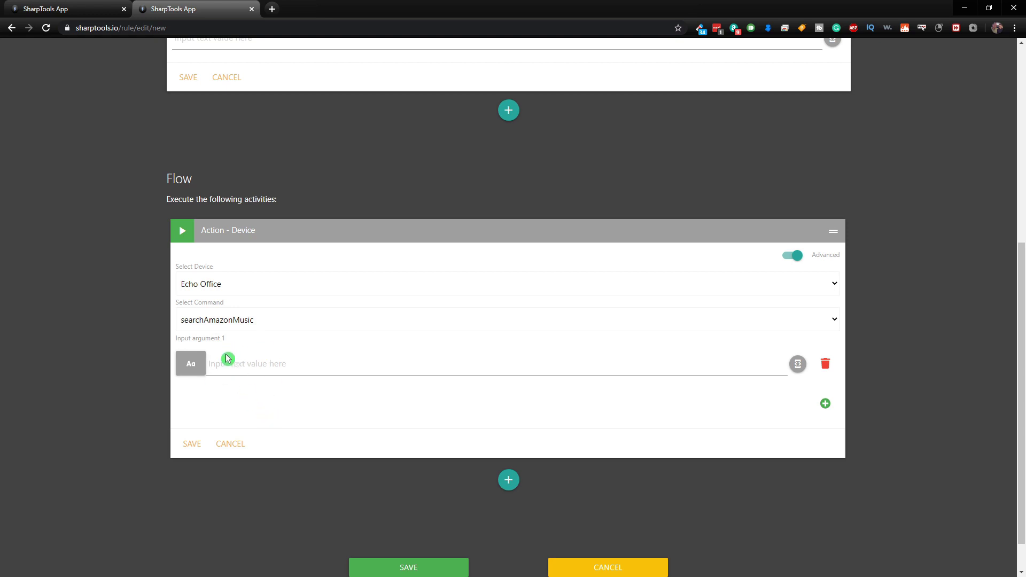
click(258, 372)
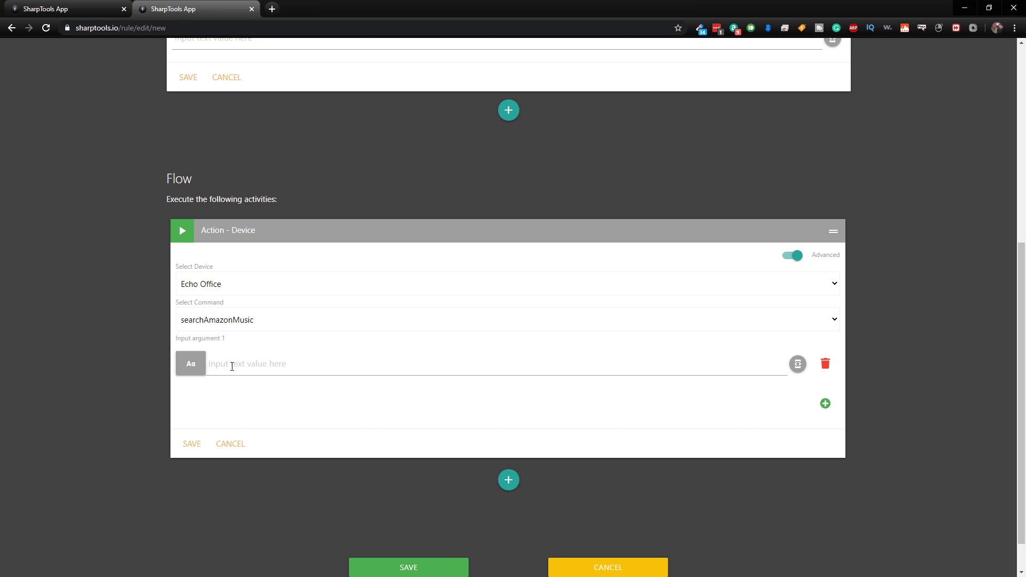
mouse_move(786, 363)
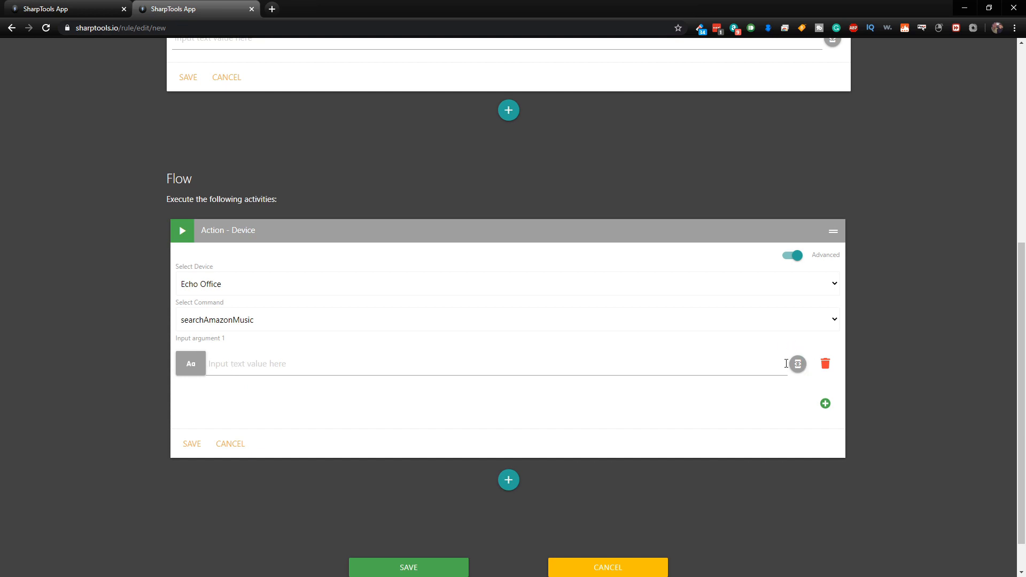
mouse_move(797, 363)
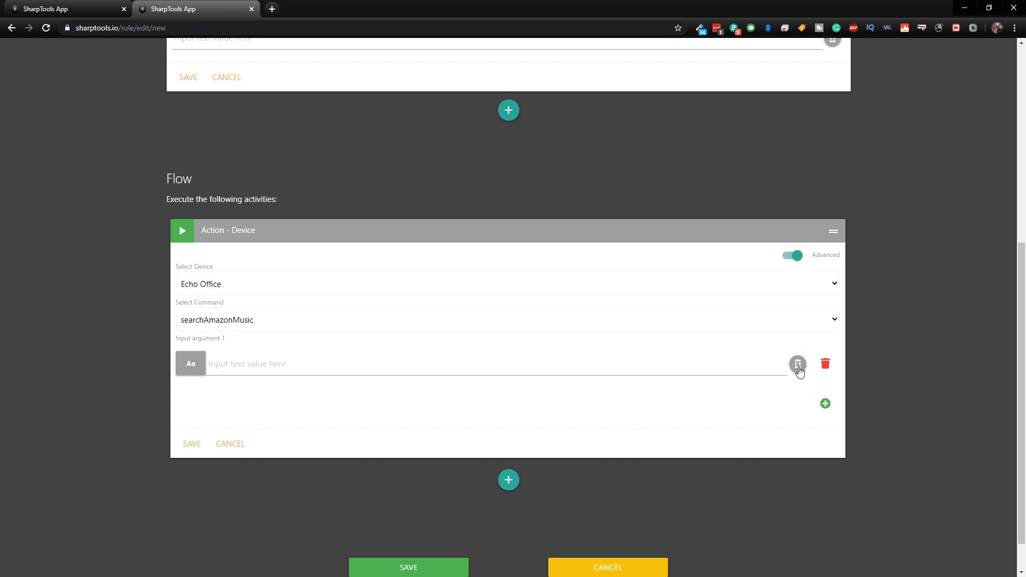
click(797, 364)
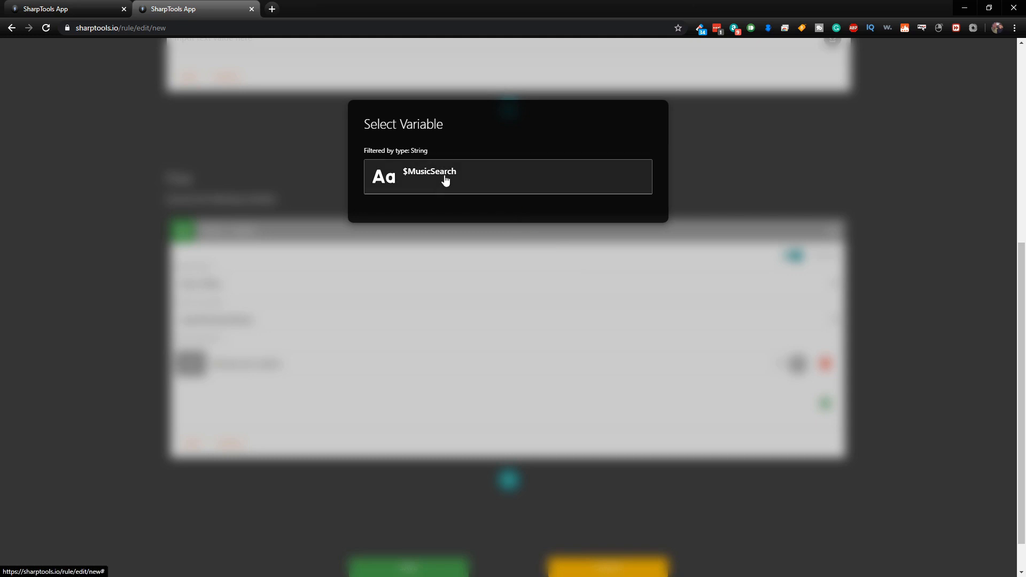
click(445, 178)
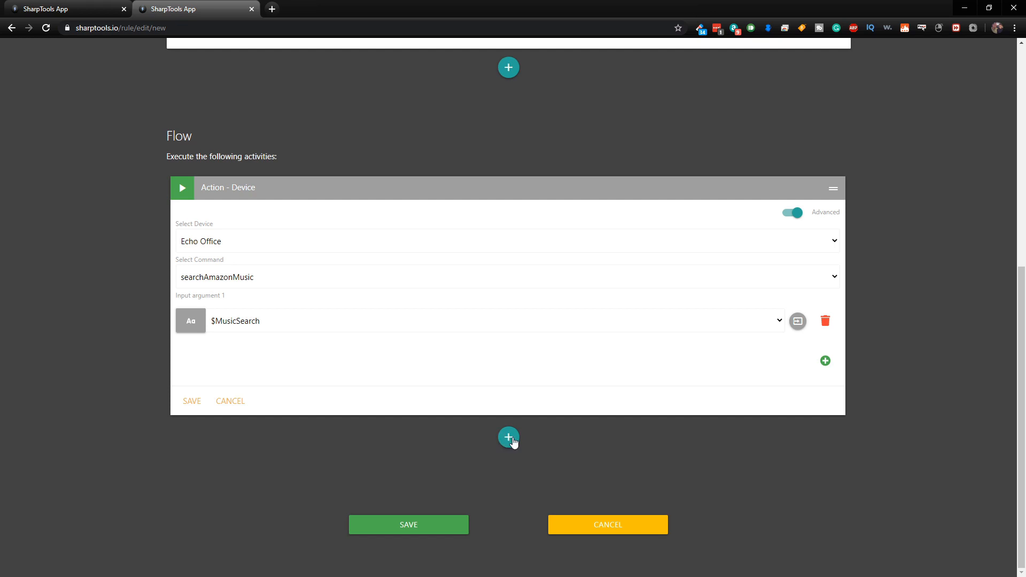
Step: Add a Set Variable step targeting $MusicSearch from a Static Value, and save the Echo Office action
click(509, 437)
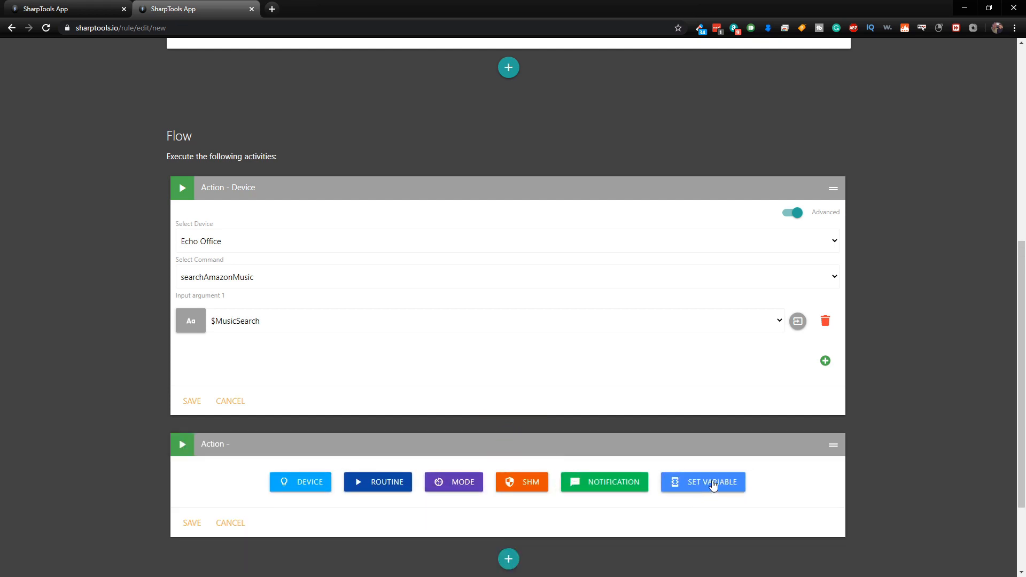
click(703, 482)
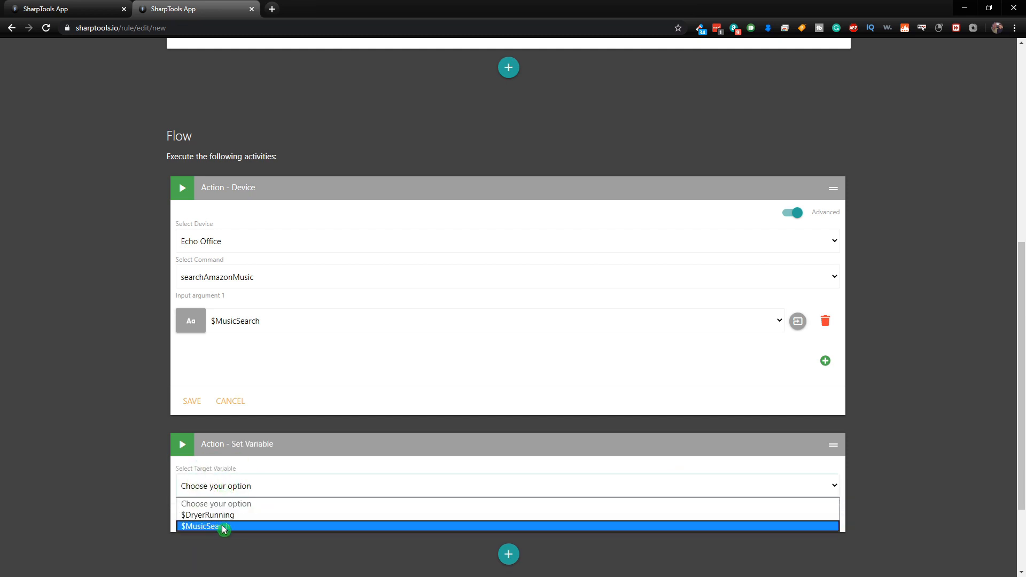
click(220, 528)
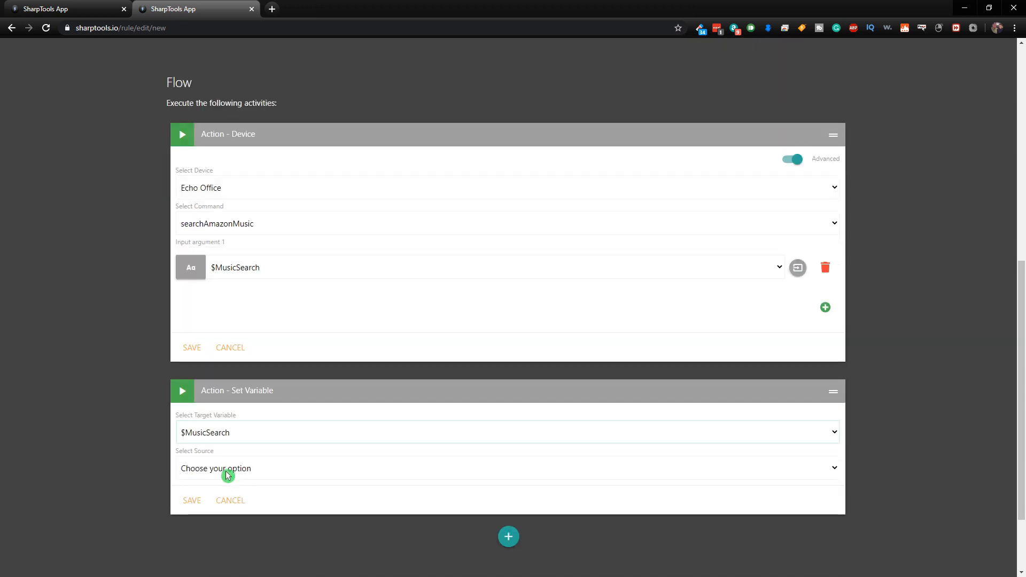
click(226, 468)
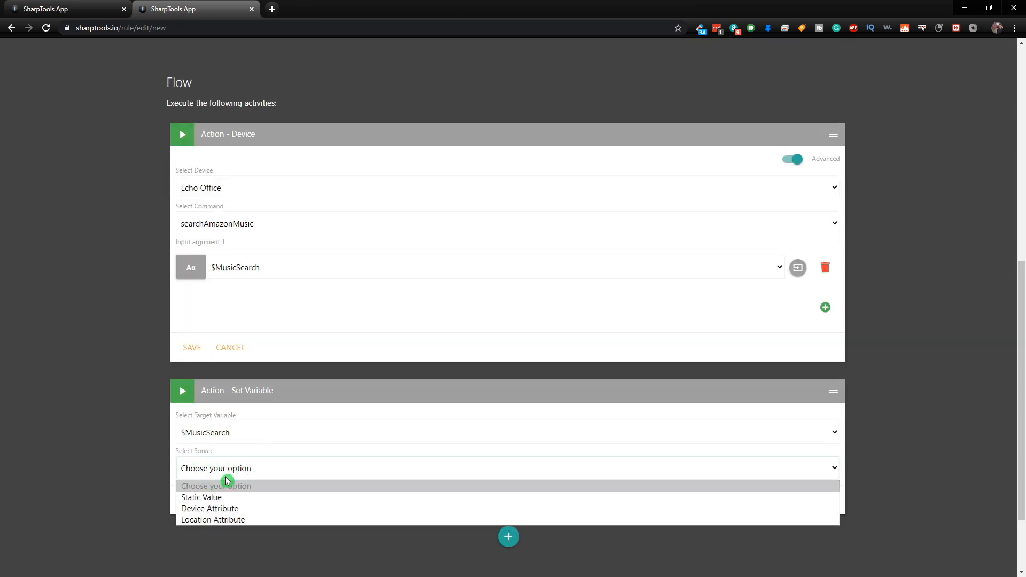
click(201, 497)
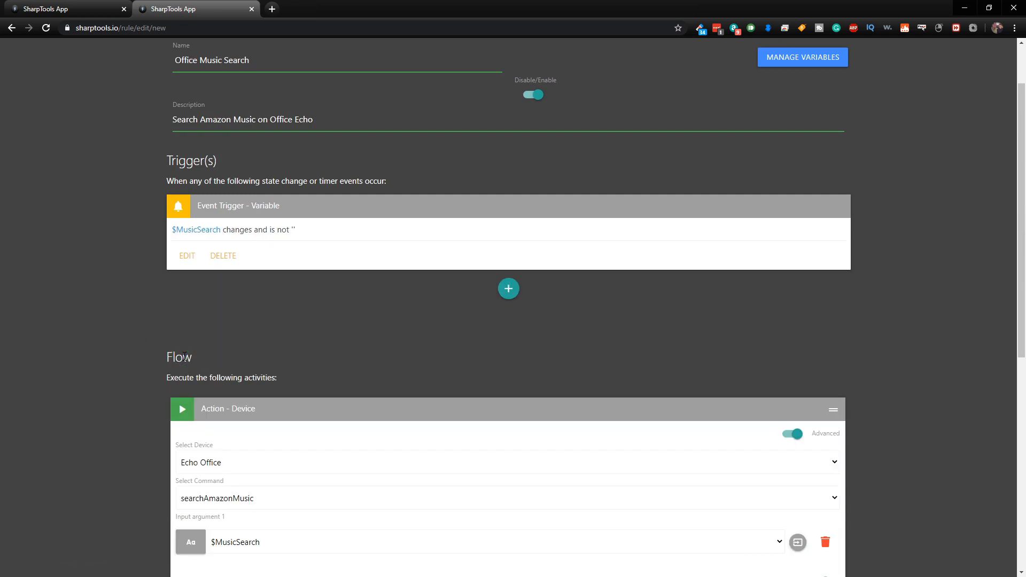
scroll(down, 3)
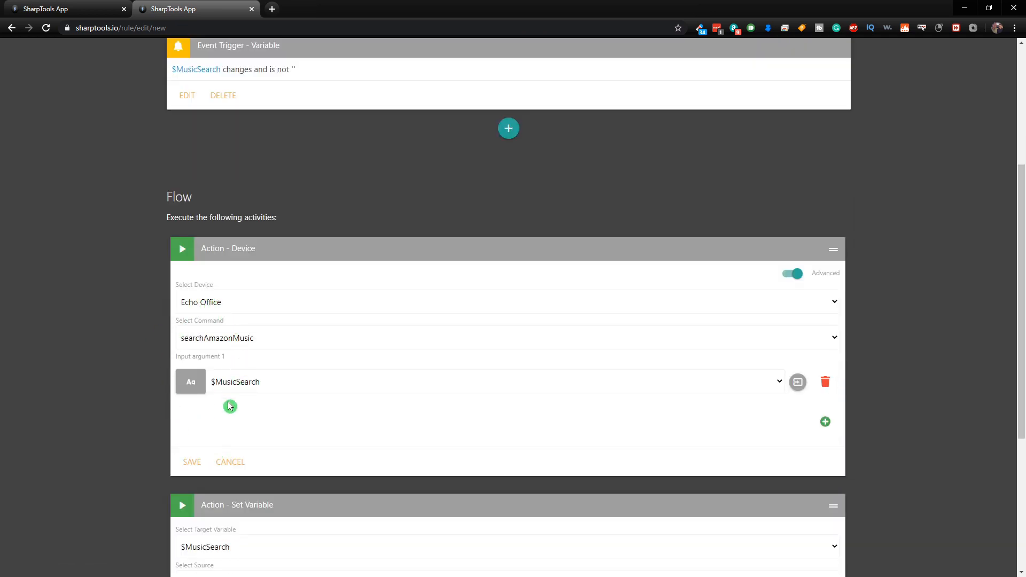
click(192, 462)
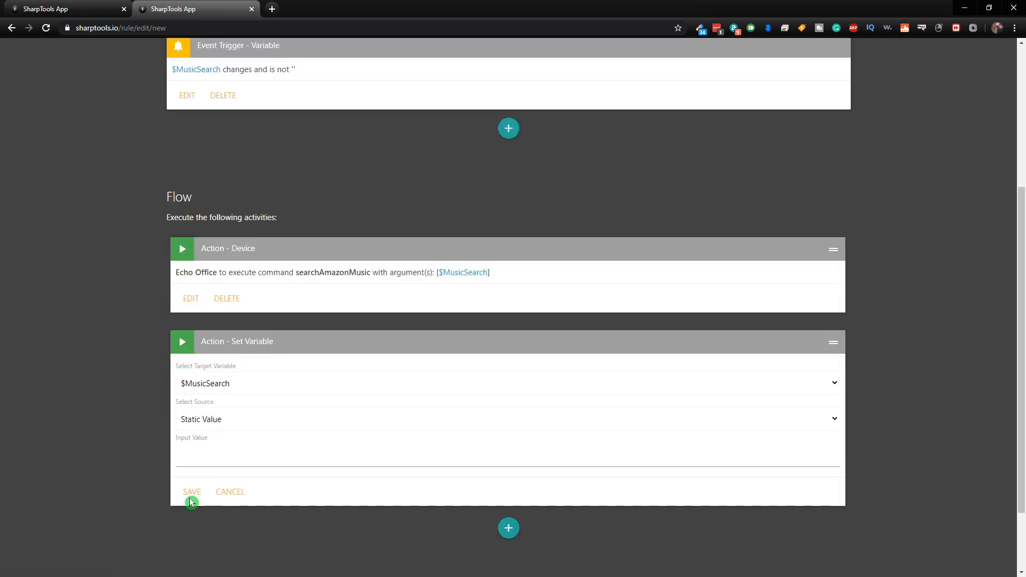
Step: Save the empty set-variable step and save the complete Office Music Search rule
click(192, 492)
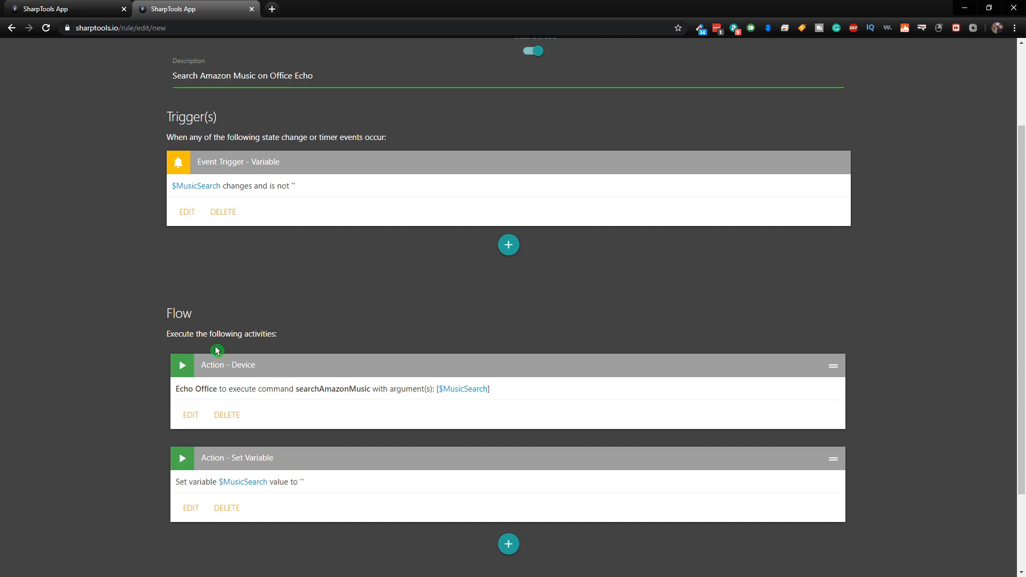
mouse_move(274, 295)
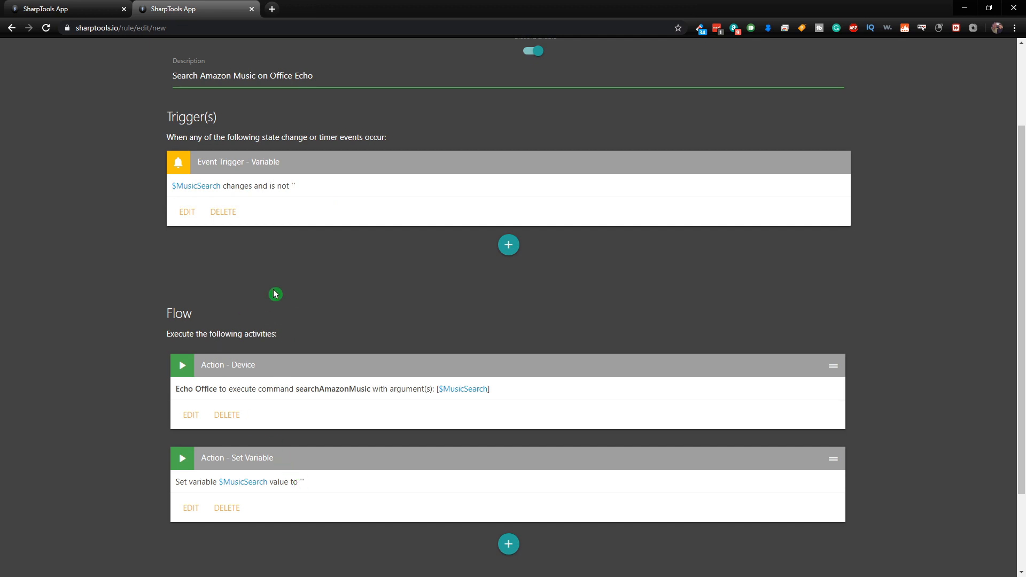
mouse_move(202, 404)
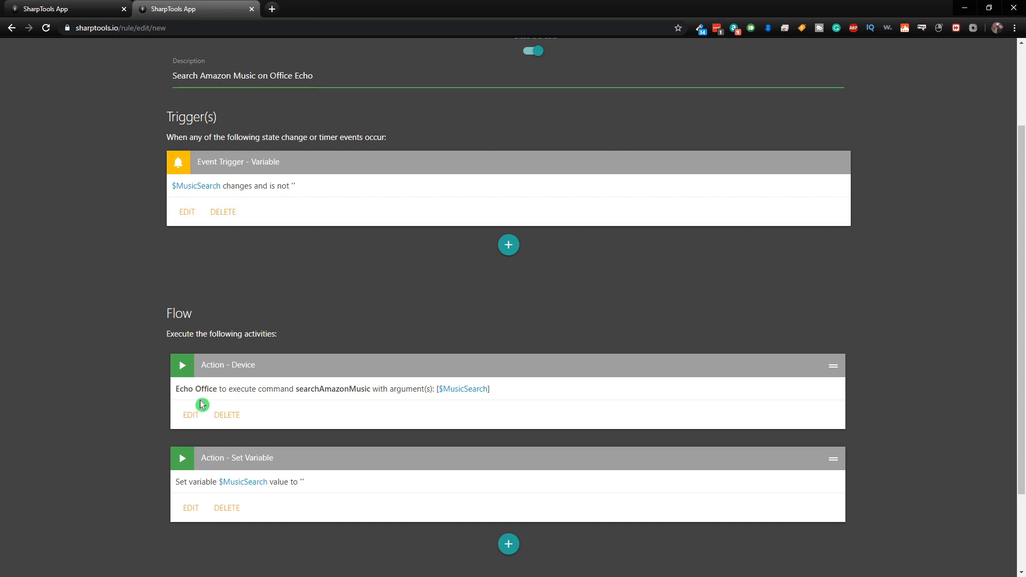
mouse_move(175, 396)
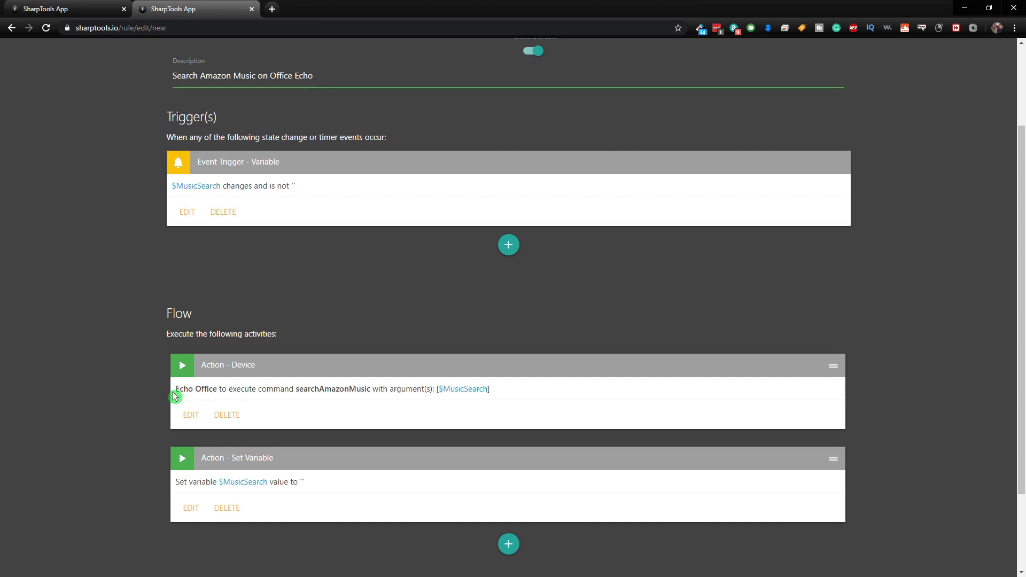
mouse_move(295, 400)
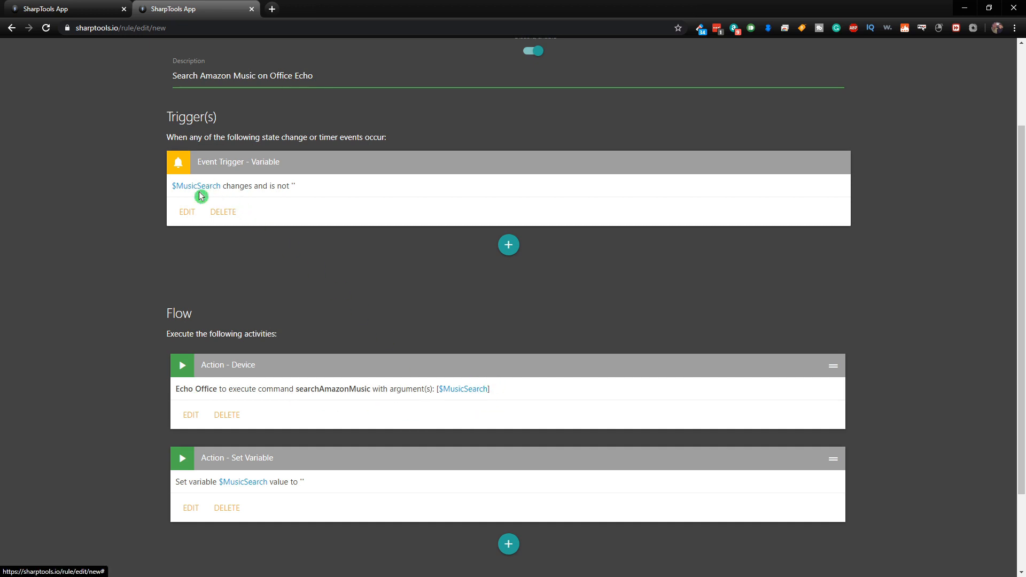
mouse_move(303, 511)
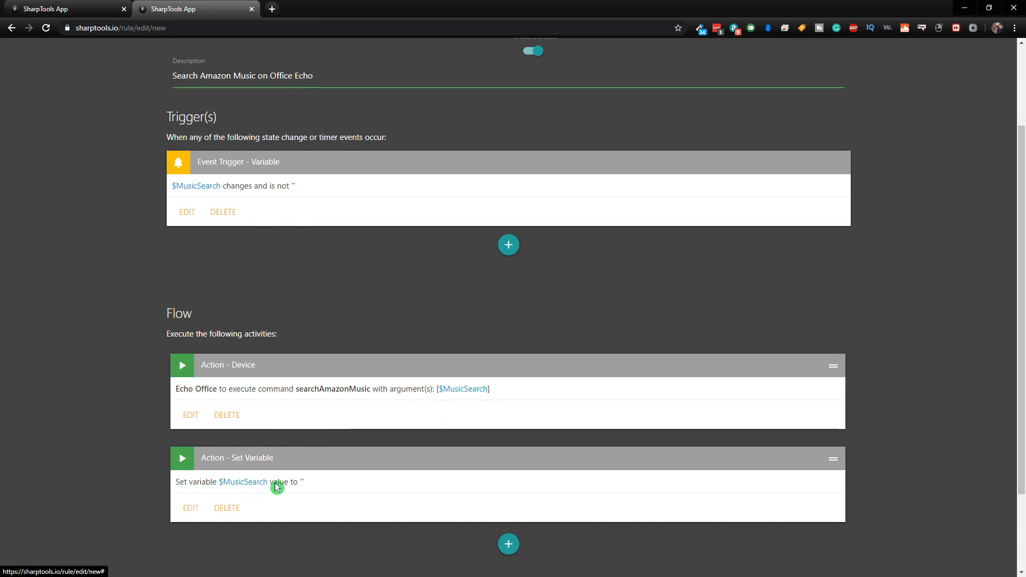
mouse_move(338, 485)
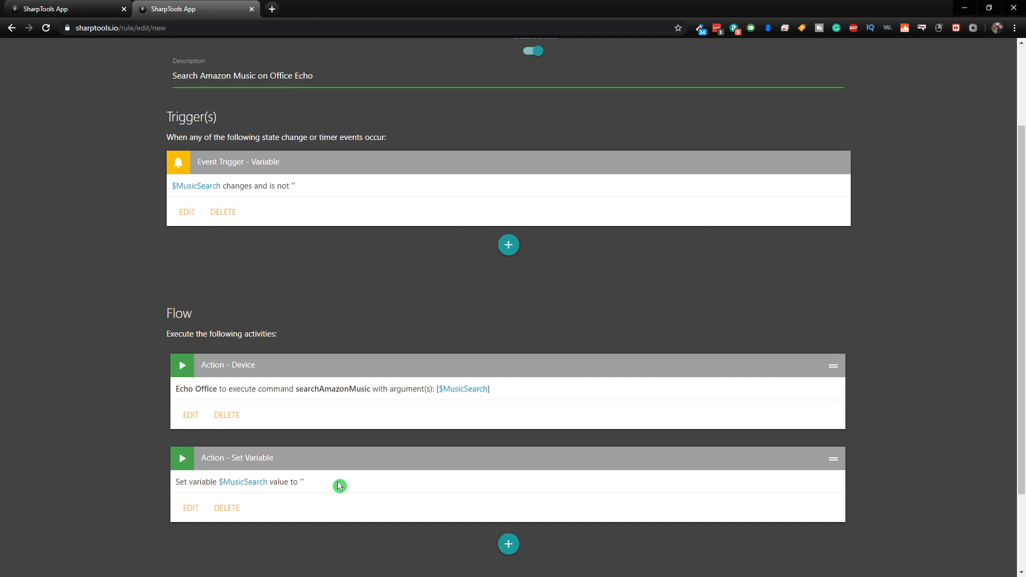
mouse_move(162, 184)
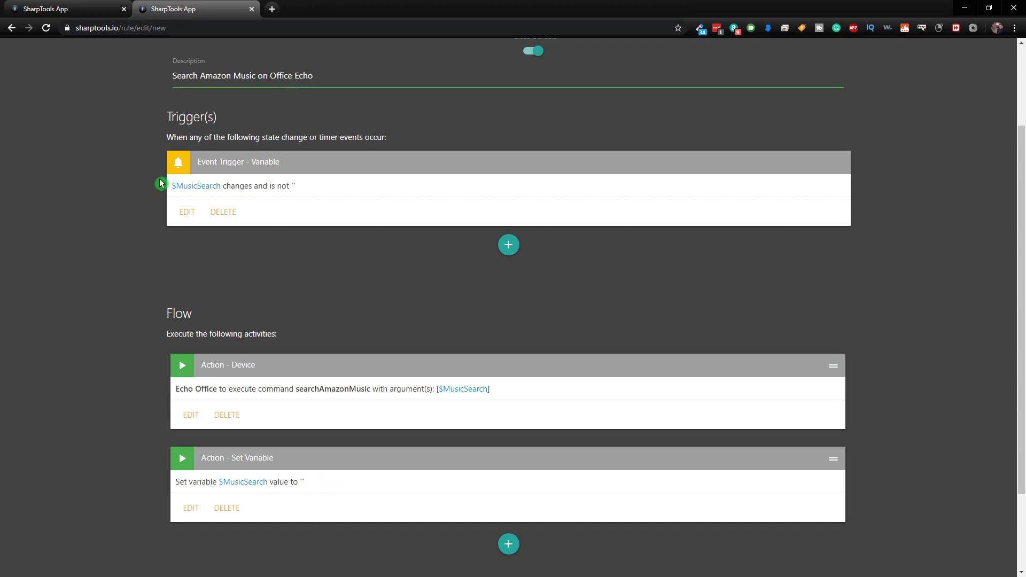
mouse_move(283, 186)
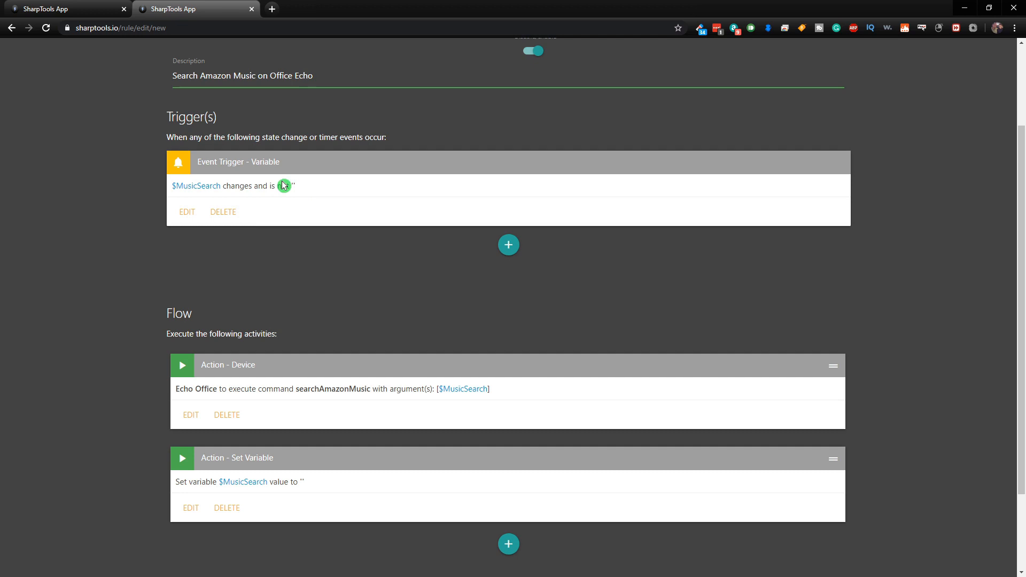
click(285, 186)
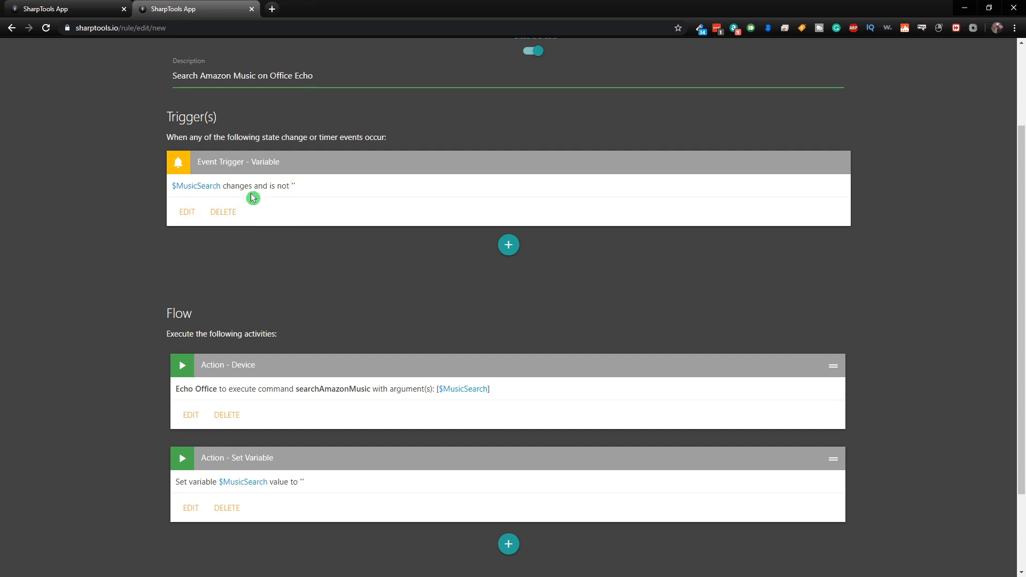
scroll(down, 3)
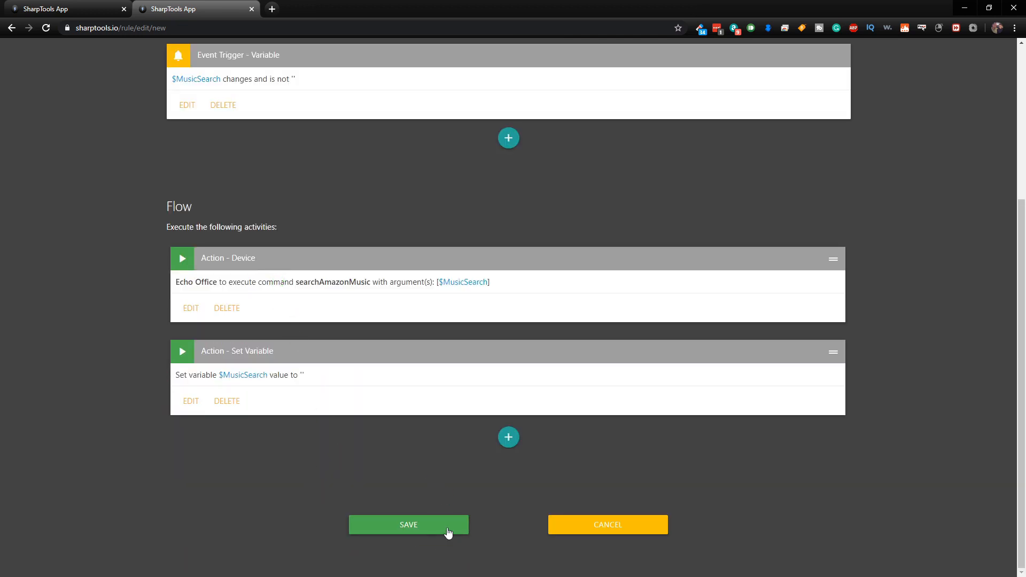
click(408, 524)
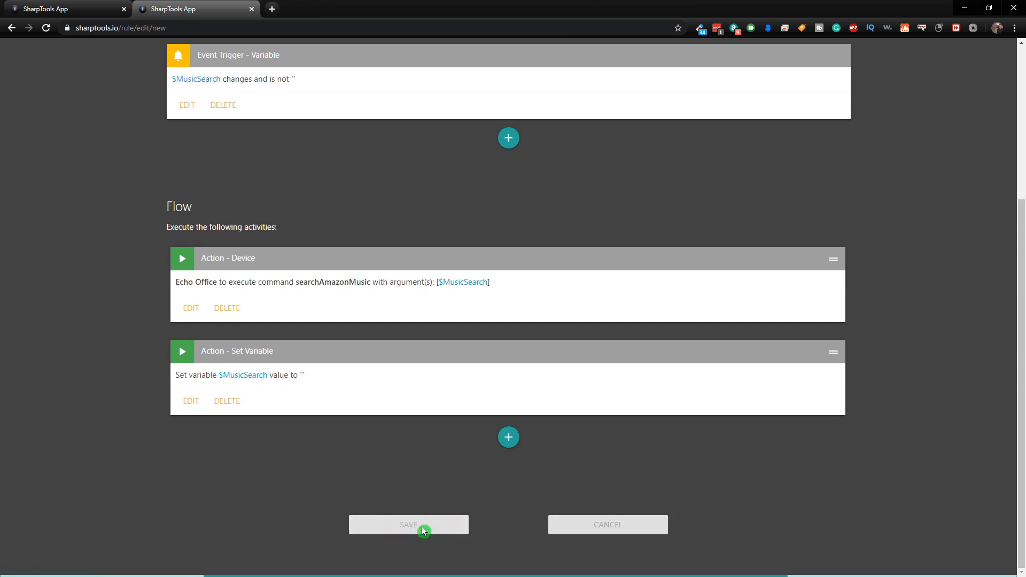
Step: Return to the dashboard and choose Edit from the ••• Actions panel
click(409, 523)
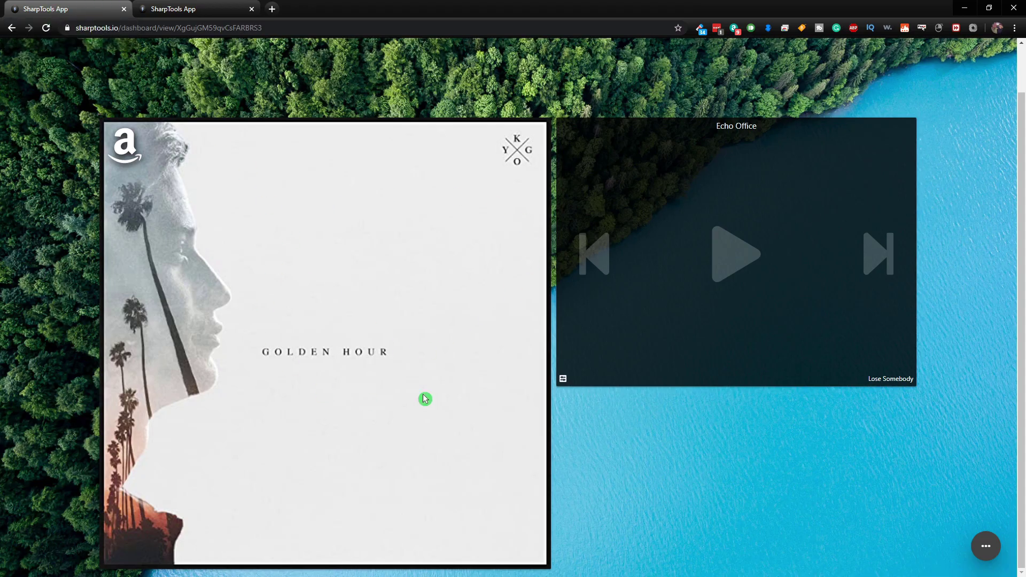
mouse_move(305, 203)
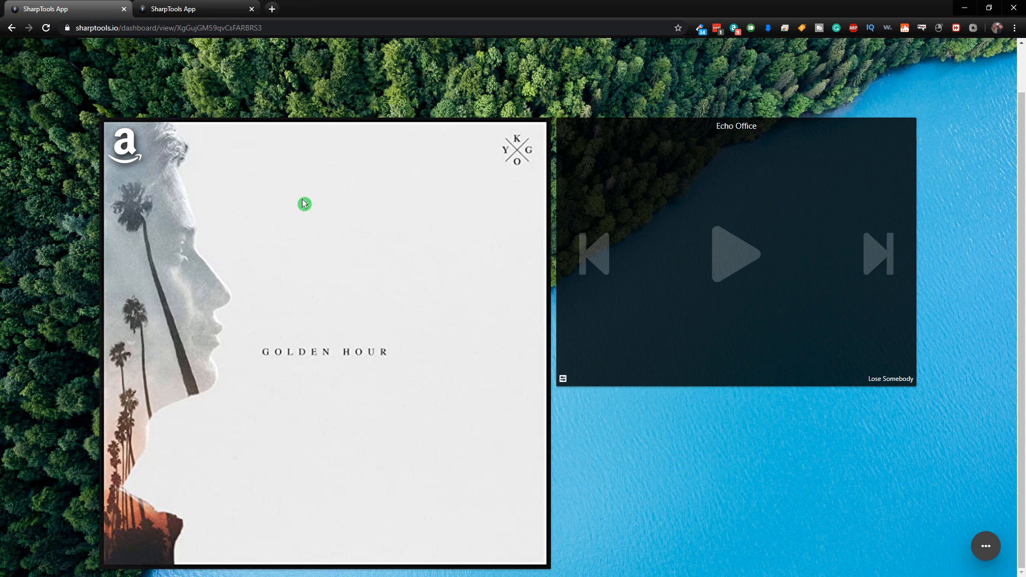
mouse_move(759, 221)
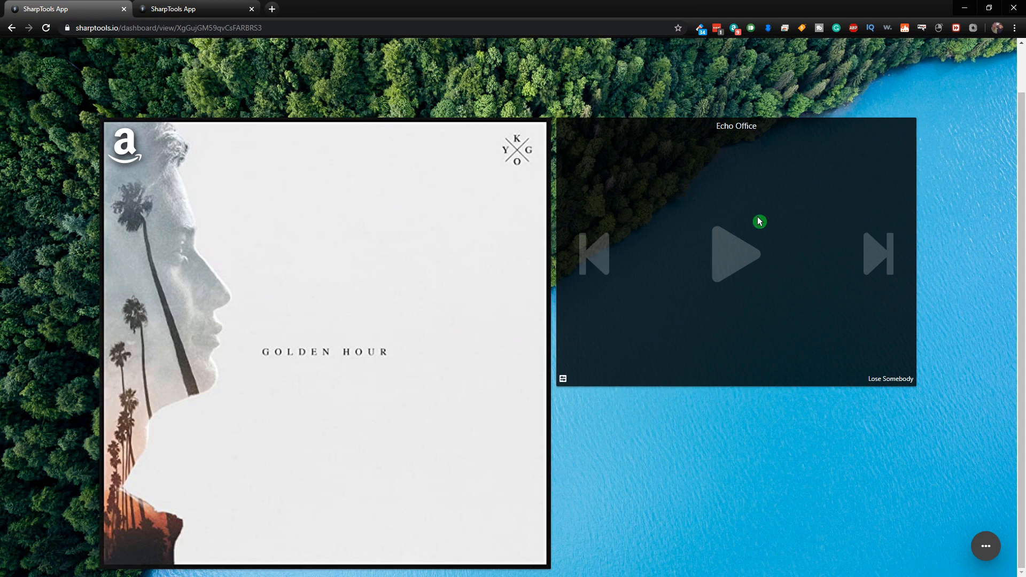
mouse_move(959, 562)
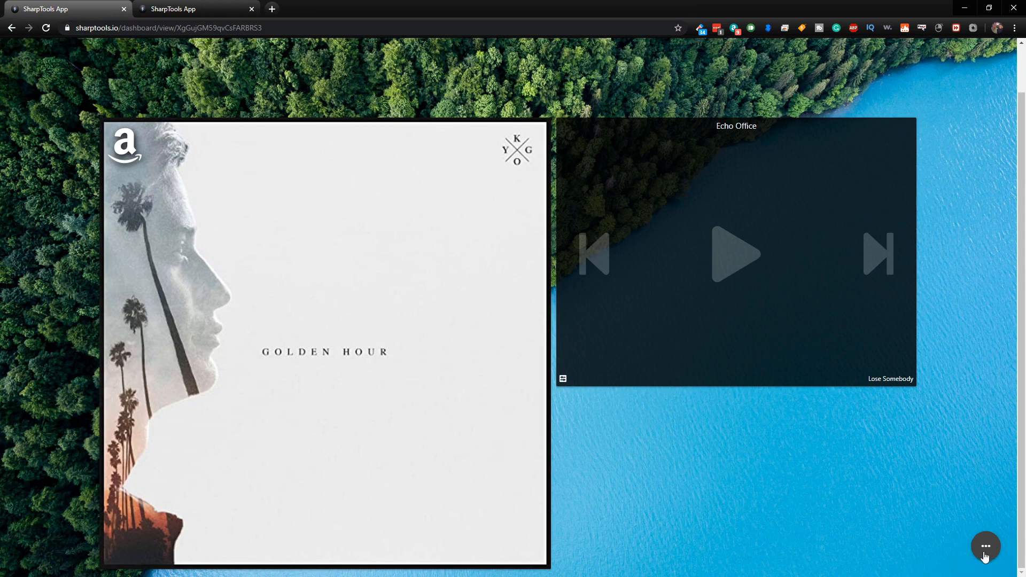
click(985, 545)
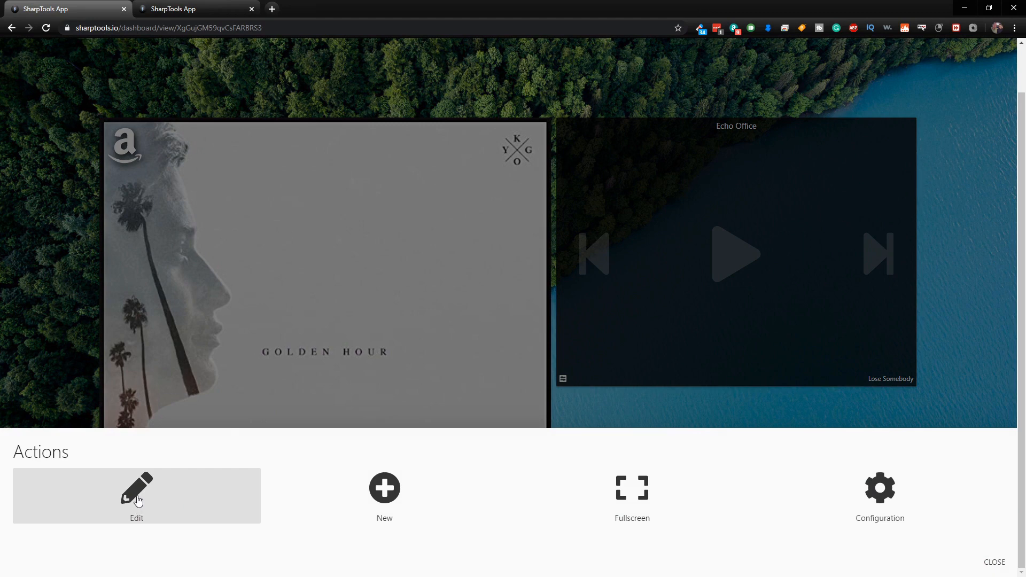
click(137, 494)
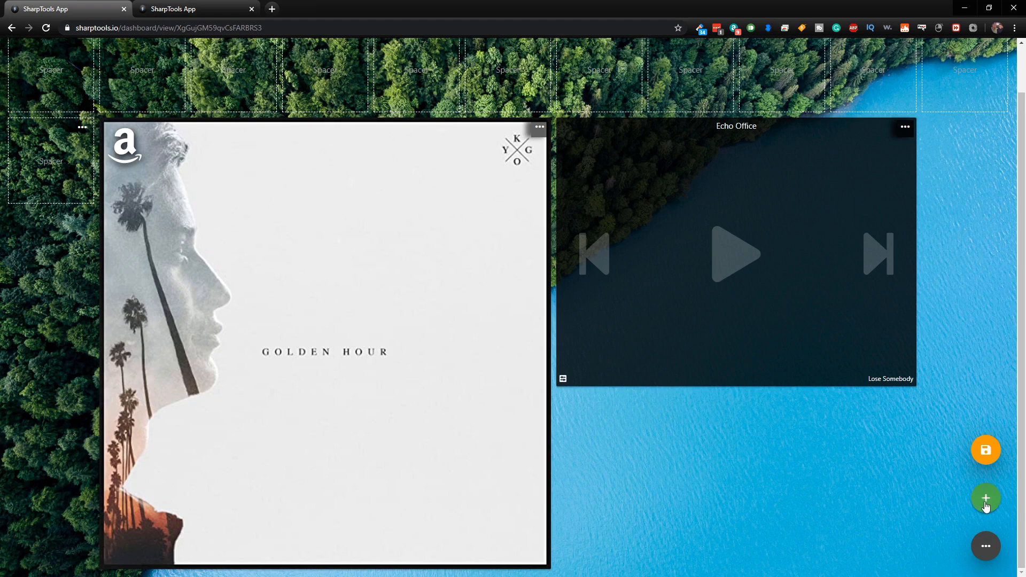
Step: Add the MusicSearch variable from Add Item > Variables as a new dashboard tile
click(986, 498)
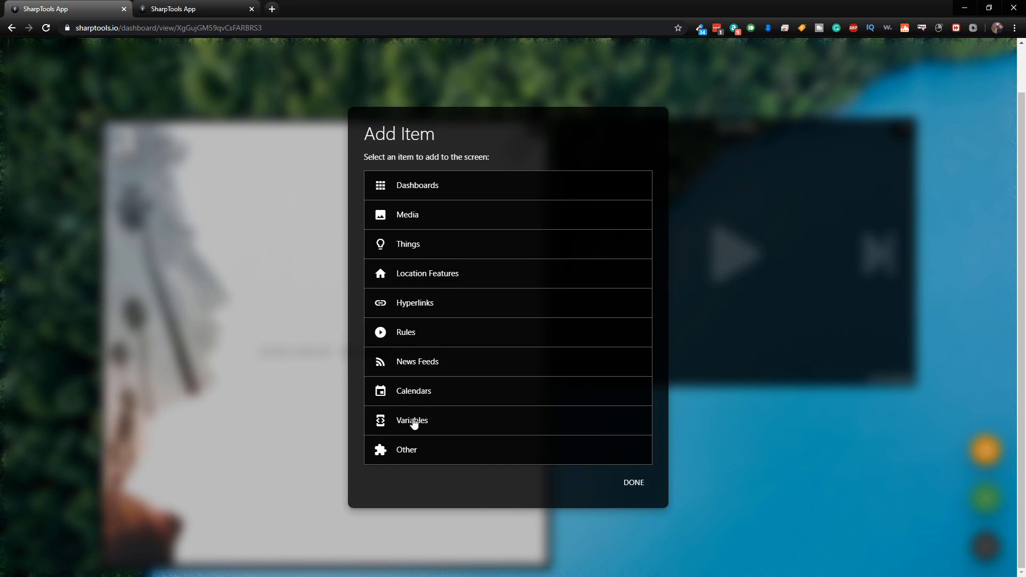
mouse_move(425, 280)
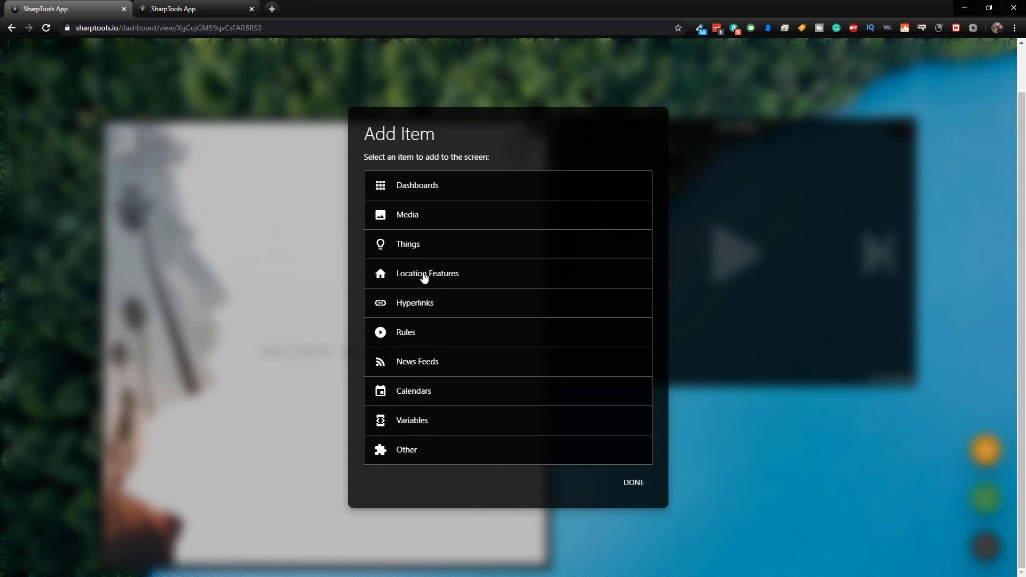
mouse_move(423, 371)
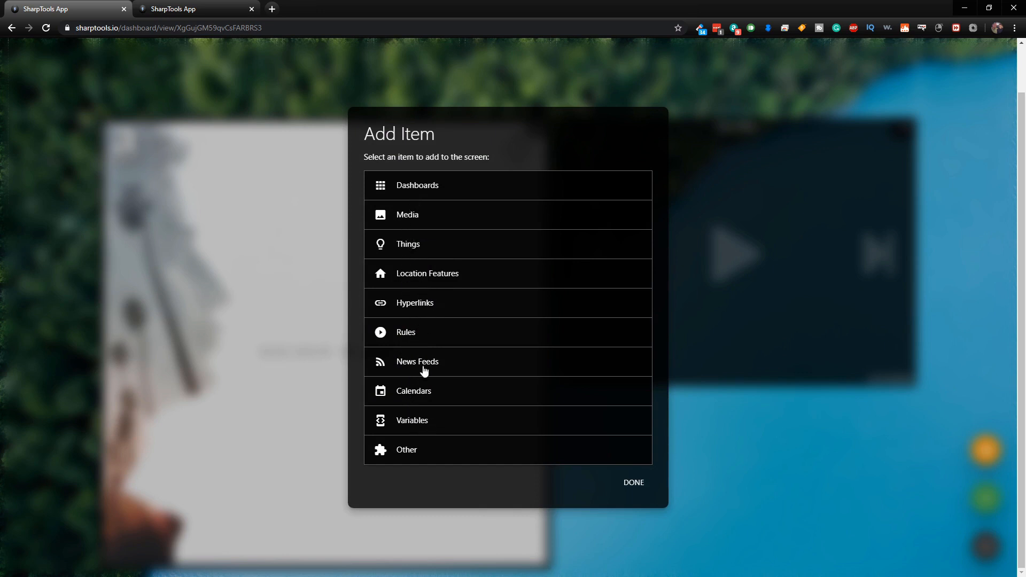
mouse_move(426, 343)
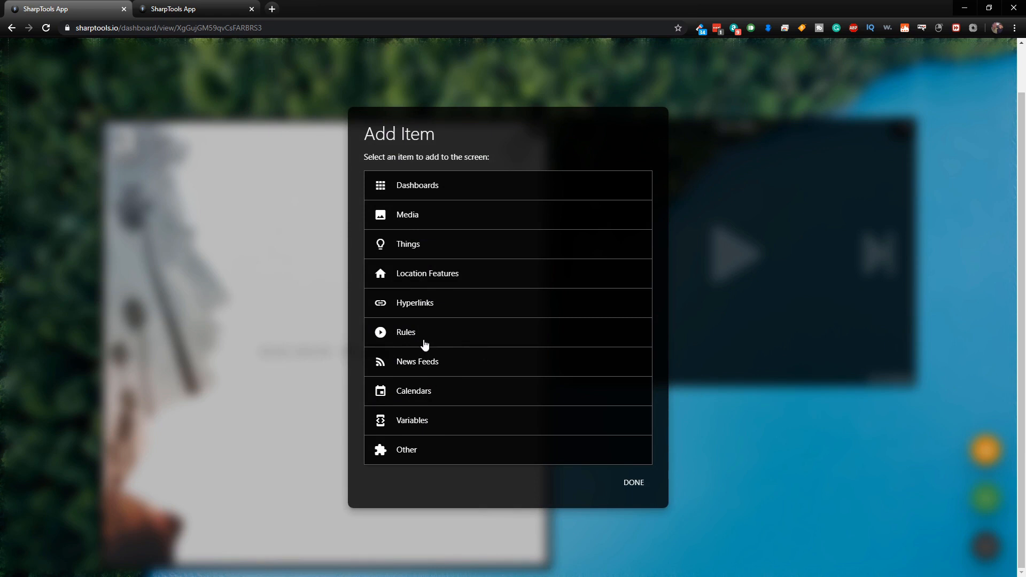
mouse_move(388, 339)
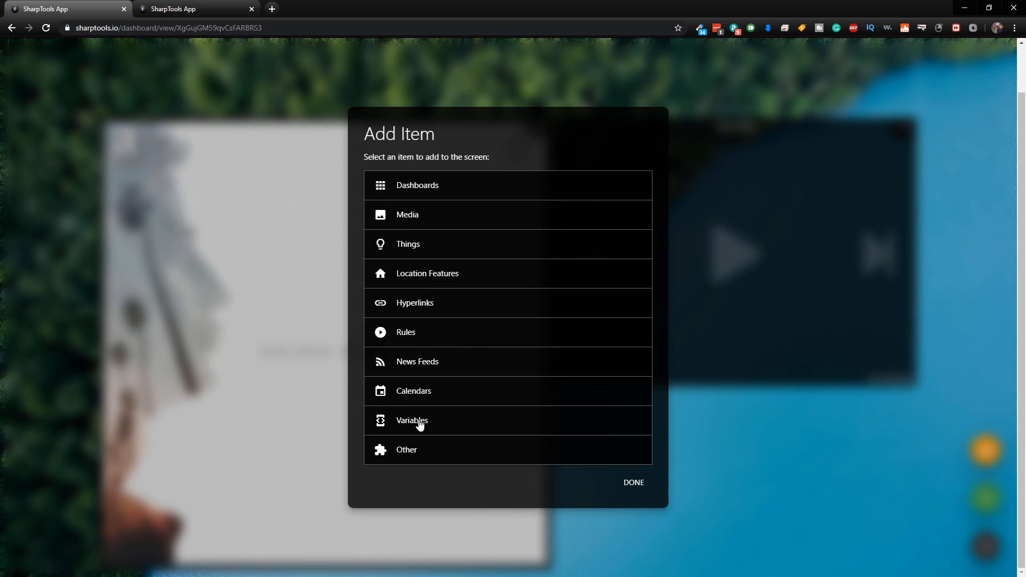
click(412, 421)
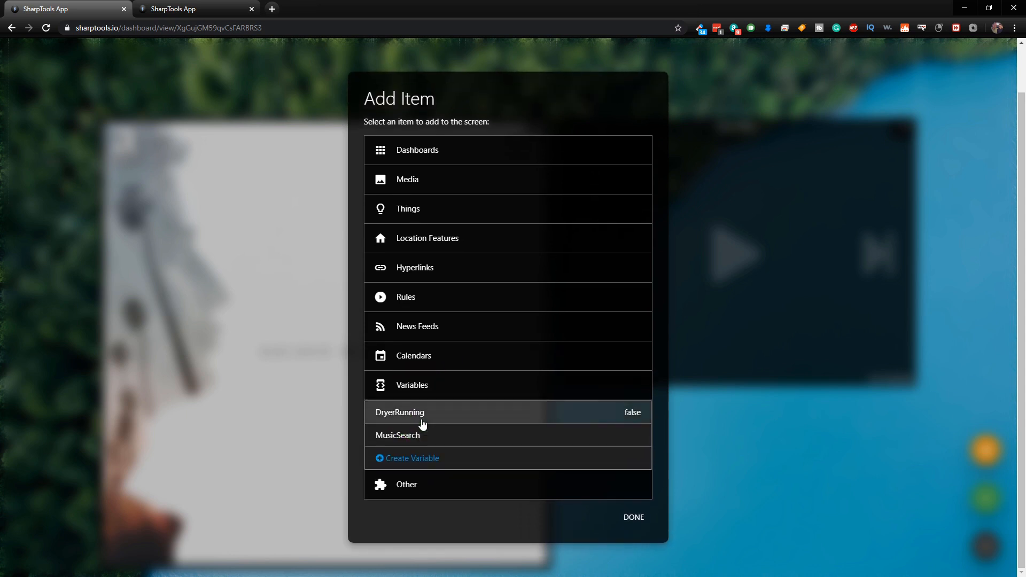
mouse_move(406, 443)
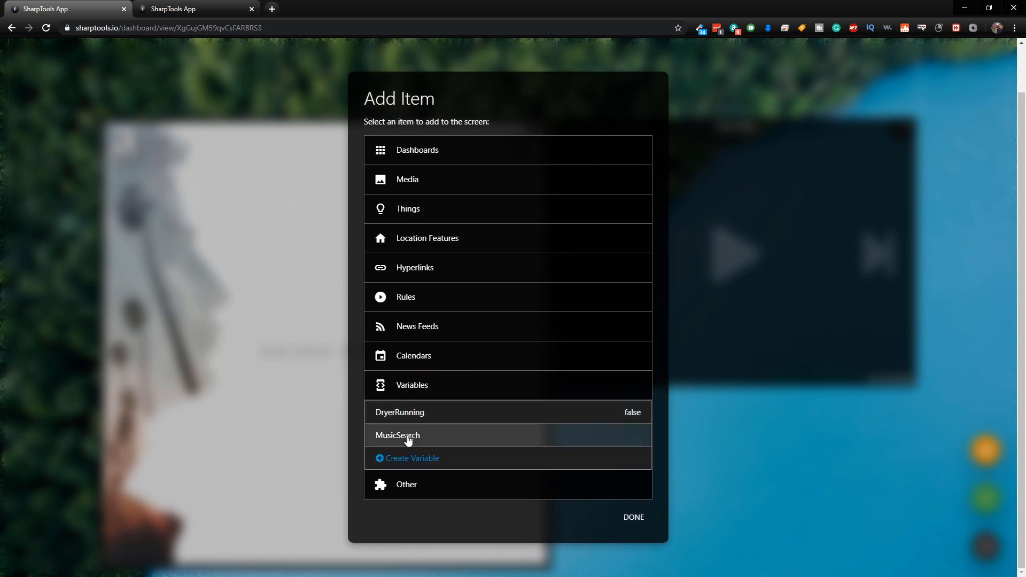
click(407, 435)
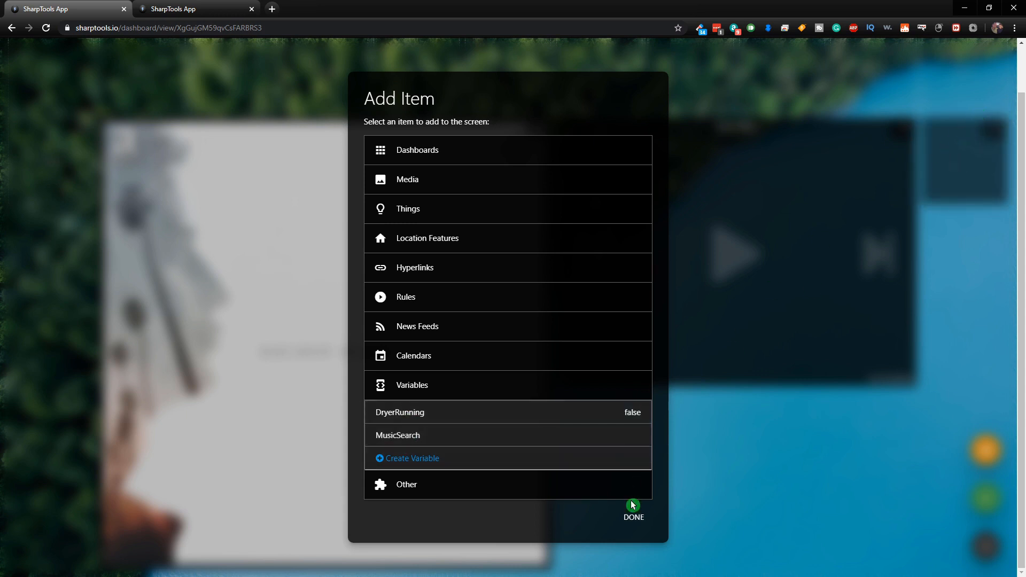
click(632, 518)
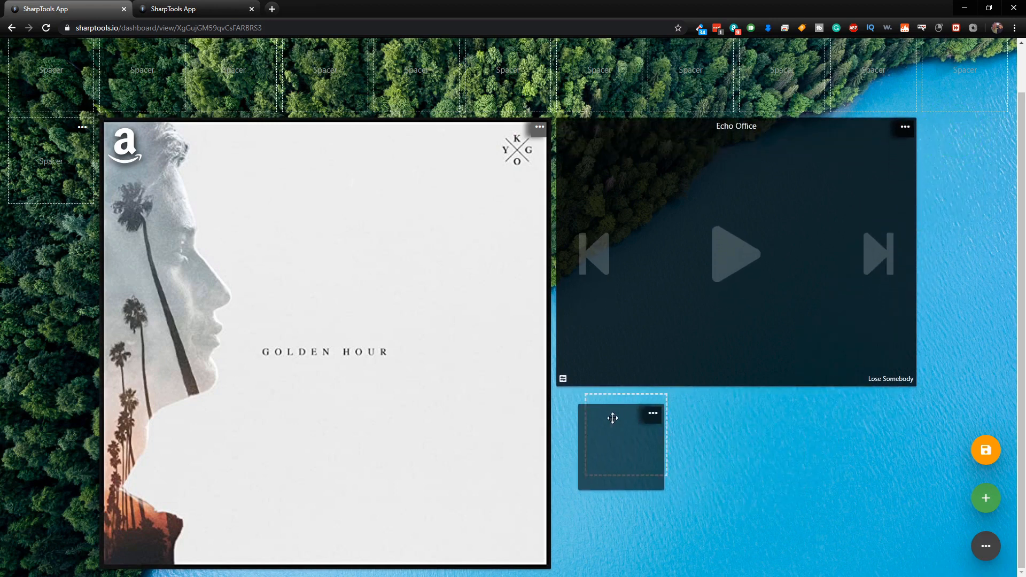
Step: Label the tile 'Office Music Search', size it 2x by 4x with Show Value Prompt, and save
click(652, 412)
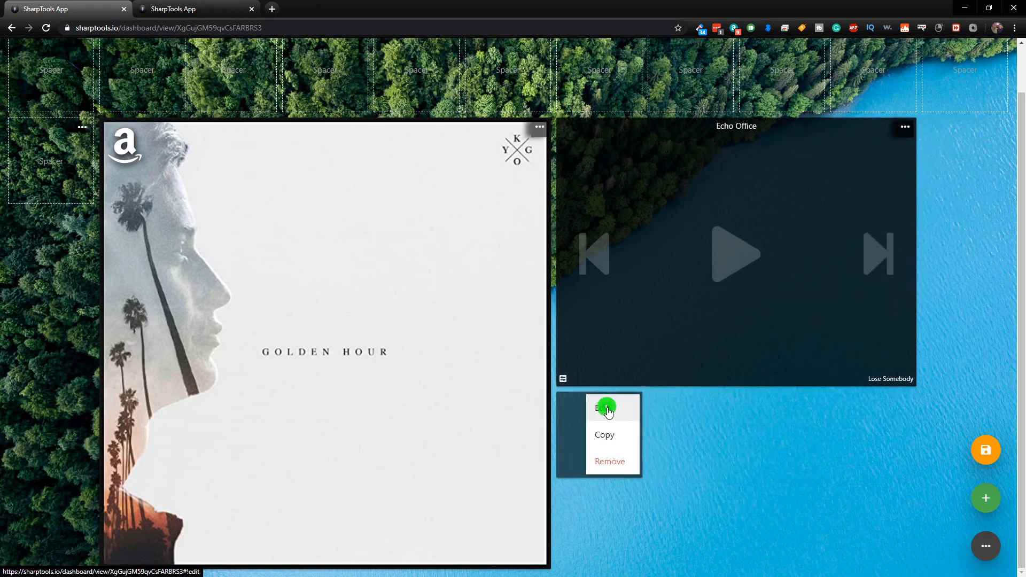
click(606, 408)
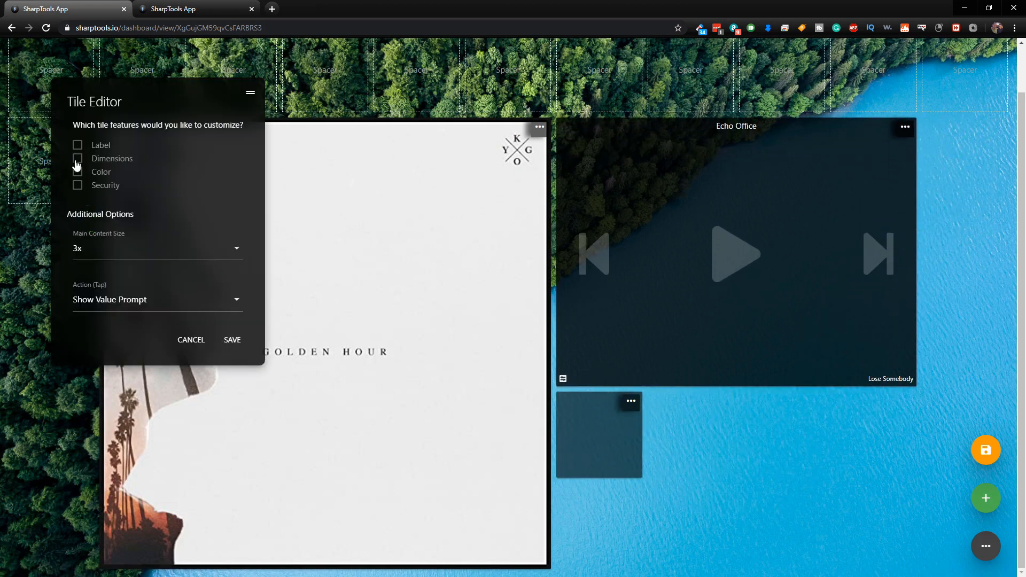
click(77, 146)
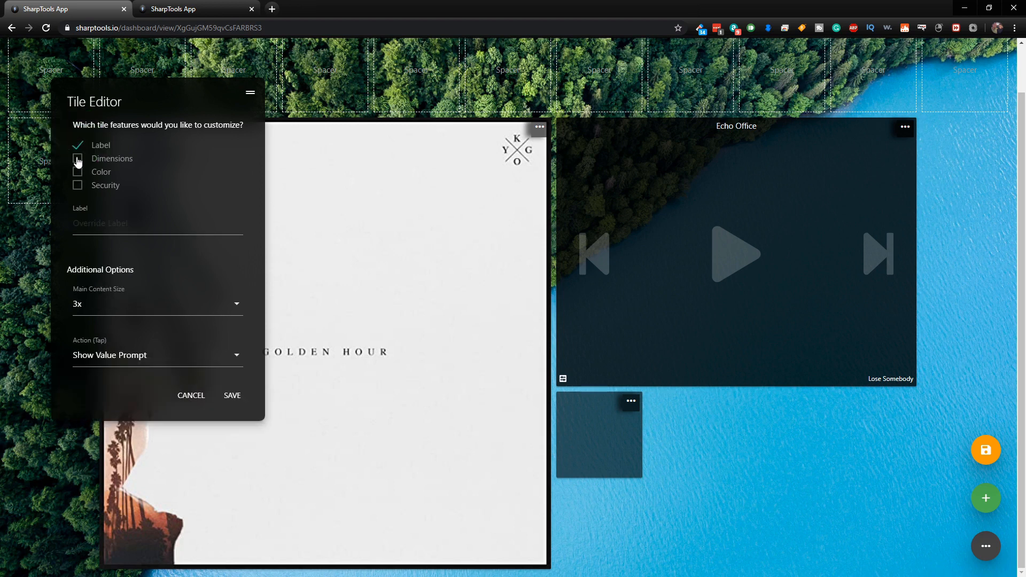
click(77, 158)
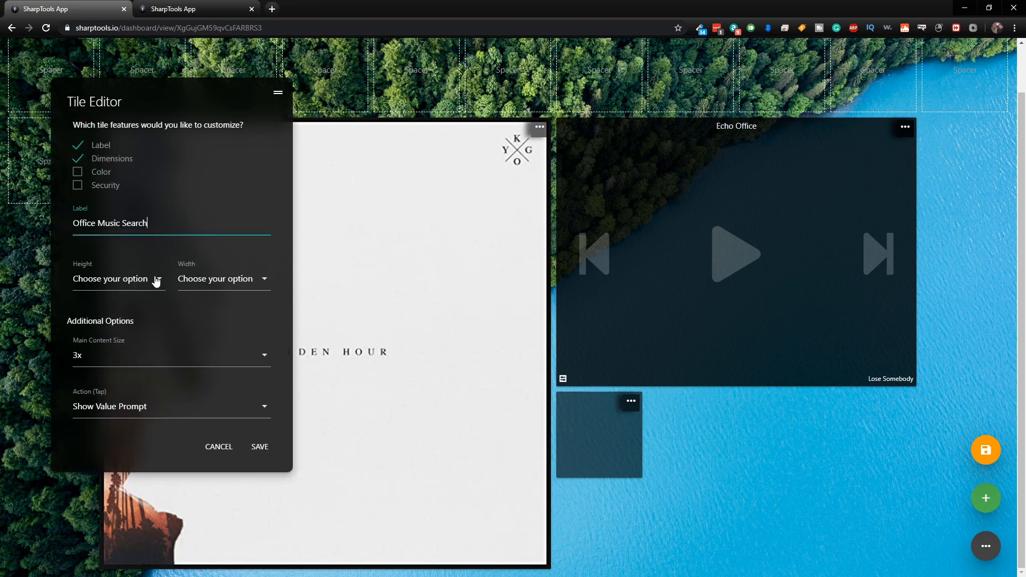
click(117, 279)
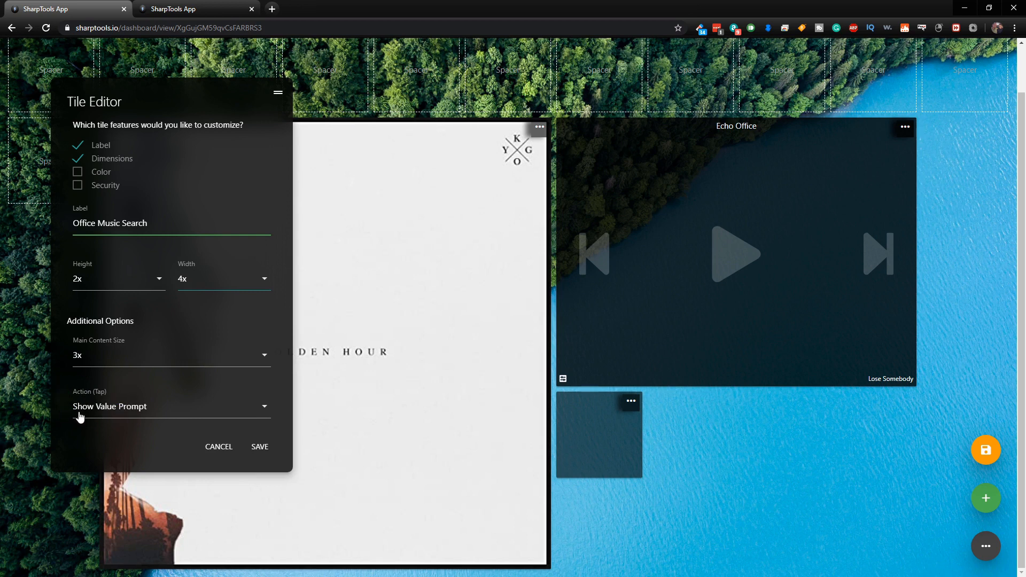
mouse_move(101, 423)
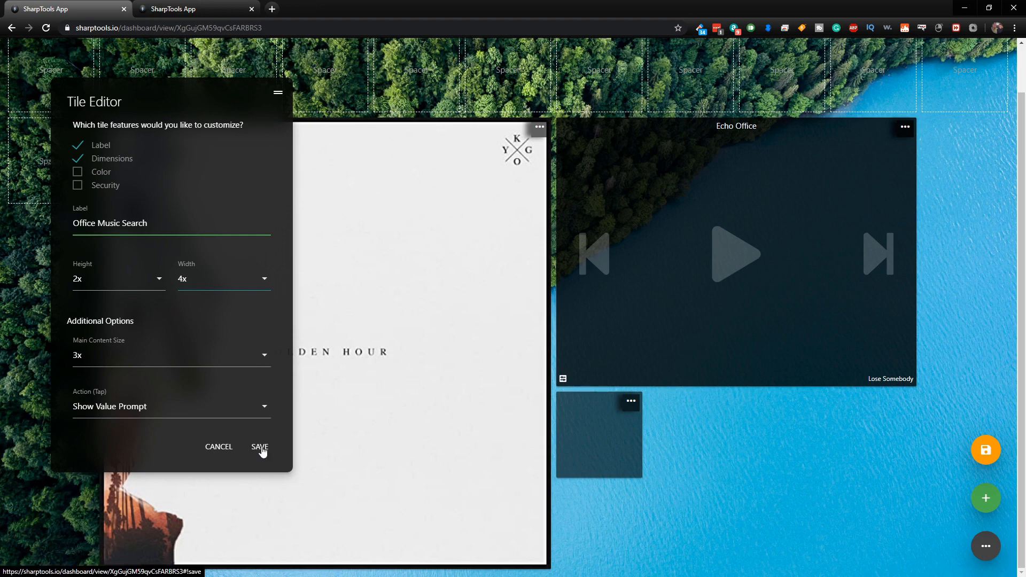
click(260, 447)
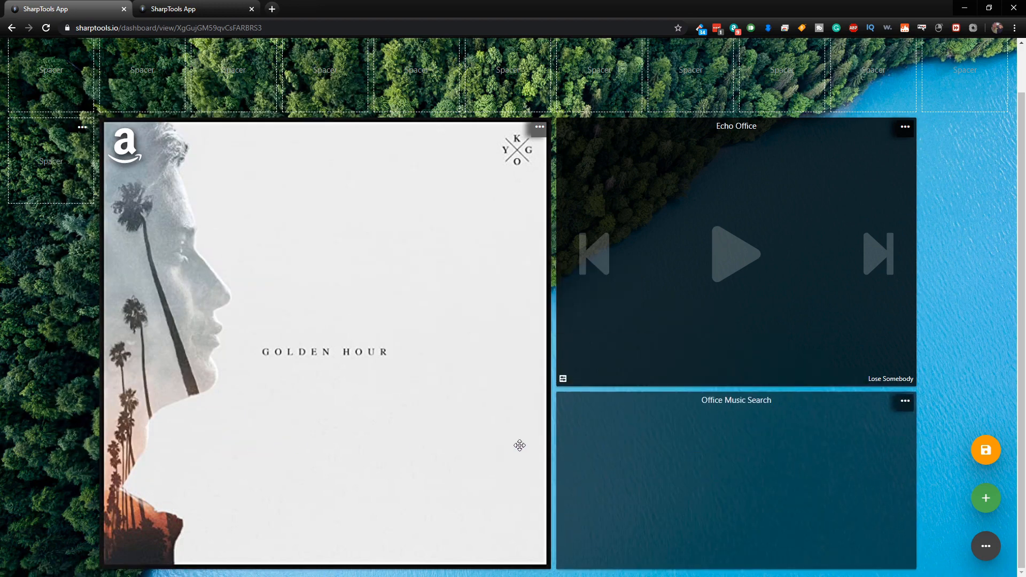
mouse_move(710, 419)
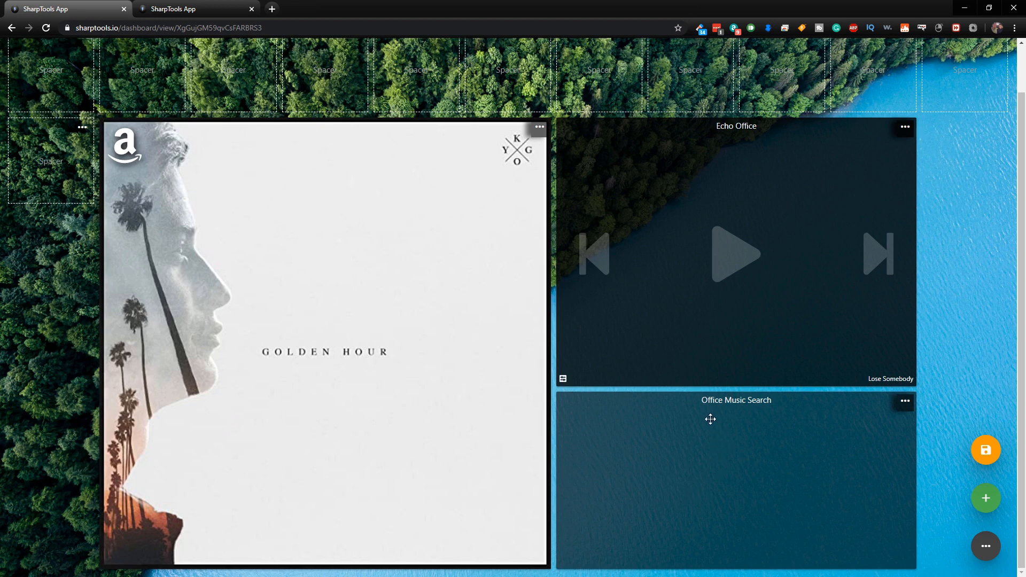
mouse_move(755, 410)
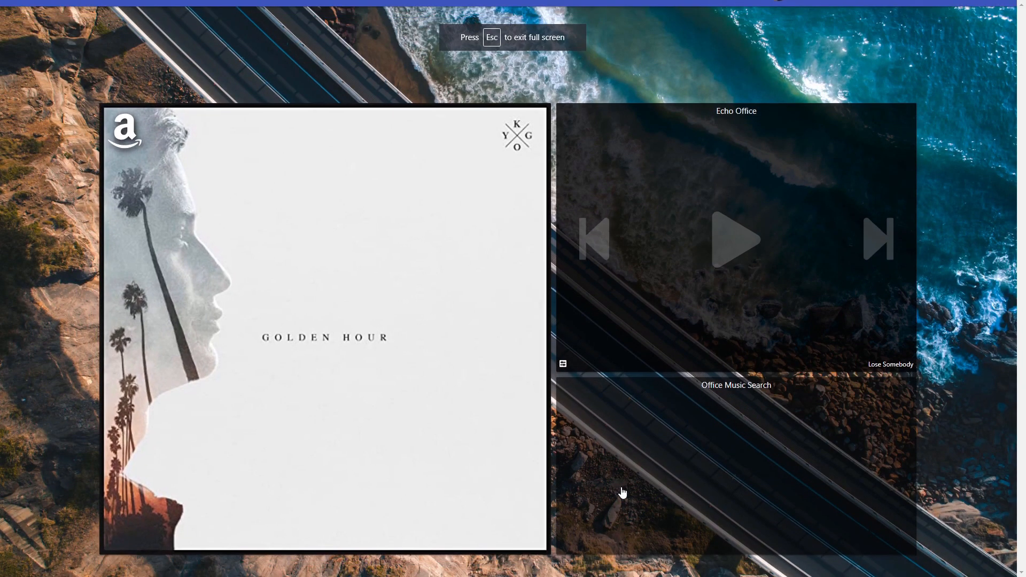
Step: Save and view the dashboard full screen, start playback on Echo Office, then tap Office Music Search
click(324, 333)
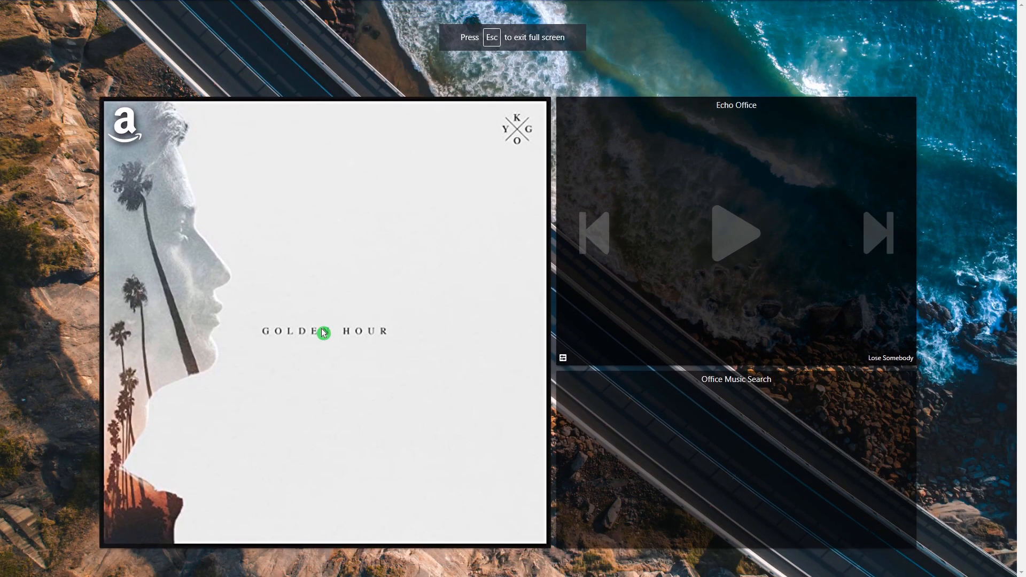
mouse_move(658, 256)
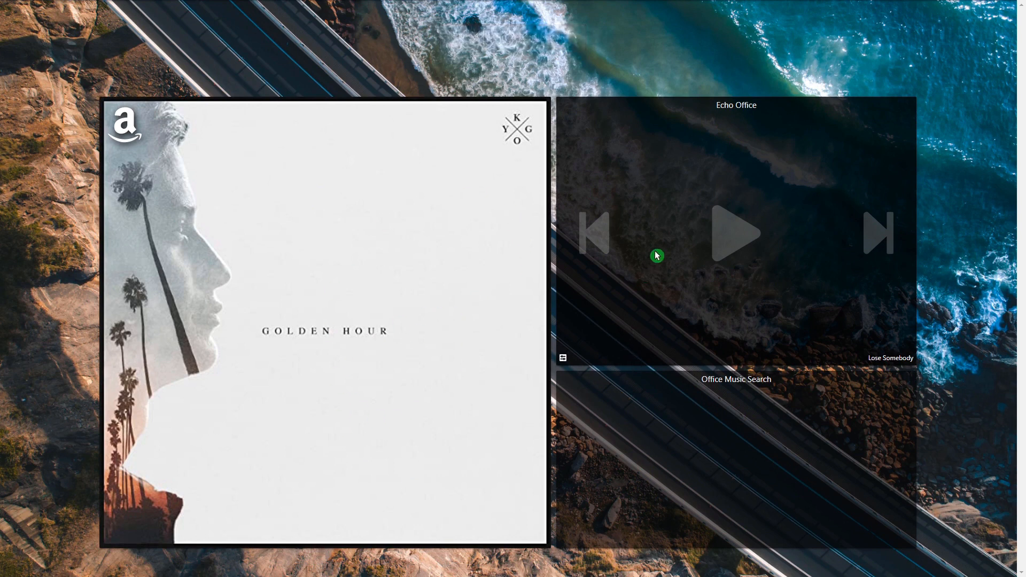
mouse_move(590, 248)
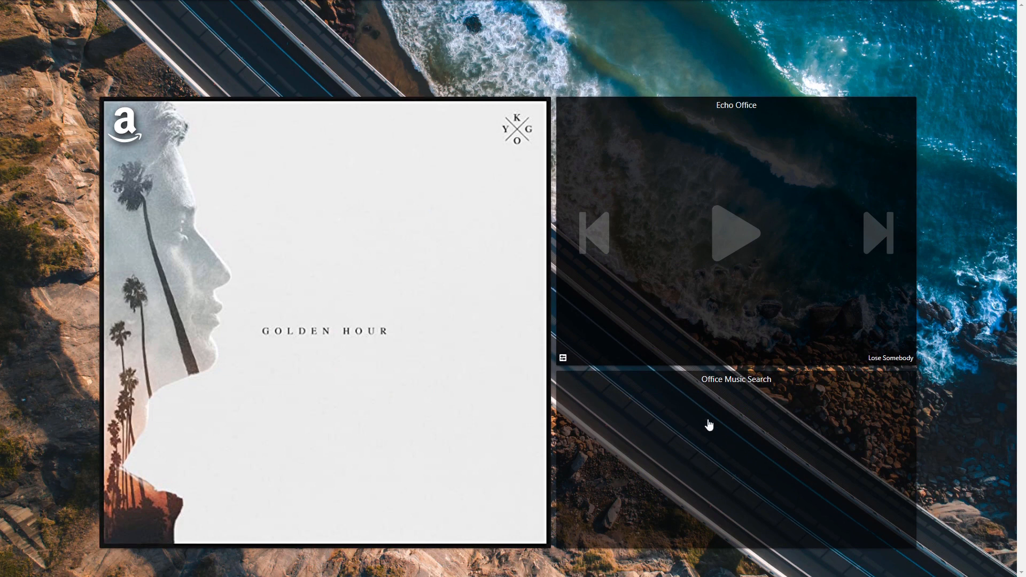
mouse_move(737, 471)
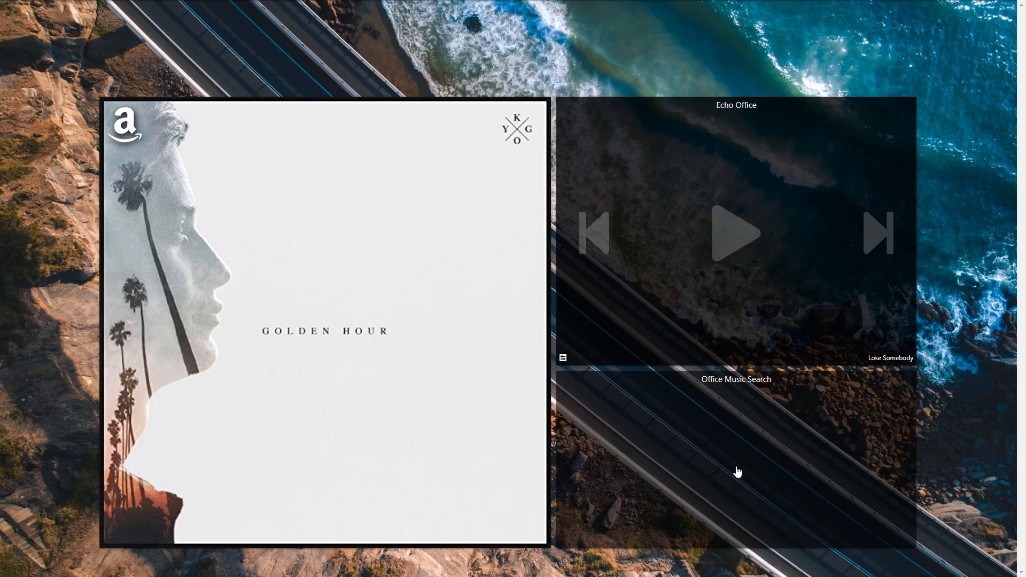
mouse_move(633, 507)
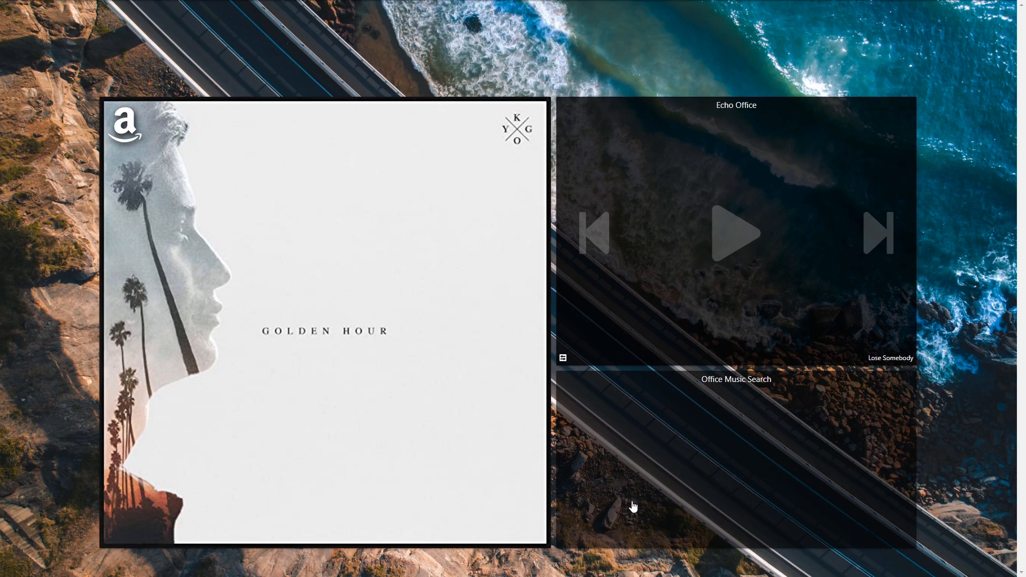
click(737, 228)
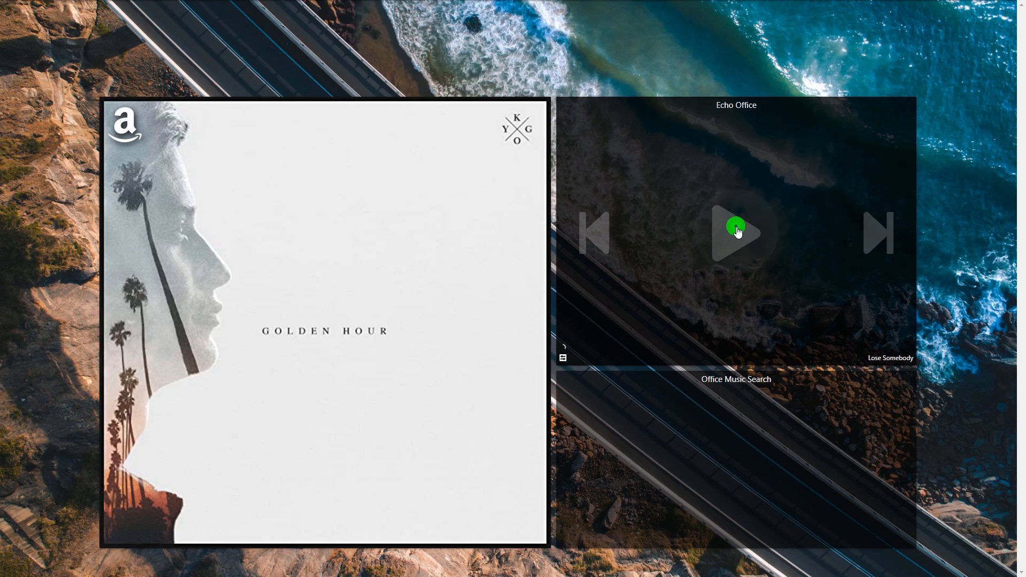
click(736, 233)
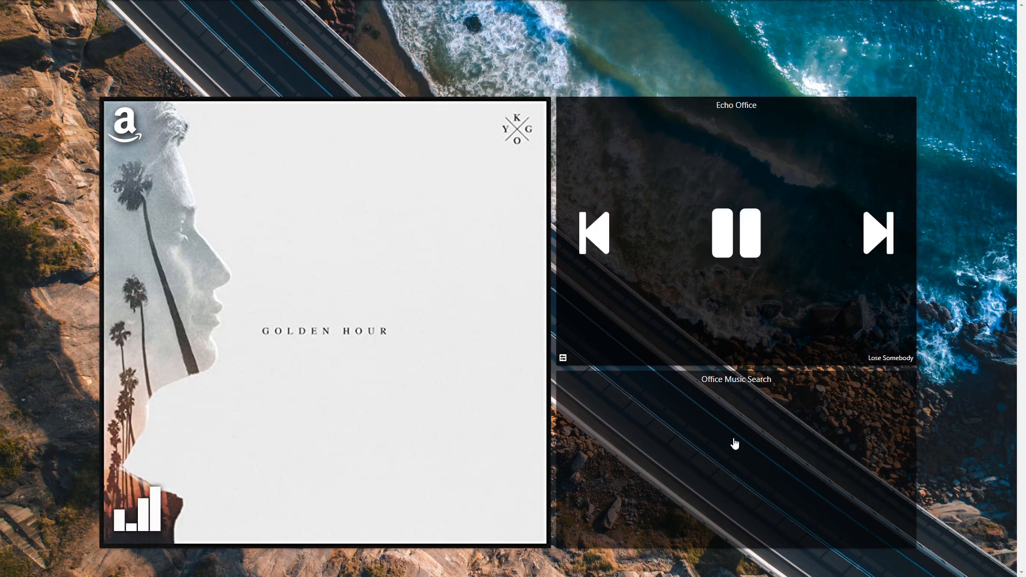
mouse_move(738, 453)
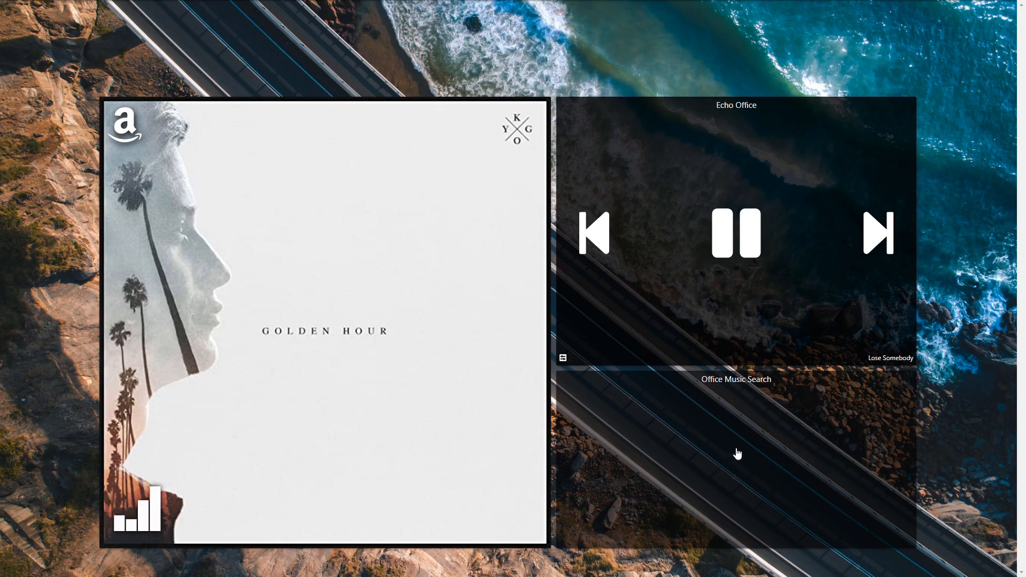
click(736, 379)
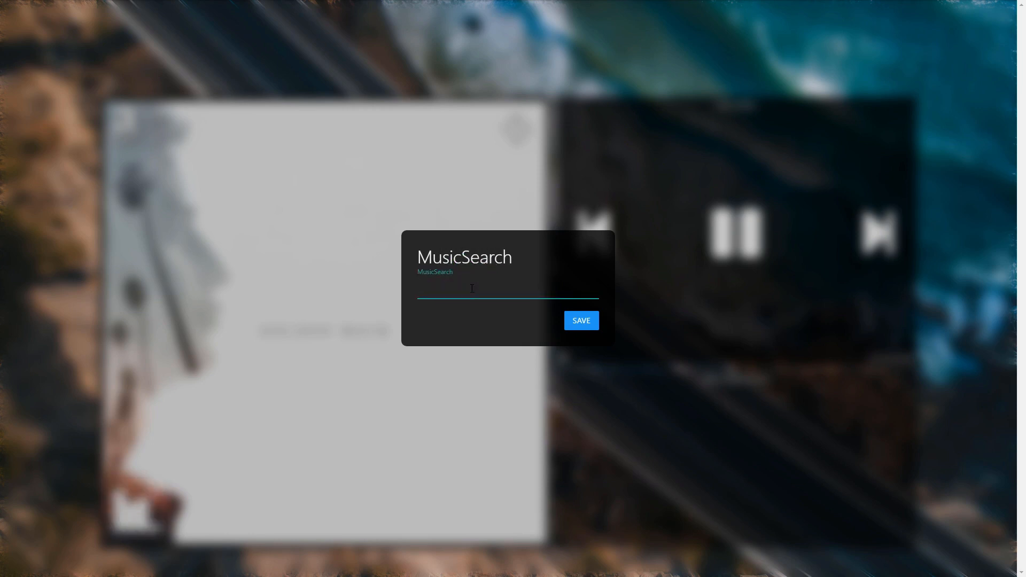
Step: Enter 'Relaxing Piano' as the MusicSearch value so Echo Office plays Chopin etudes
click(472, 296)
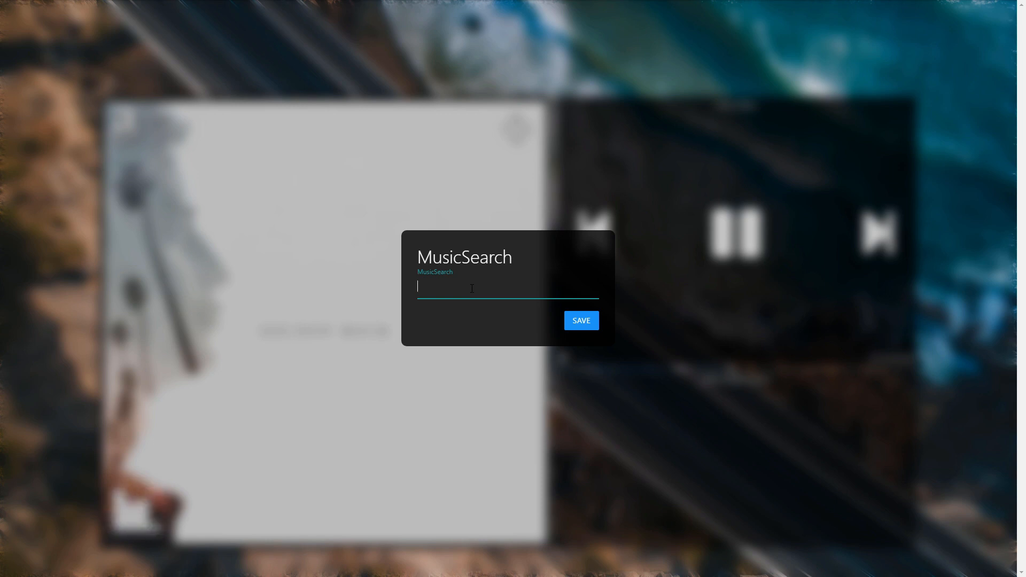
text(Relaxing Piano)
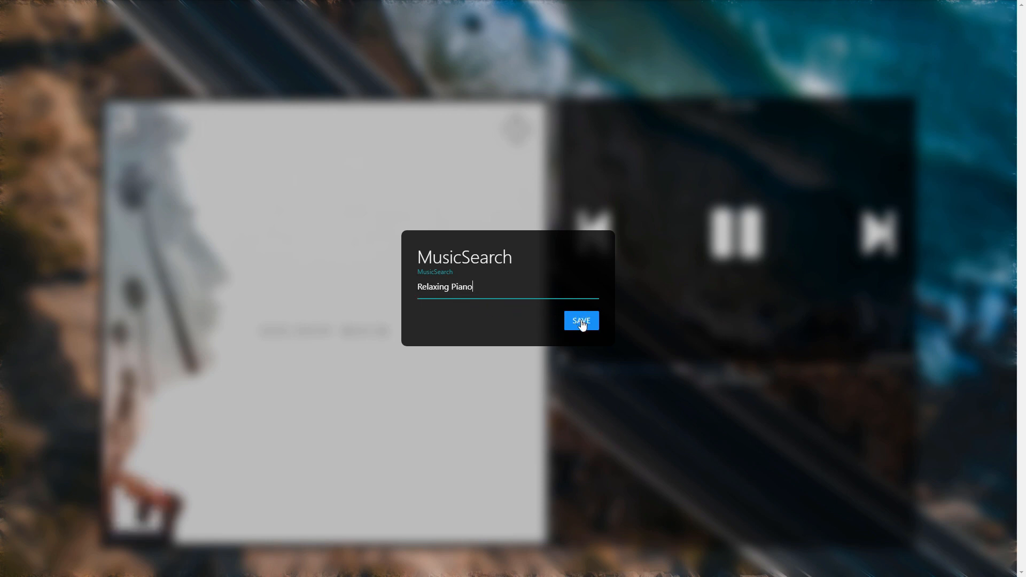
click(581, 321)
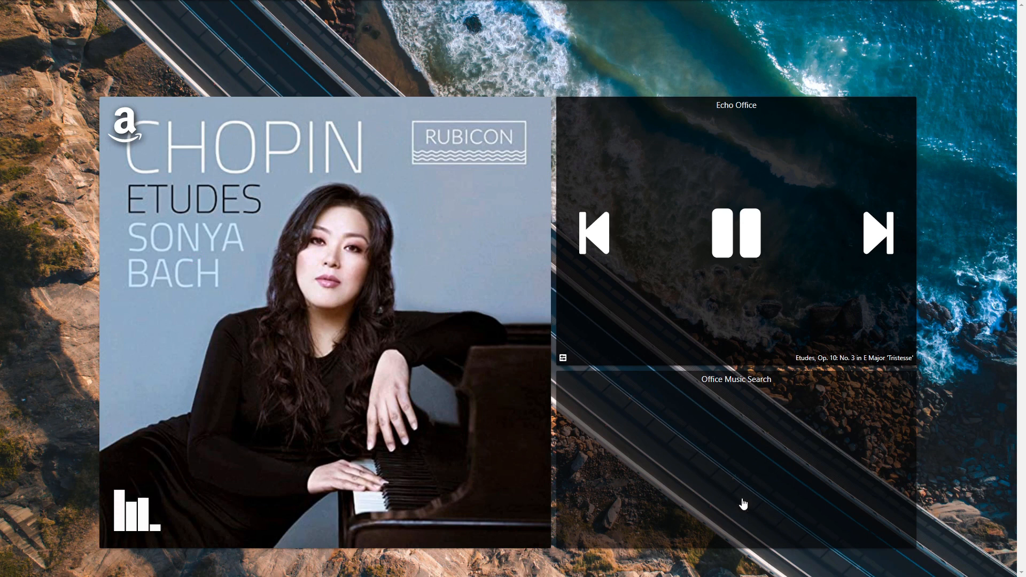
mouse_move(837, 513)
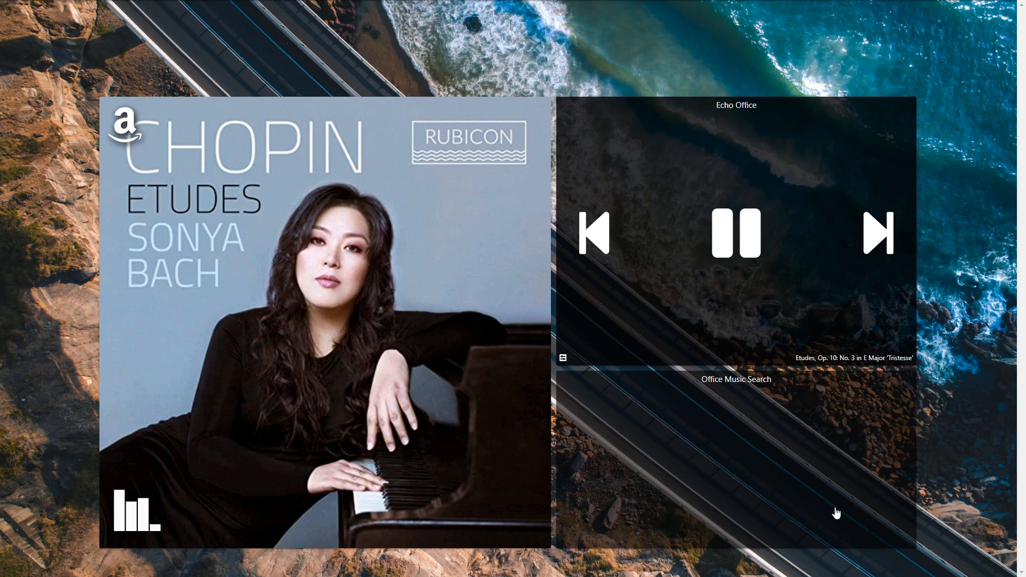
mouse_move(818, 493)
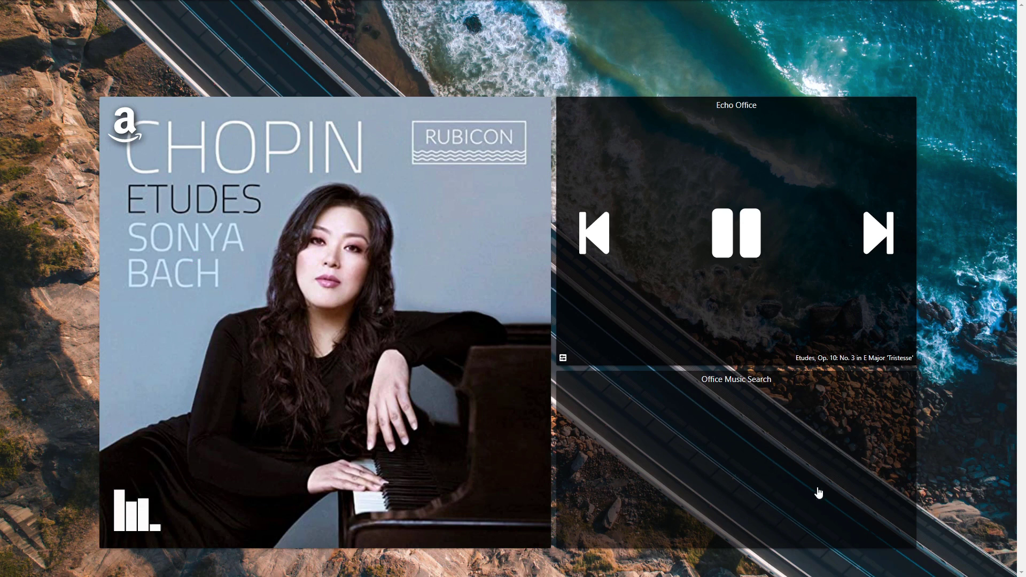
mouse_move(847, 445)
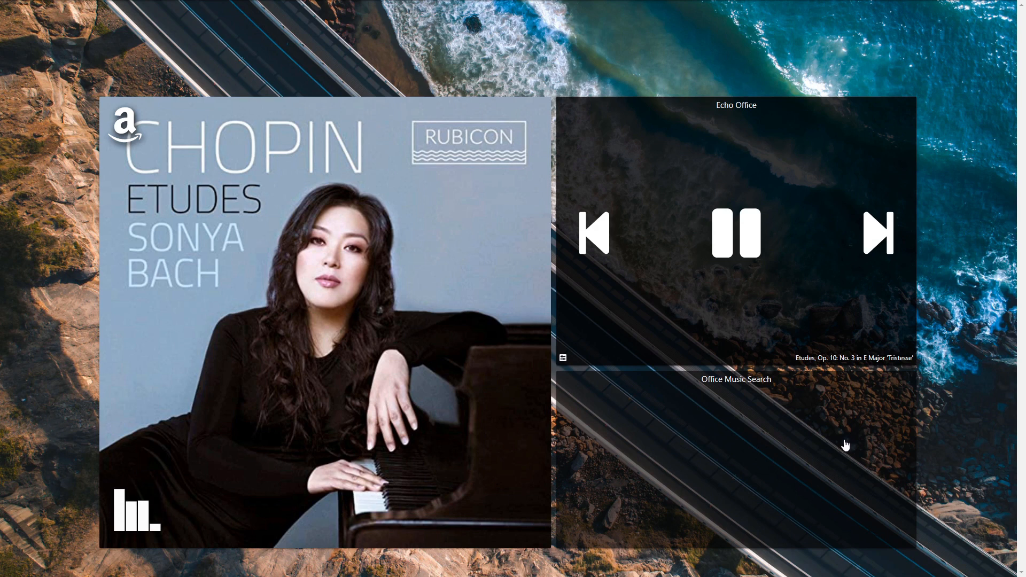
mouse_move(704, 416)
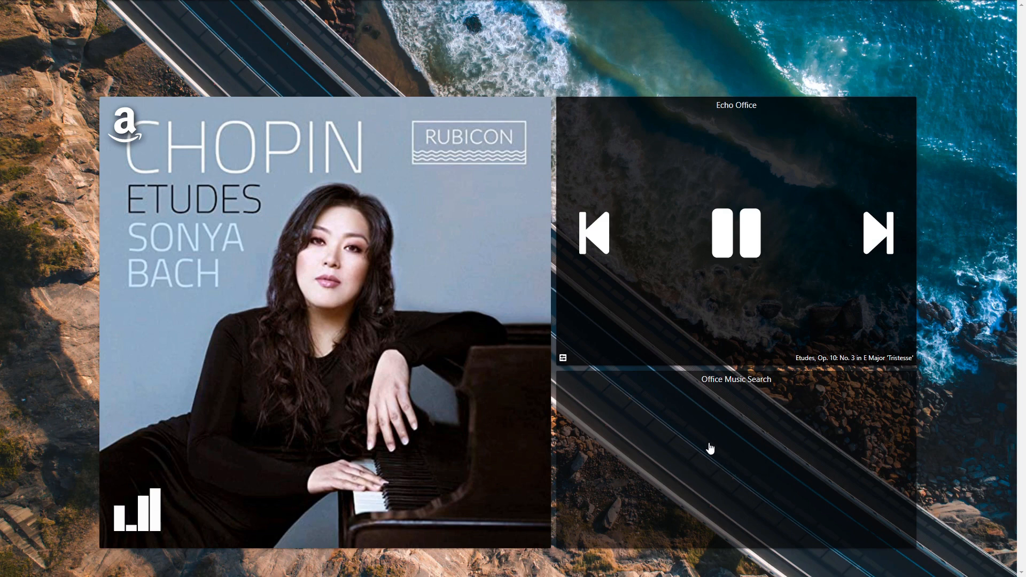
mouse_move(758, 481)
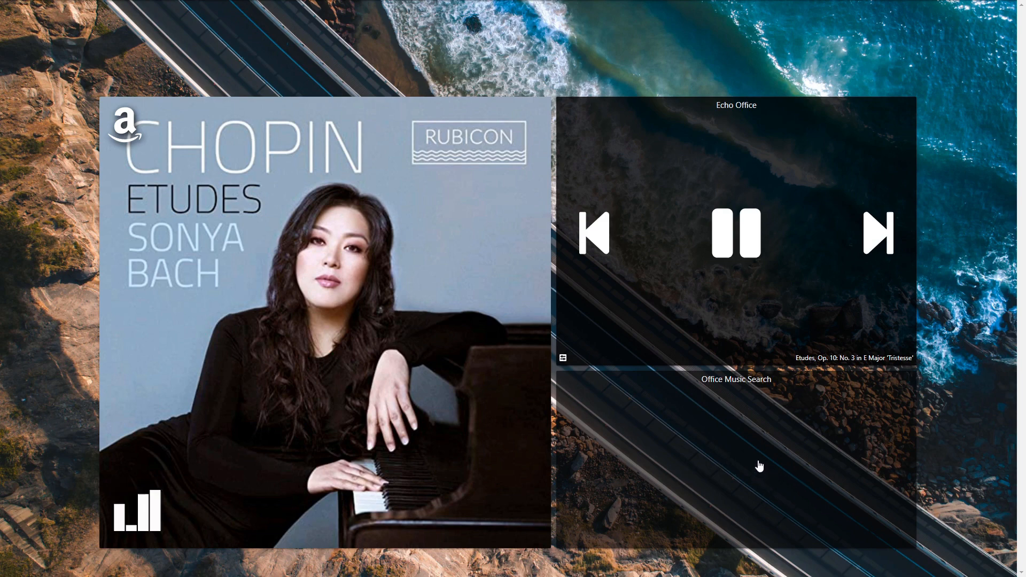
Step: Enter 'Top Pop' as the MusicSearch value so Echo Office switches to pop tracks
click(736, 379)
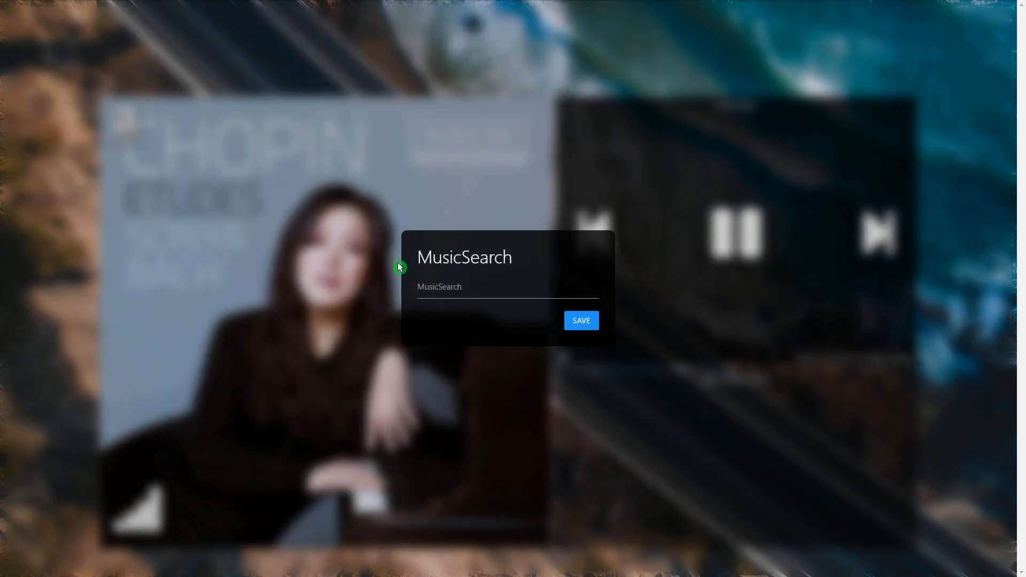
click(506, 295)
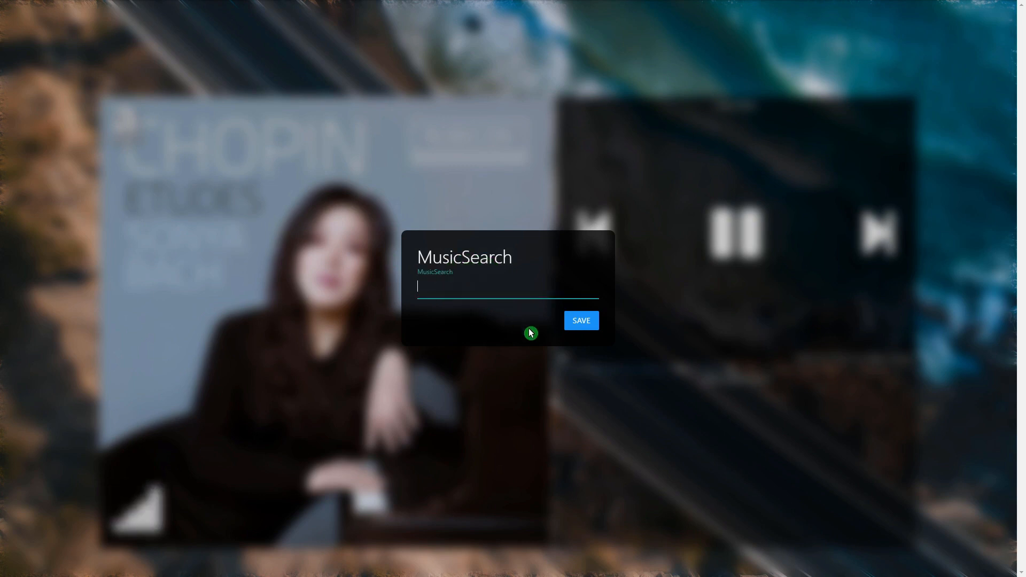
text(Top Pop)
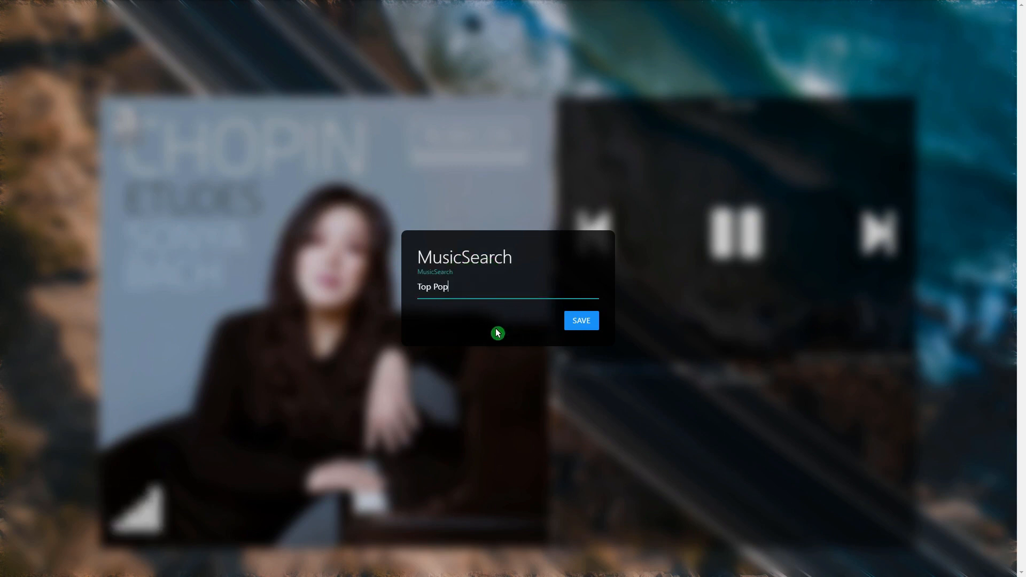
click(581, 320)
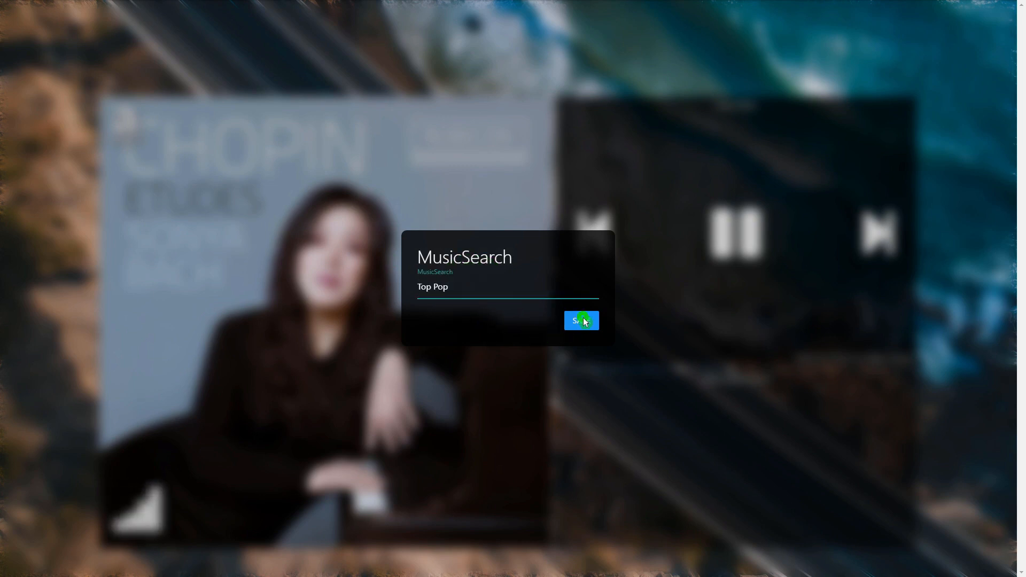
click(581, 320)
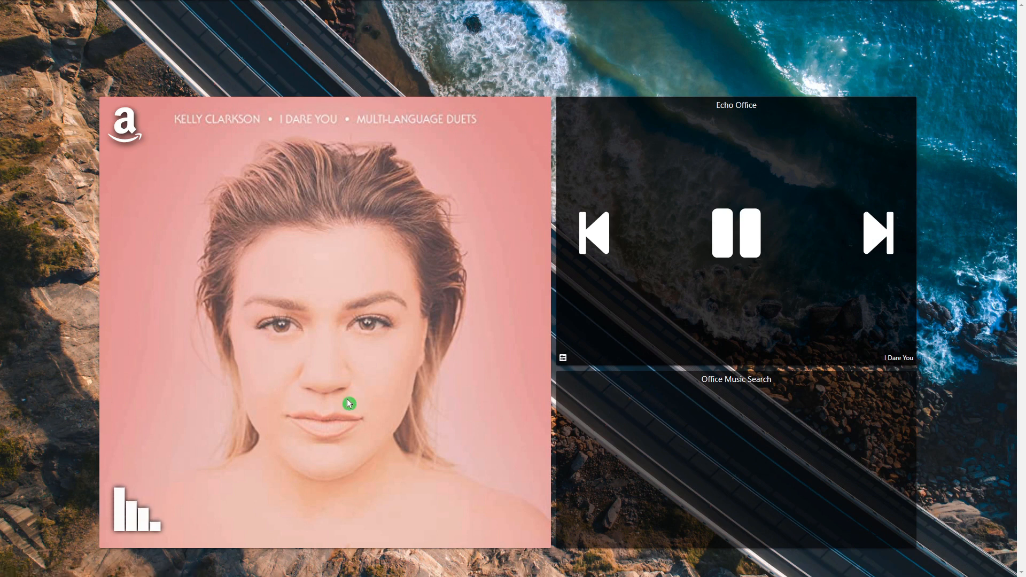
mouse_move(729, 489)
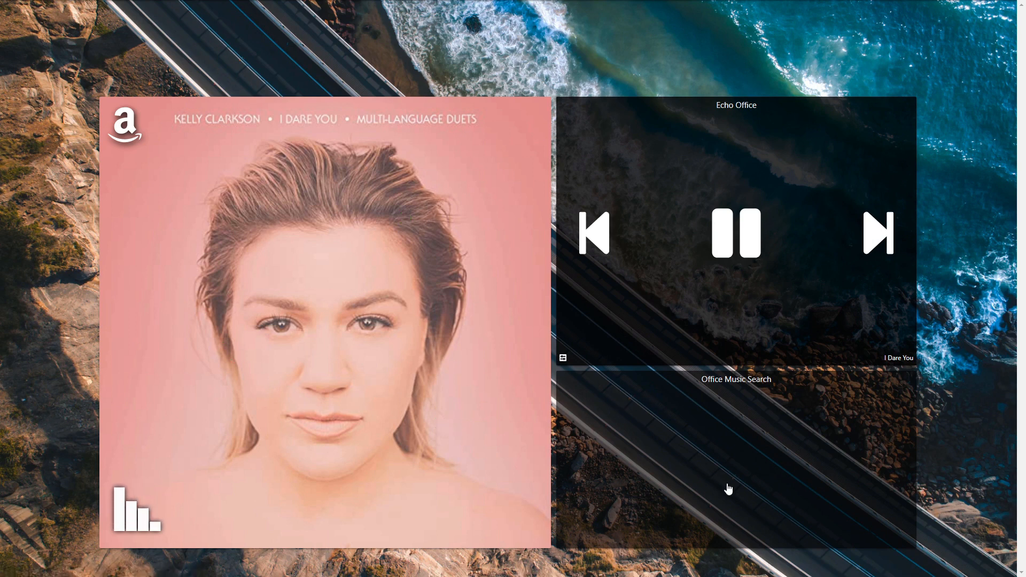
click(878, 233)
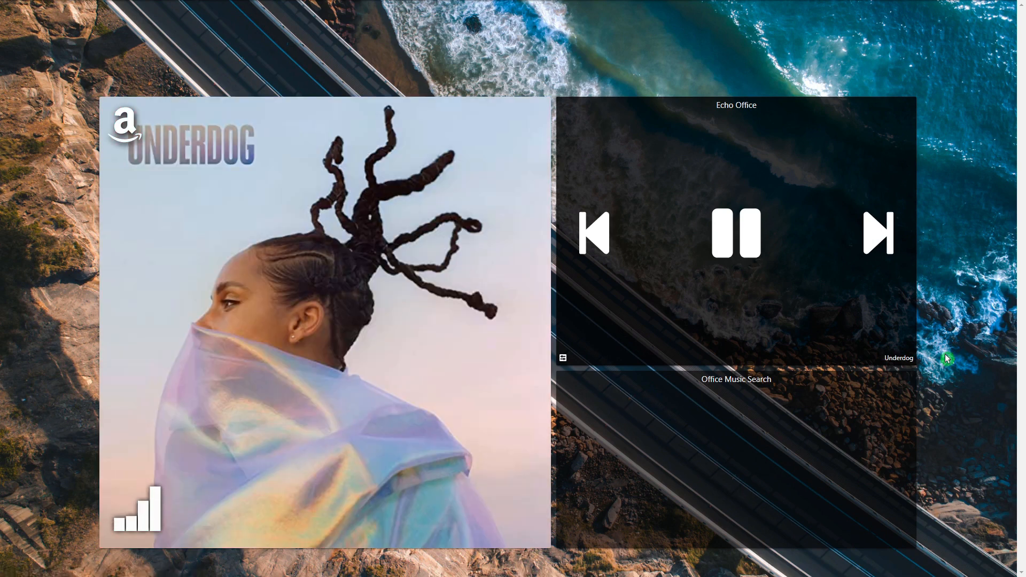
mouse_move(730, 462)
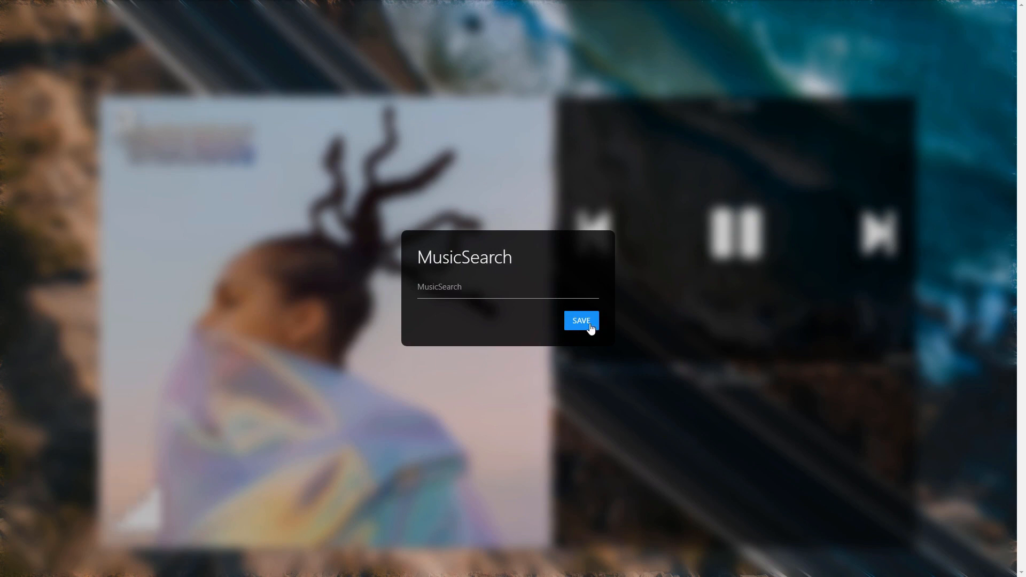
click(581, 321)
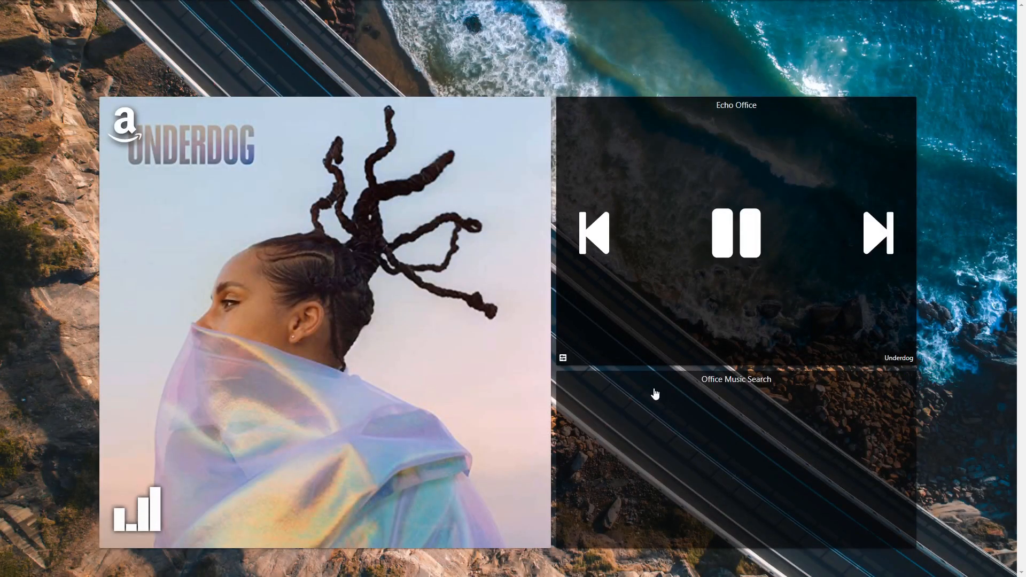